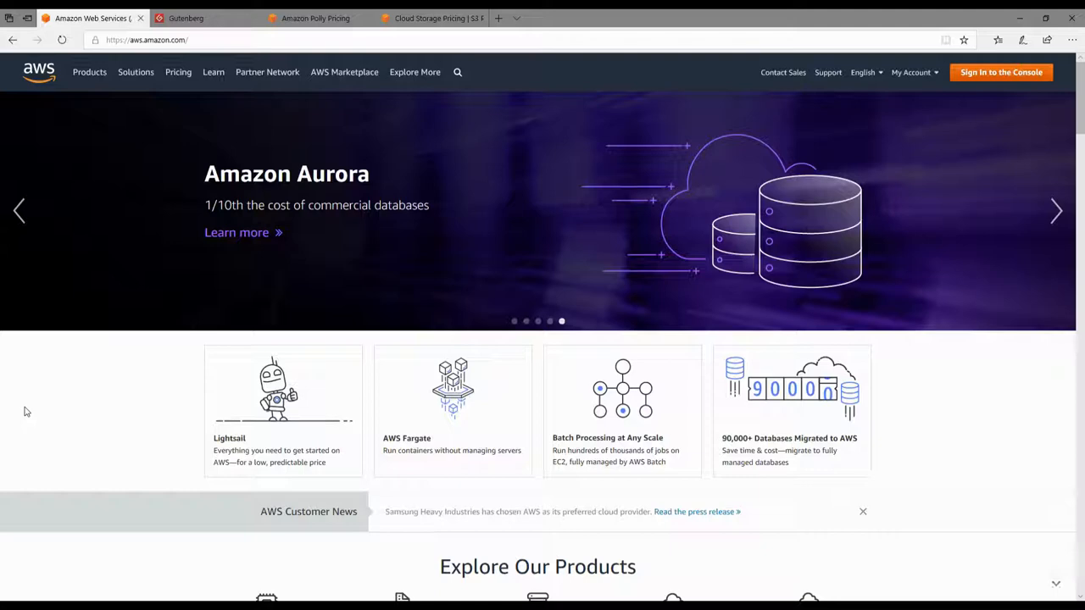
Show the Project Gutenberg free ebooks page, then the Amazon Polly pricing page.
left_click(200, 17)
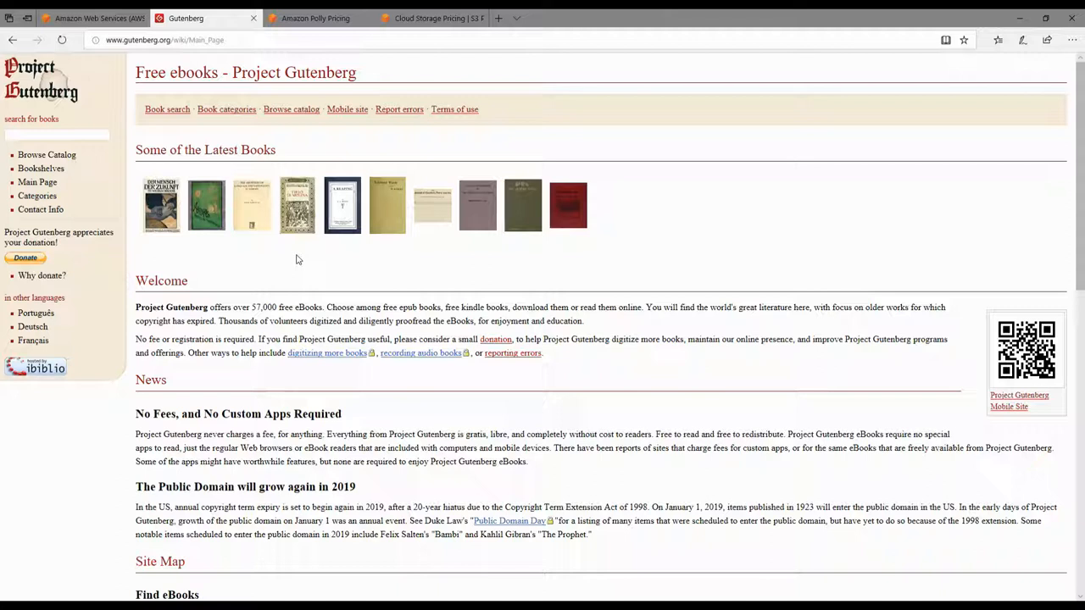
mouse_move(271, 136)
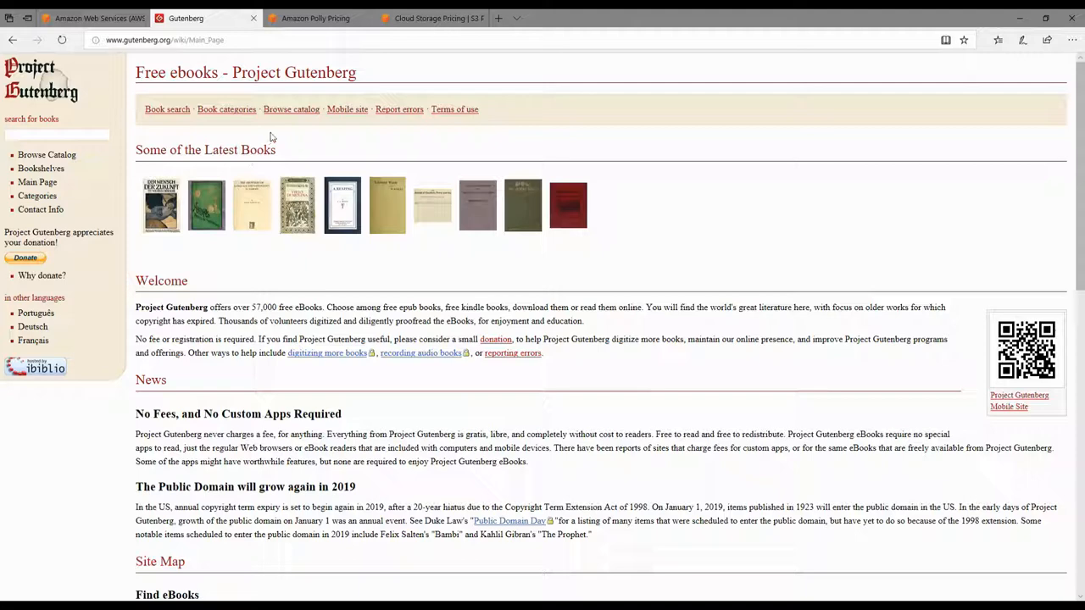
left_click(102, 18)
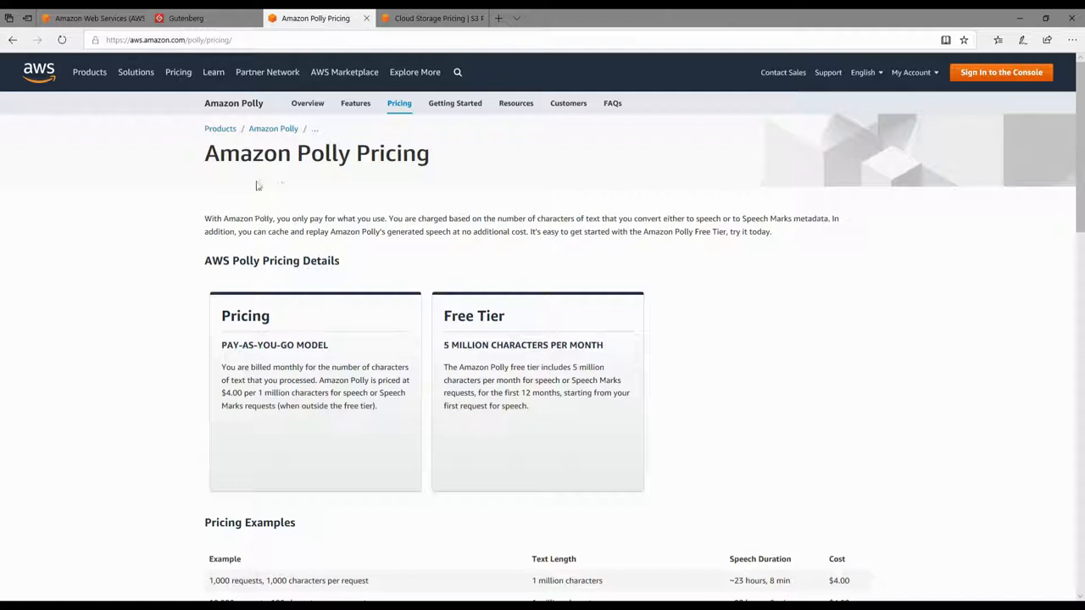
mouse_move(234, 182)
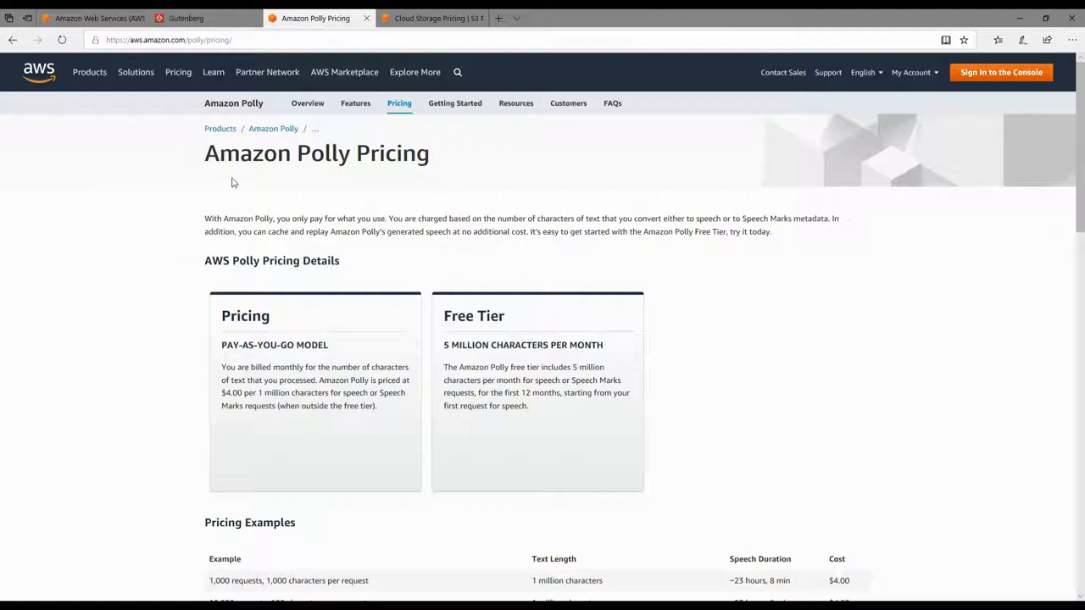
scroll("down", 3)
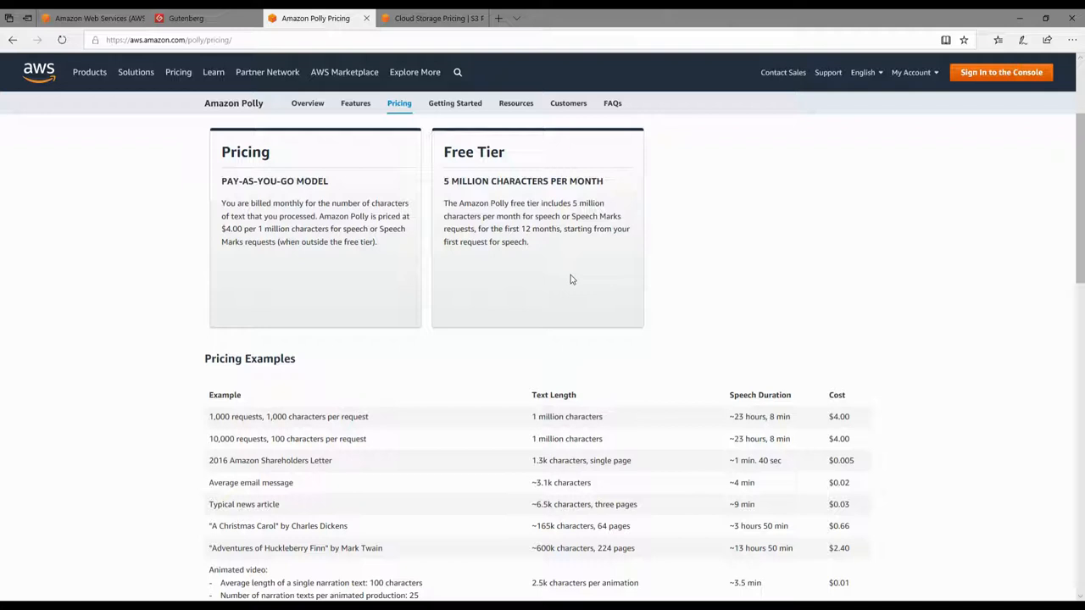
mouse_move(503, 253)
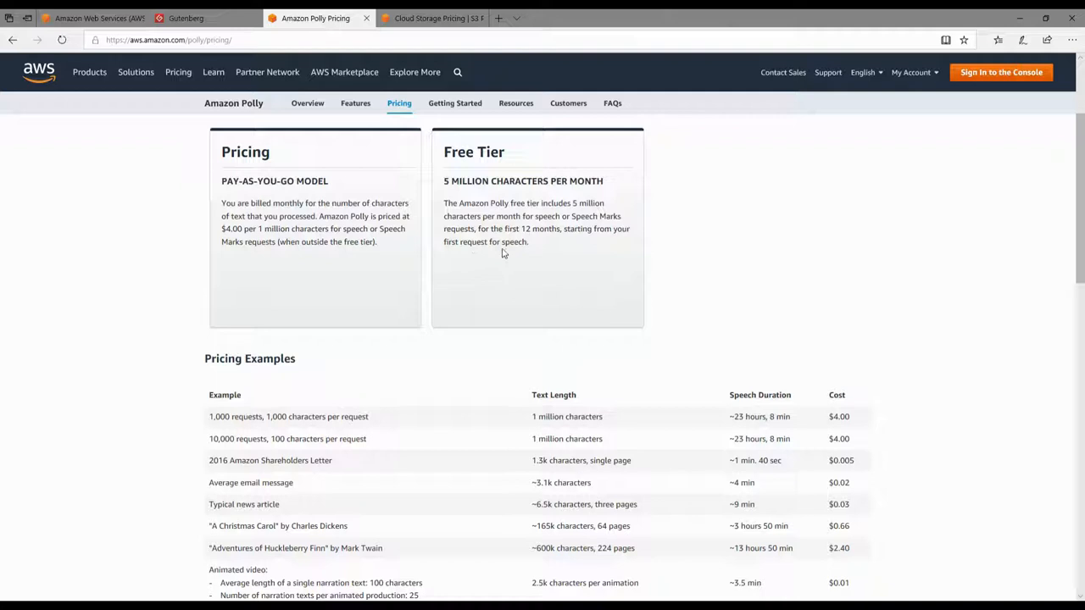
scroll("down", 3)
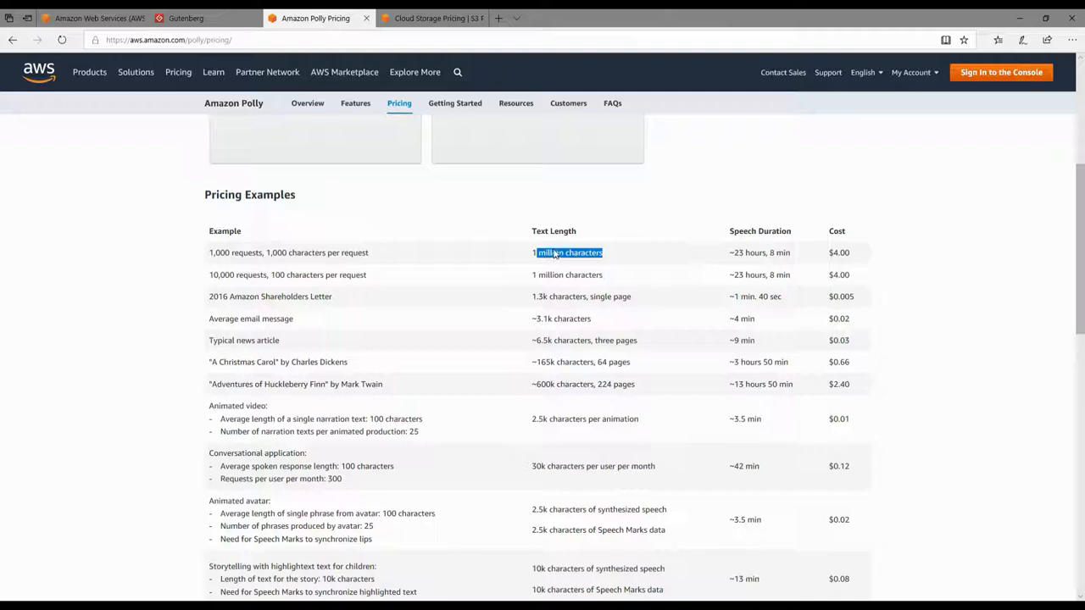
left_click(621, 239)
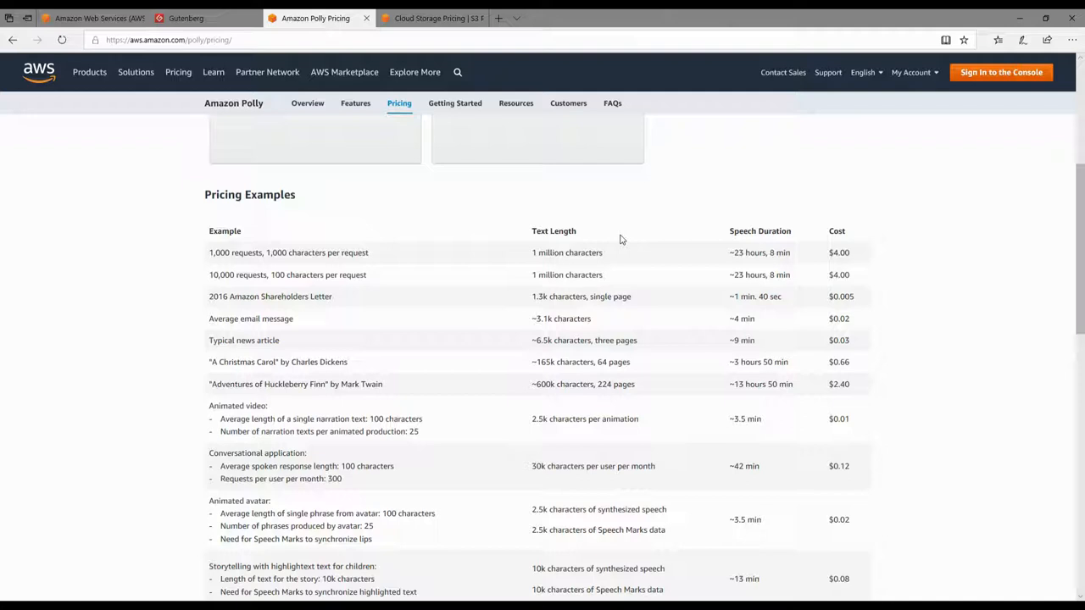
mouse_move(820, 282)
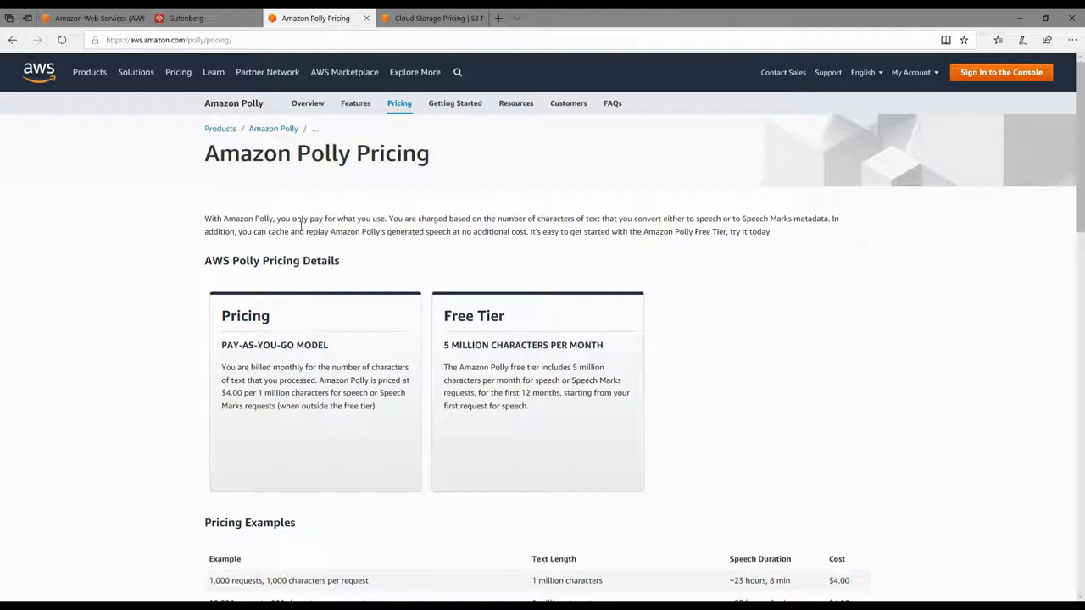
Show the Amazon S3 pricing page scrolled to the regional storage pricing table.
left_click(430, 18)
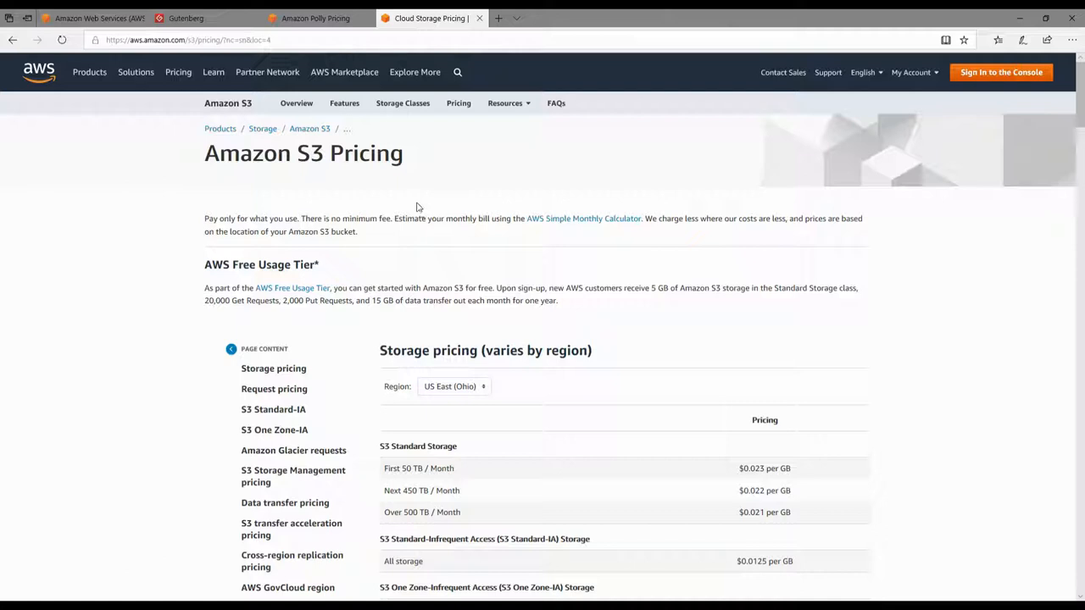
scroll("down", 3)
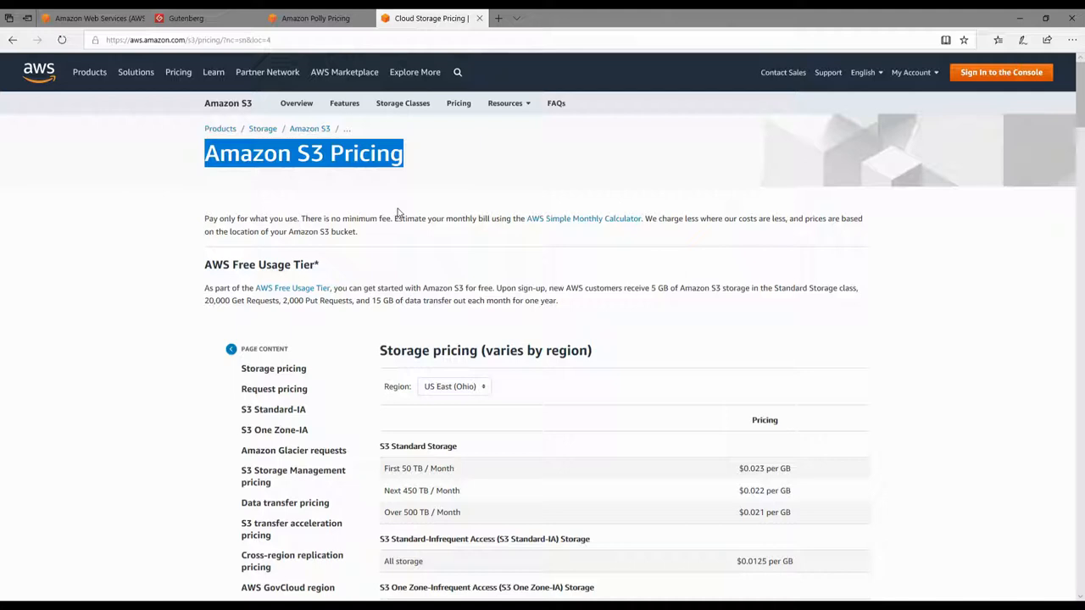
scroll("down", 3)
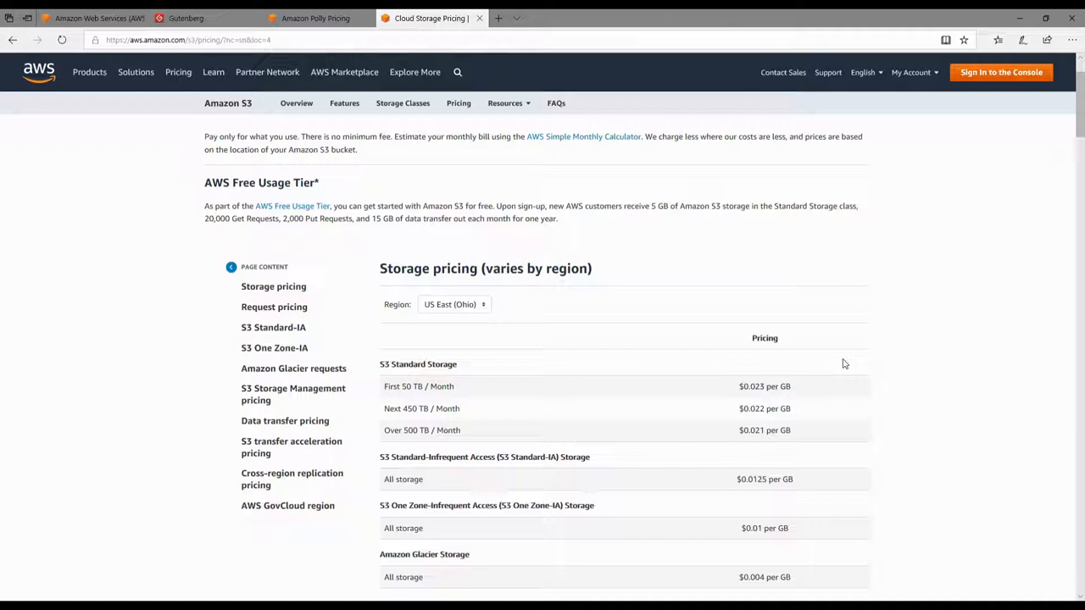
mouse_move(868, 349)
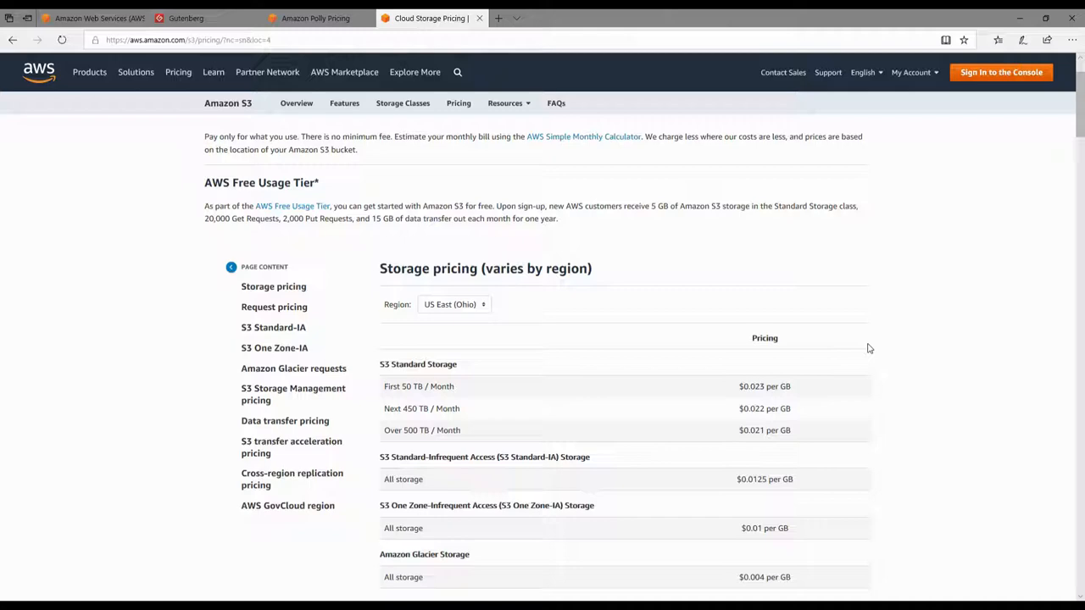
scroll("down", 3)
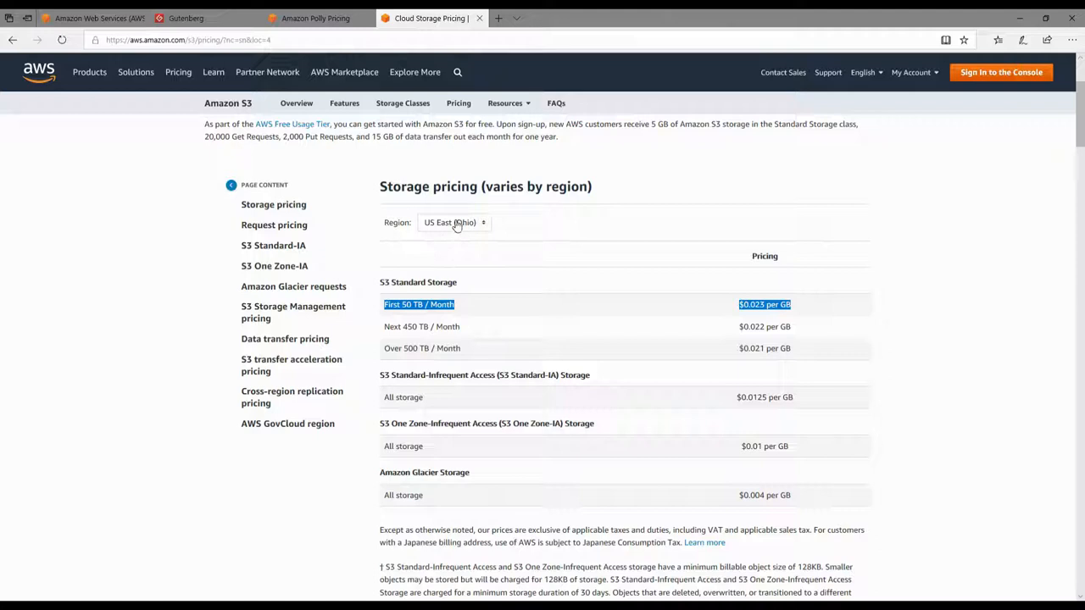
Select US East (N. Virginia) pricing and highlight the $0.023 per GB storage price.
left_click(454, 222)
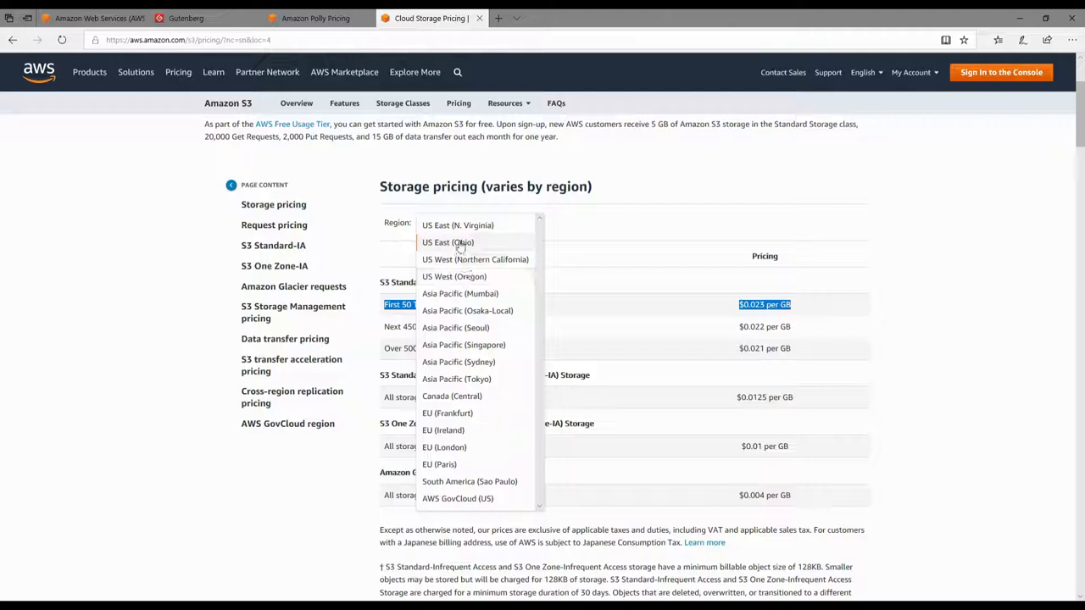
left_click(457, 225)
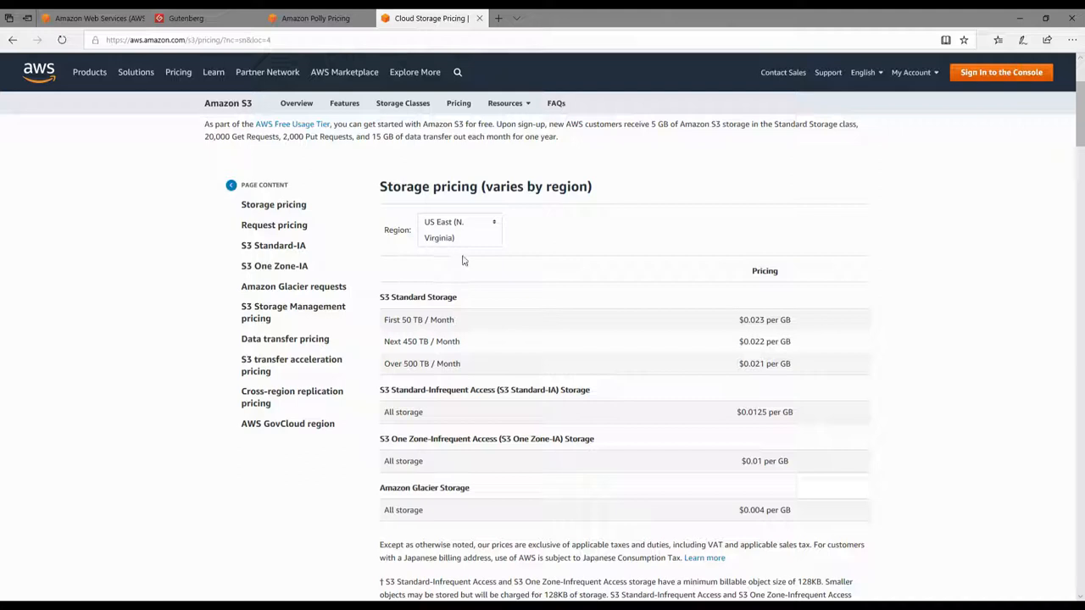
double_click(763, 319)
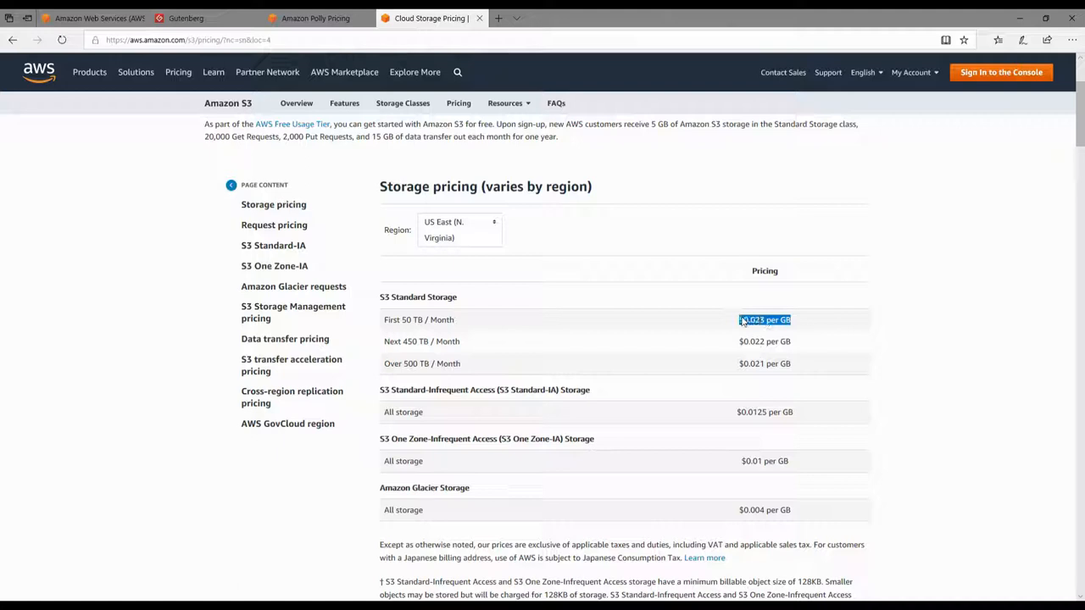
mouse_move(858, 304)
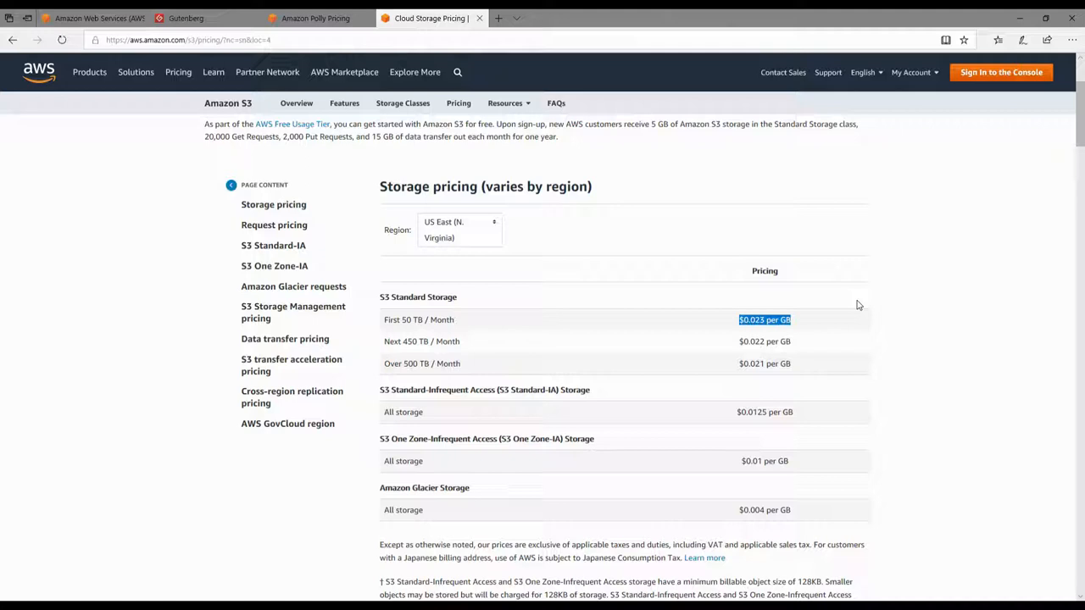
scroll("up", 3)
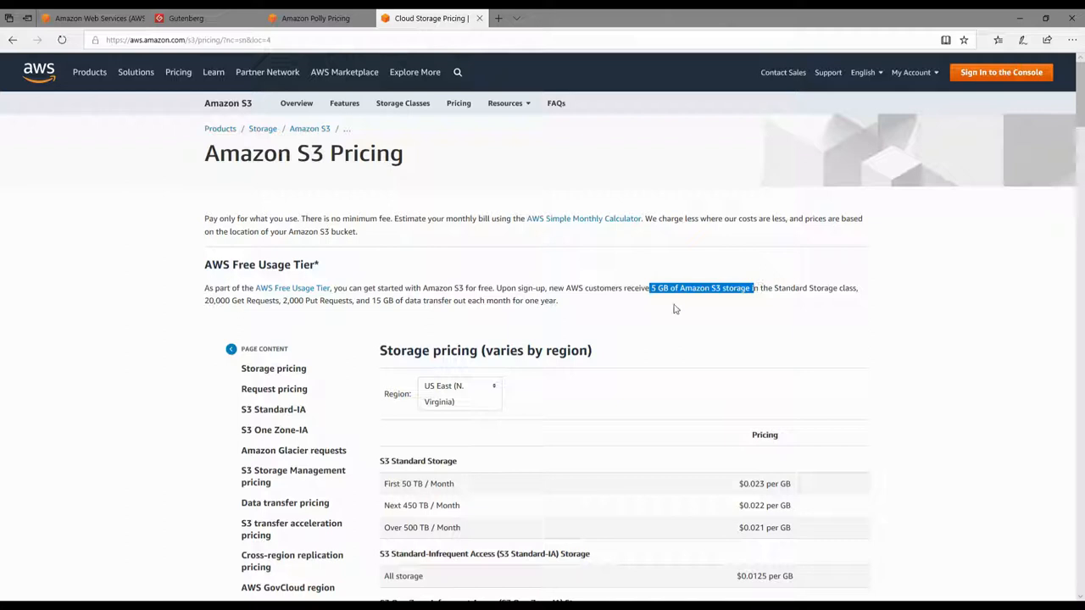
left_click(491, 294)
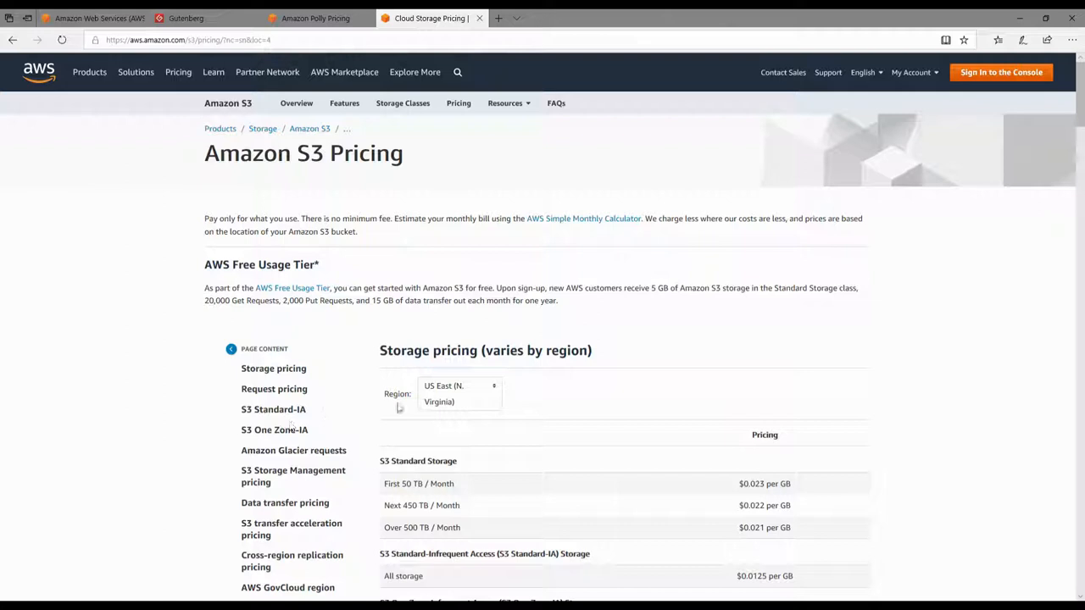
scroll("down", 3)
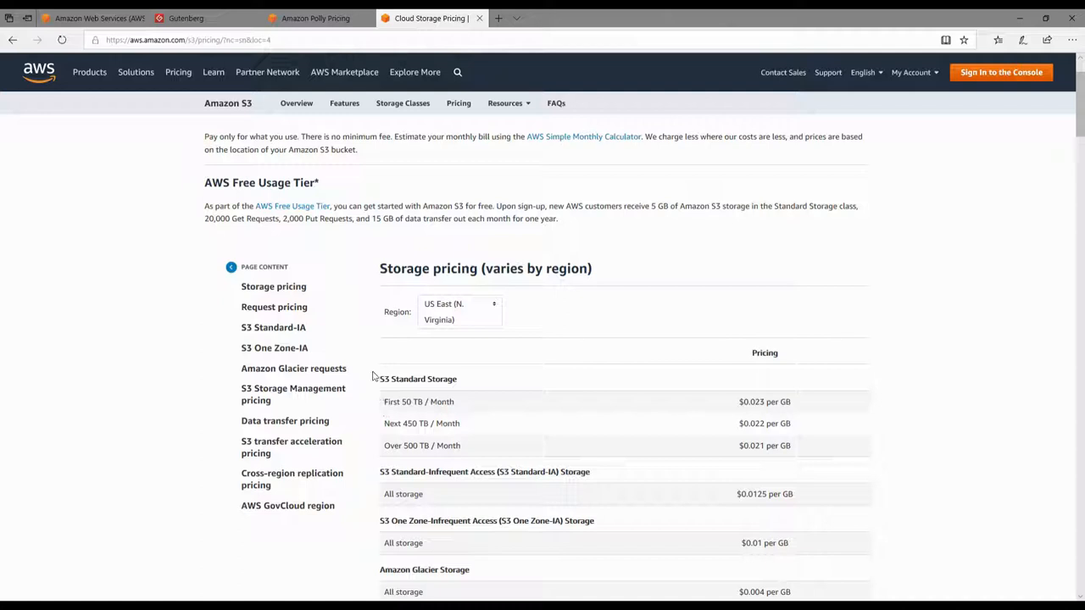
Check S3 data transfer rates, return to storage pricing, then show the AWS homepage.
scroll("down", 3)
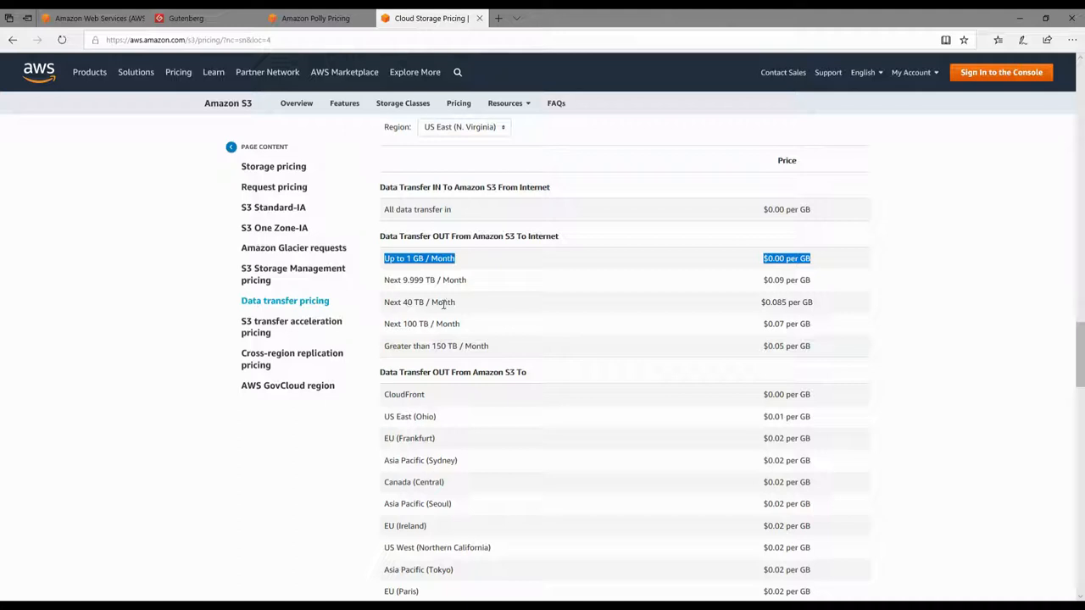
mouse_move(742, 235)
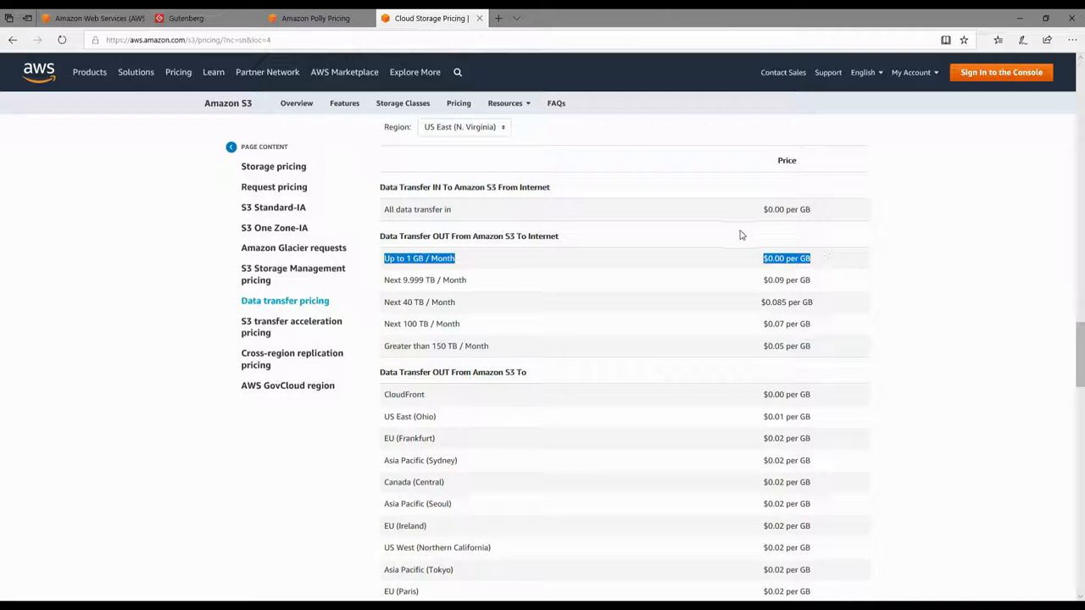
left_click(273, 166)
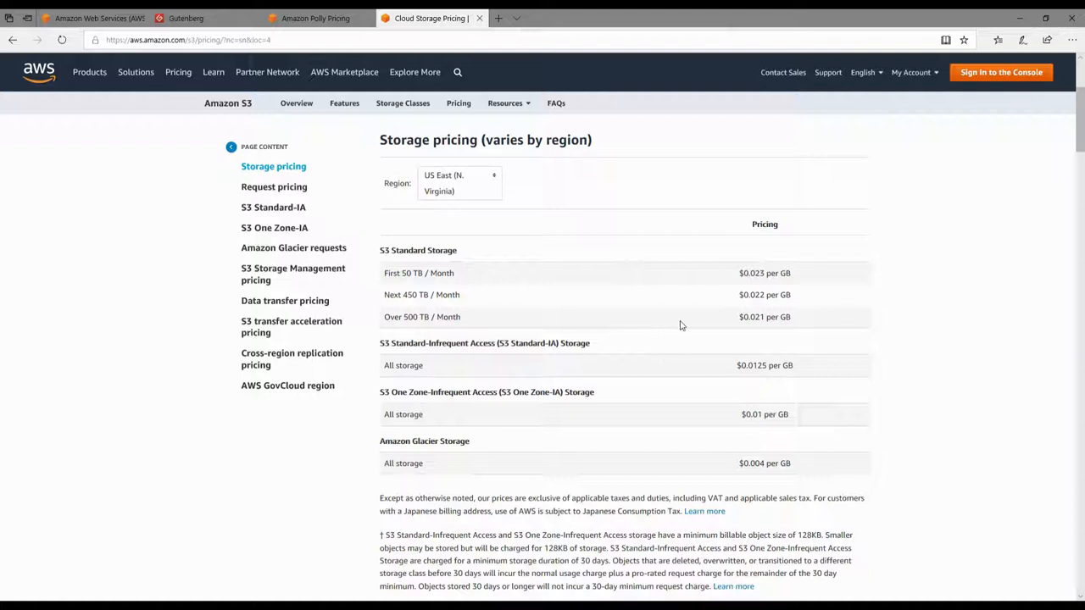
left_click_drag(407, 273, 793, 273)
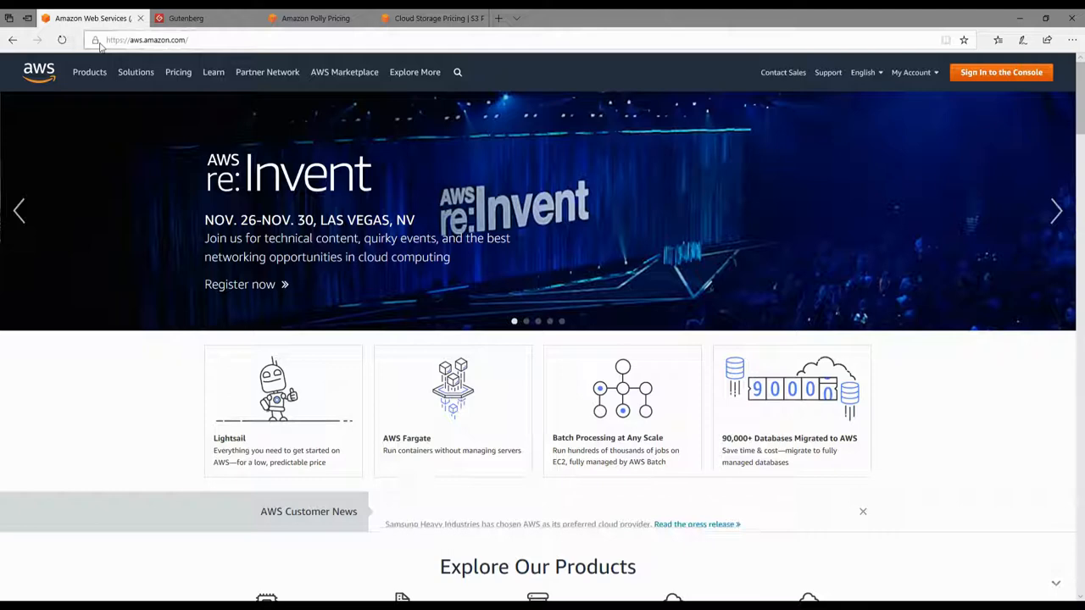
Sign in to reach the console home listing all services and recent Billing.
left_click(239, 284)
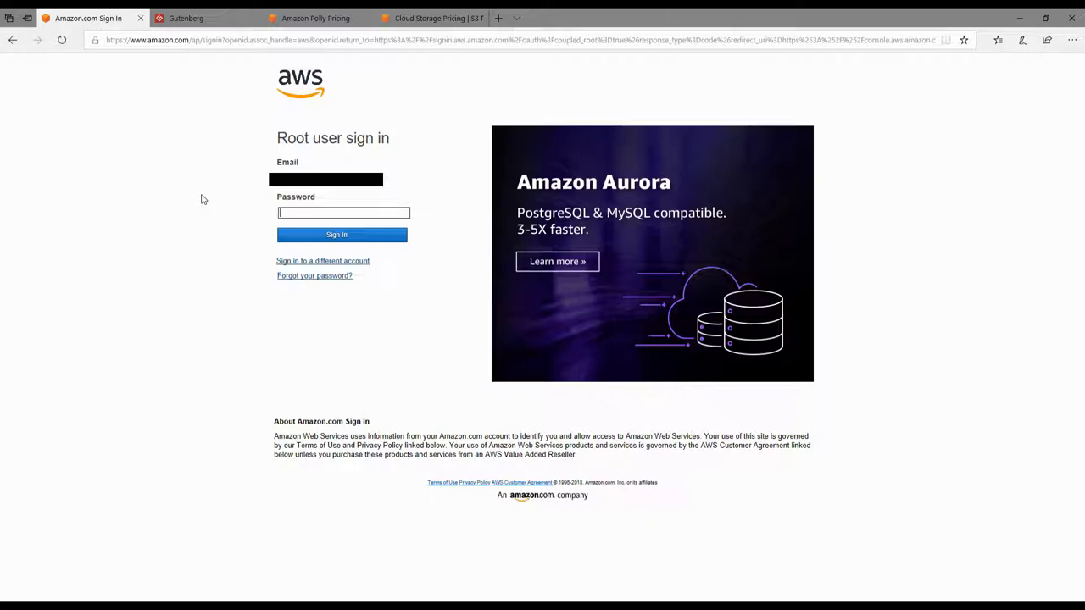
left_click(341, 235)
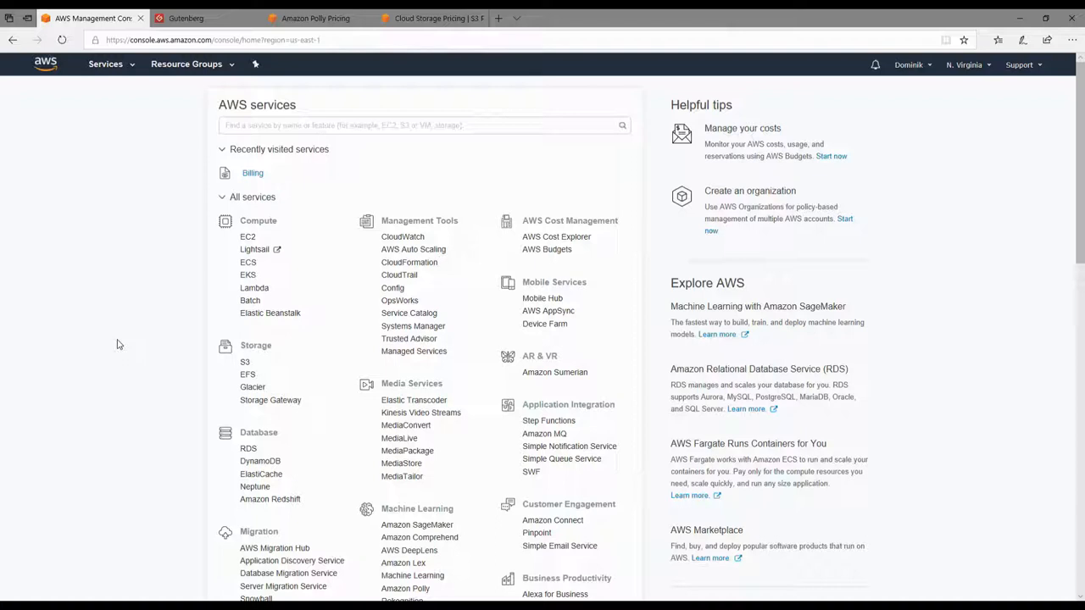
mouse_move(619, 163)
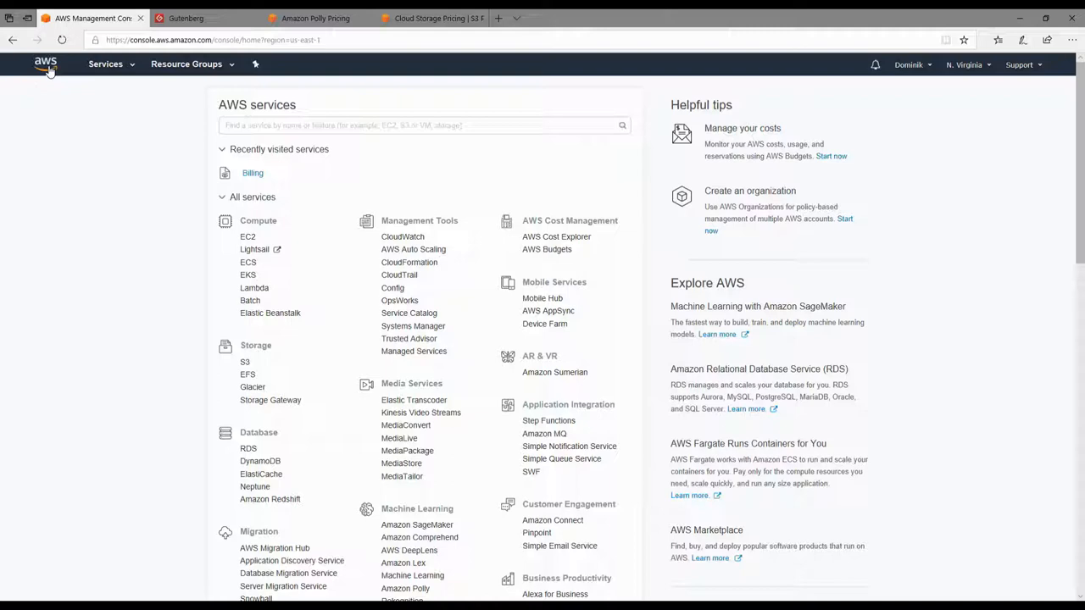
scroll("down", 3)
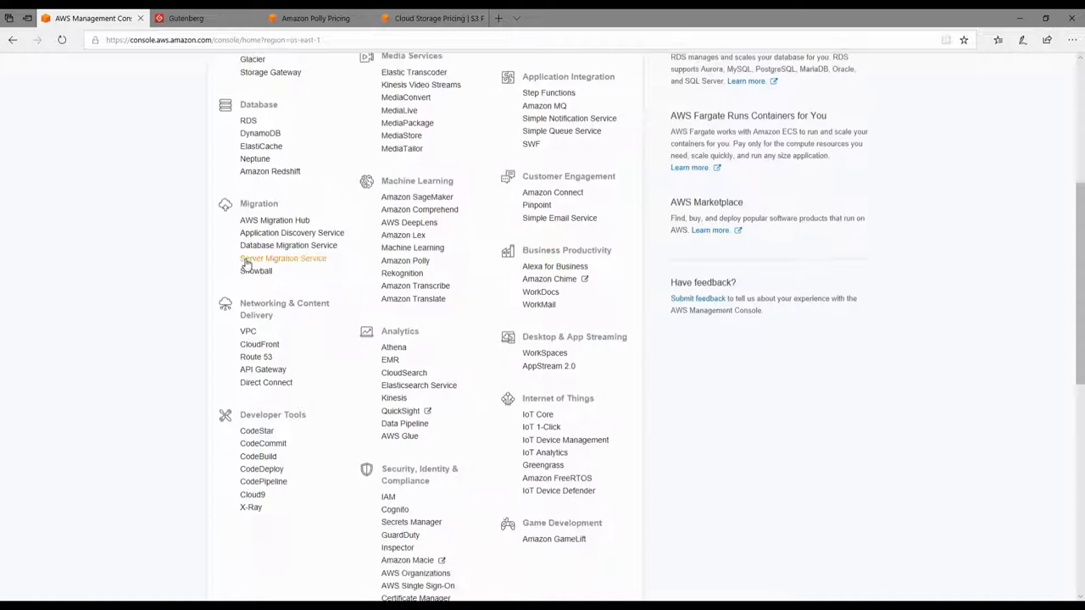
scroll("up", 3)
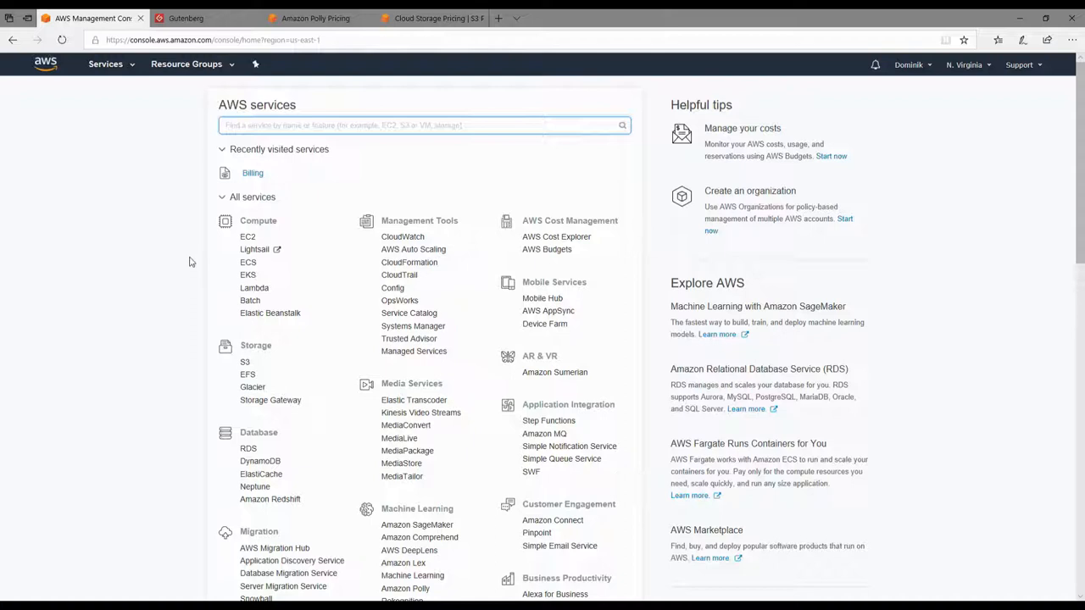
left_click(906, 65)
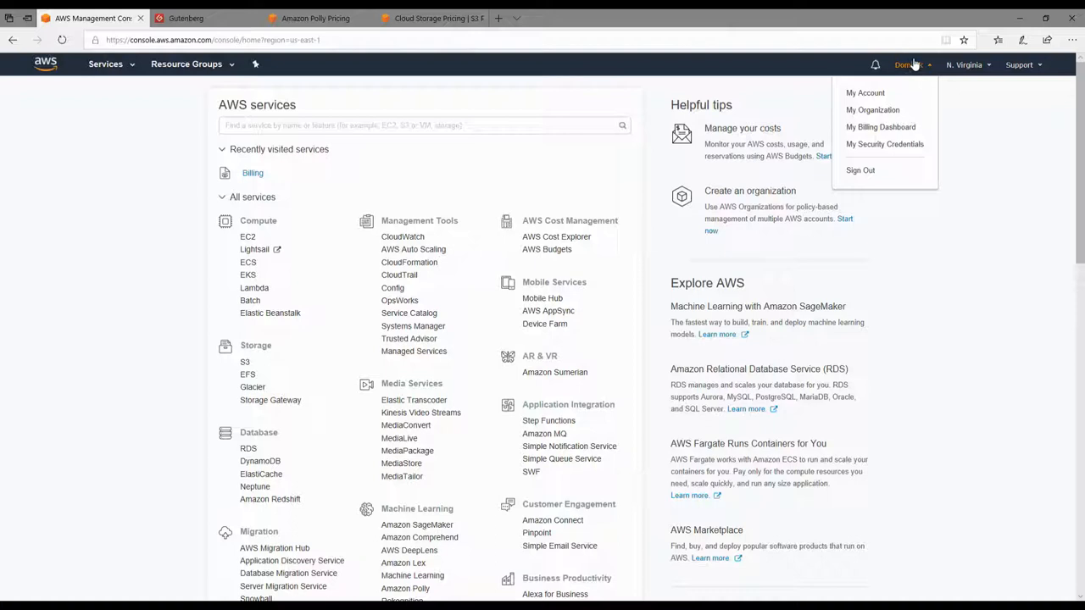
mouse_move(881, 126)
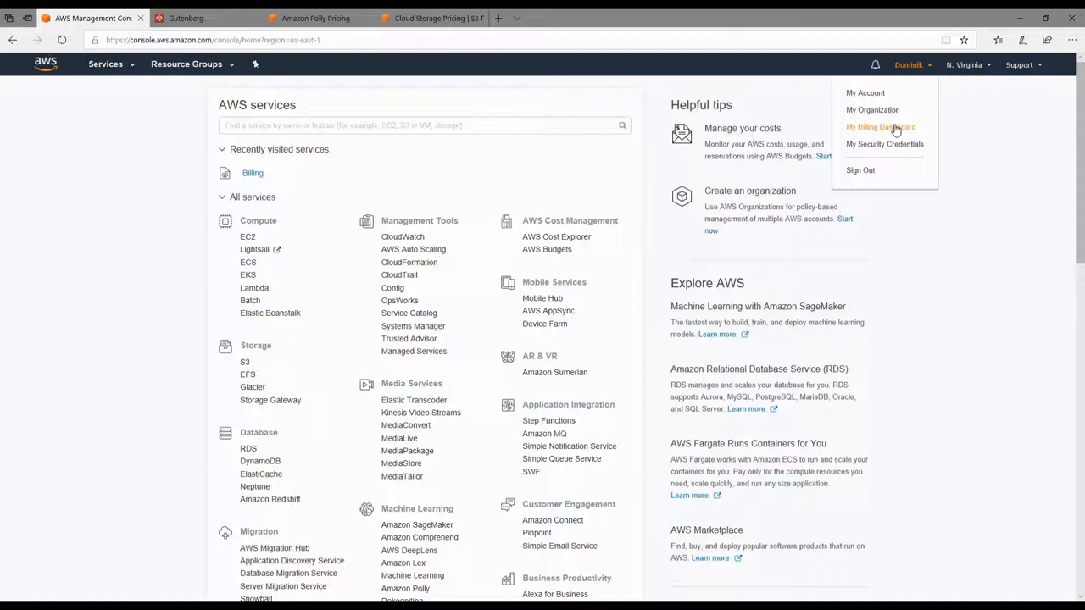
mouse_move(897, 128)
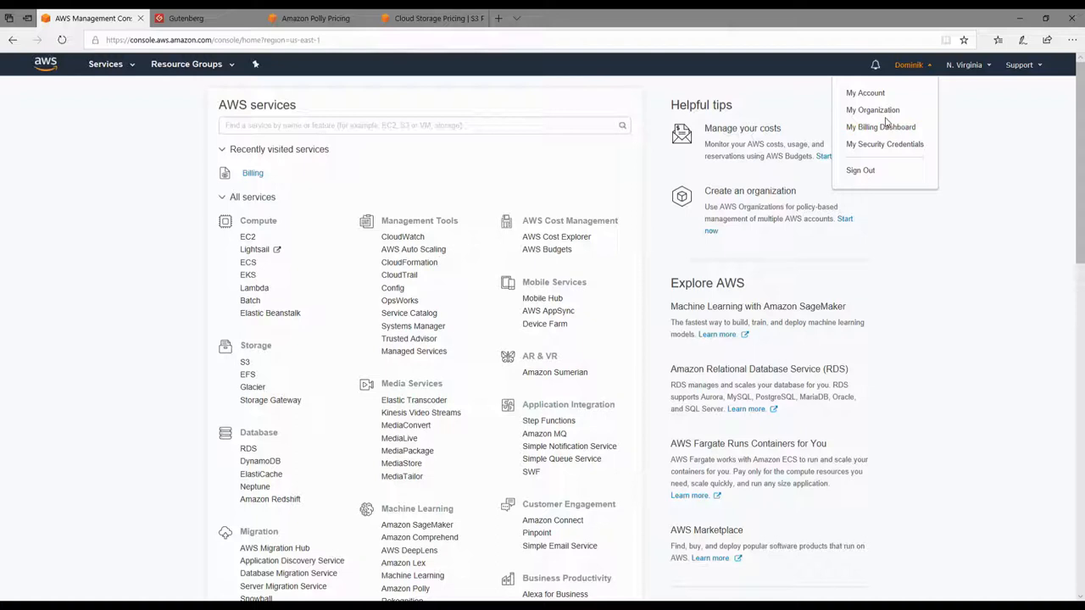
left_click(966, 65)
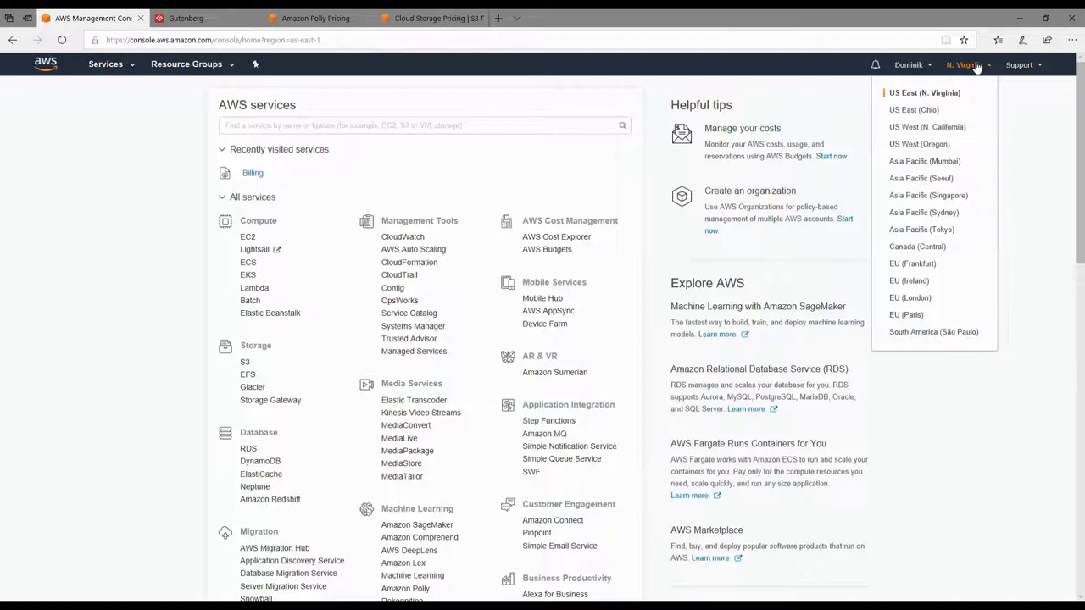
mouse_move(933, 332)
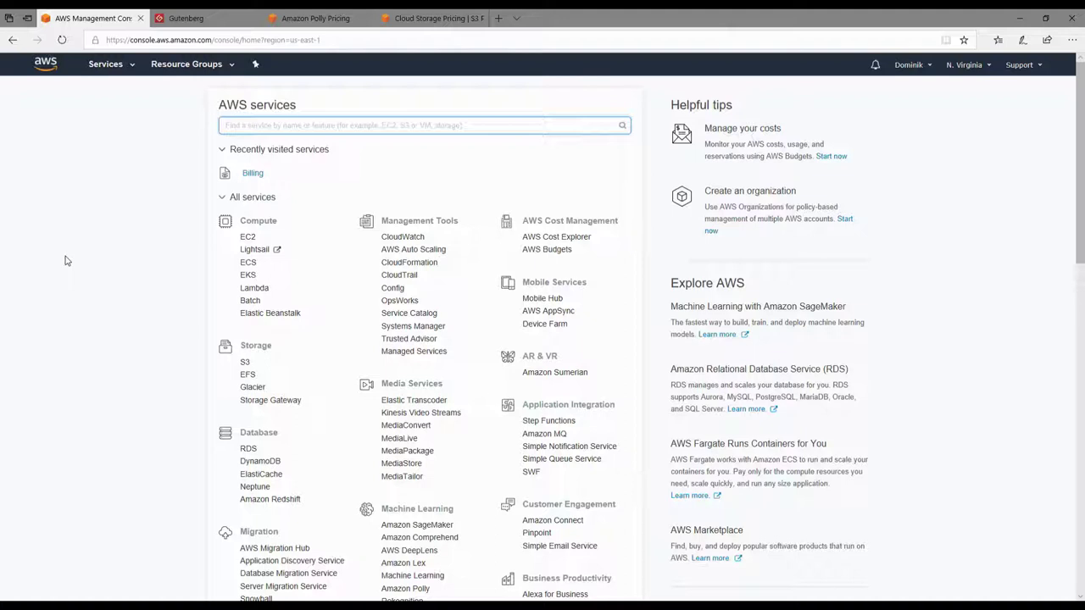
Open S3 from the Storage services to list the 13 existing buckets.
left_click(245, 361)
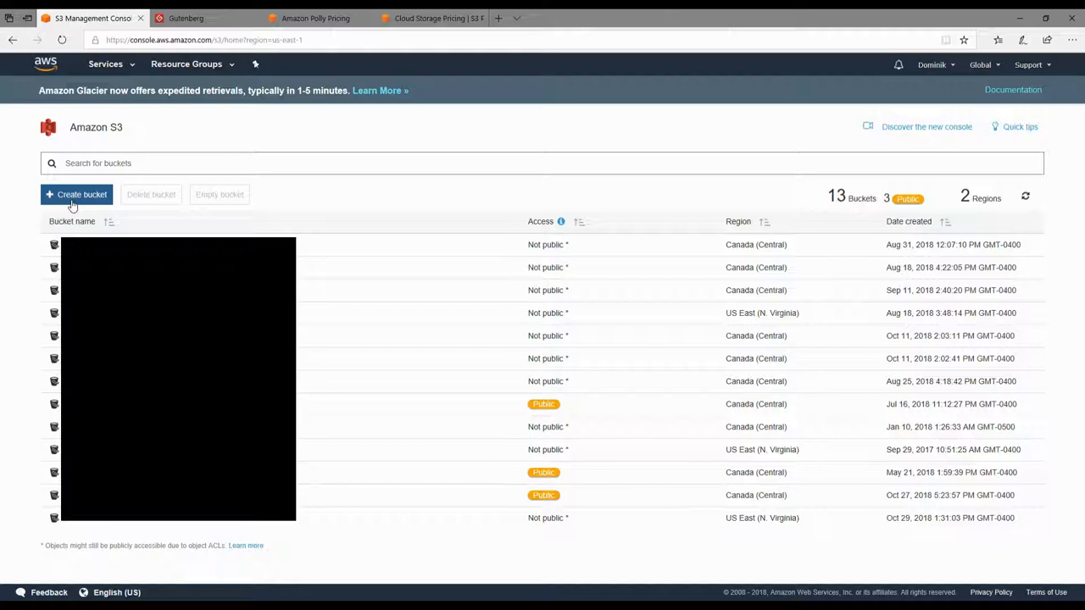
Name the new bucket swc-audiobooks in US East (N. Virginia) and continue.
left_click(76, 194)
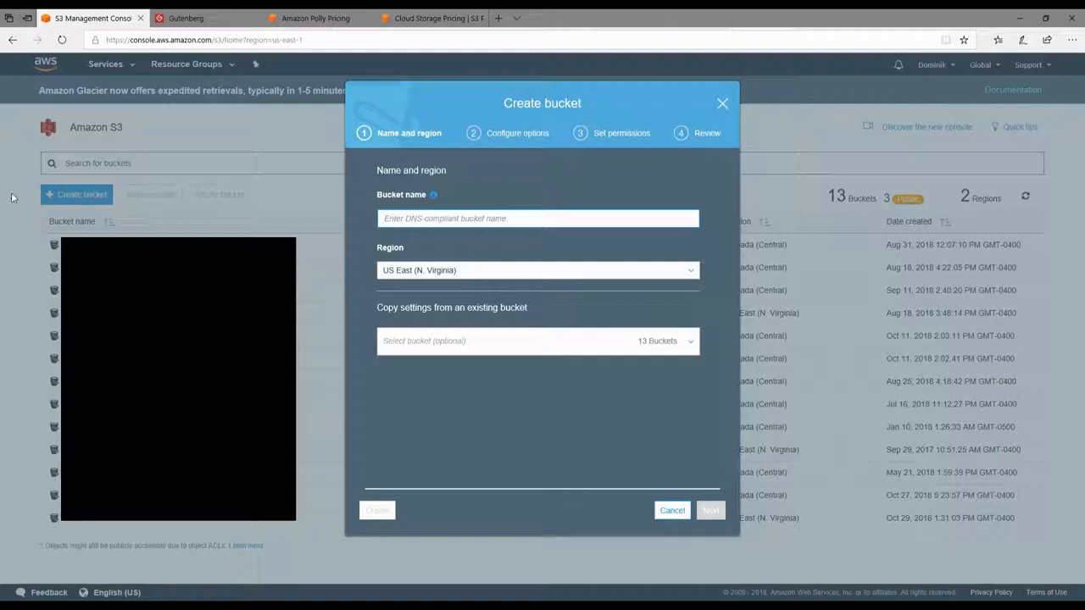
left_click(537, 218)
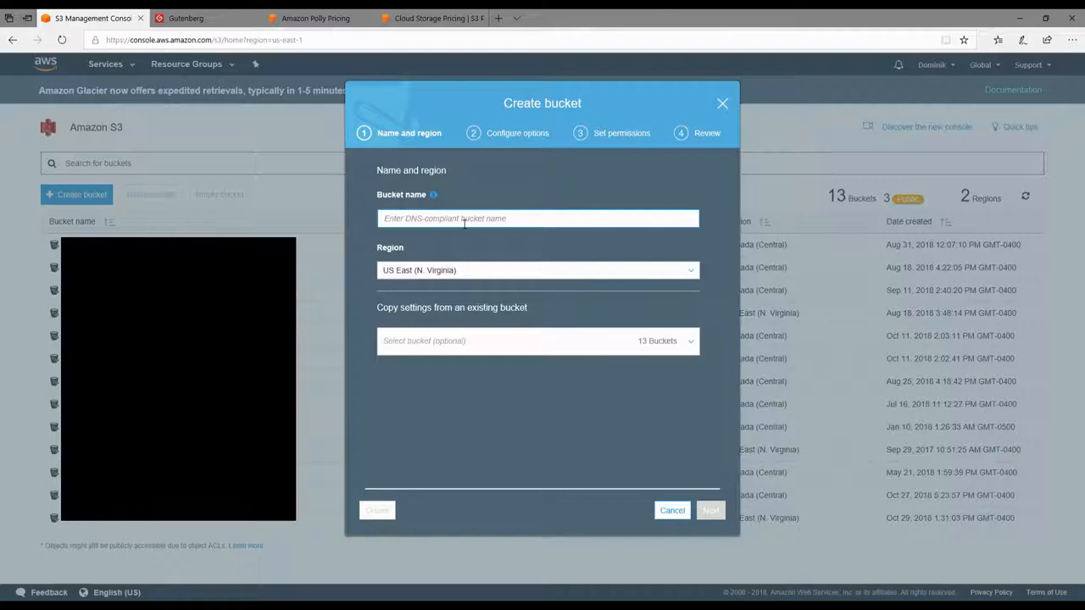
type("swc-audiobooks")
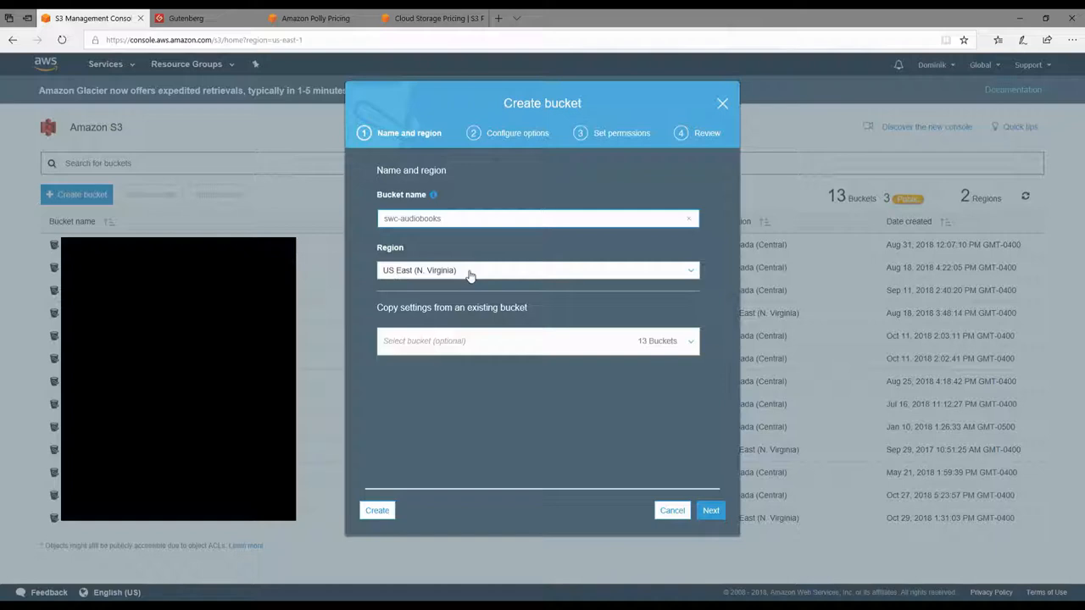
left_click(710, 510)
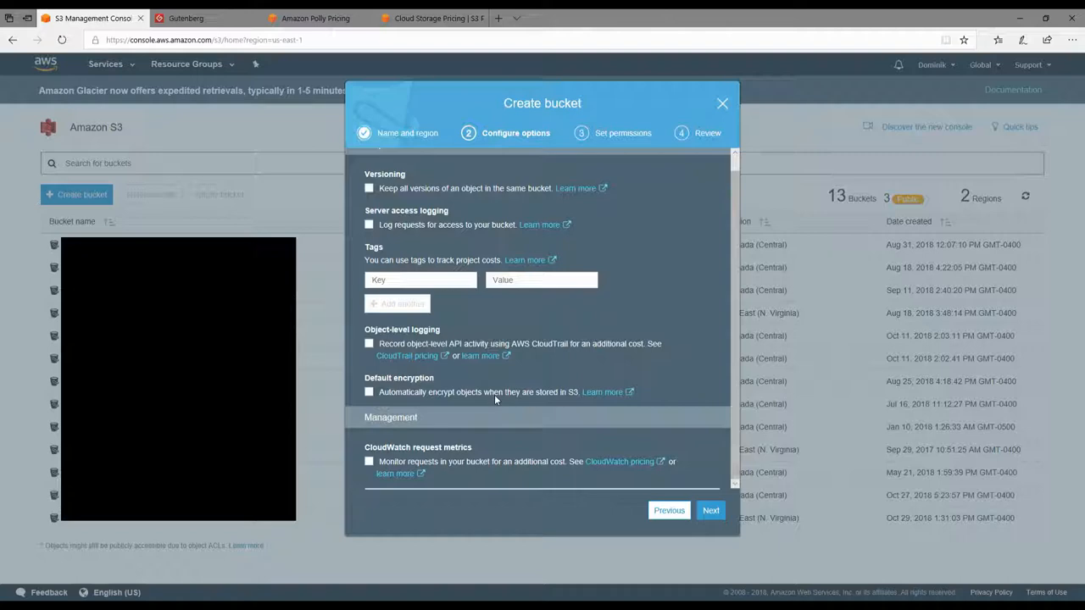
mouse_move(404, 518)
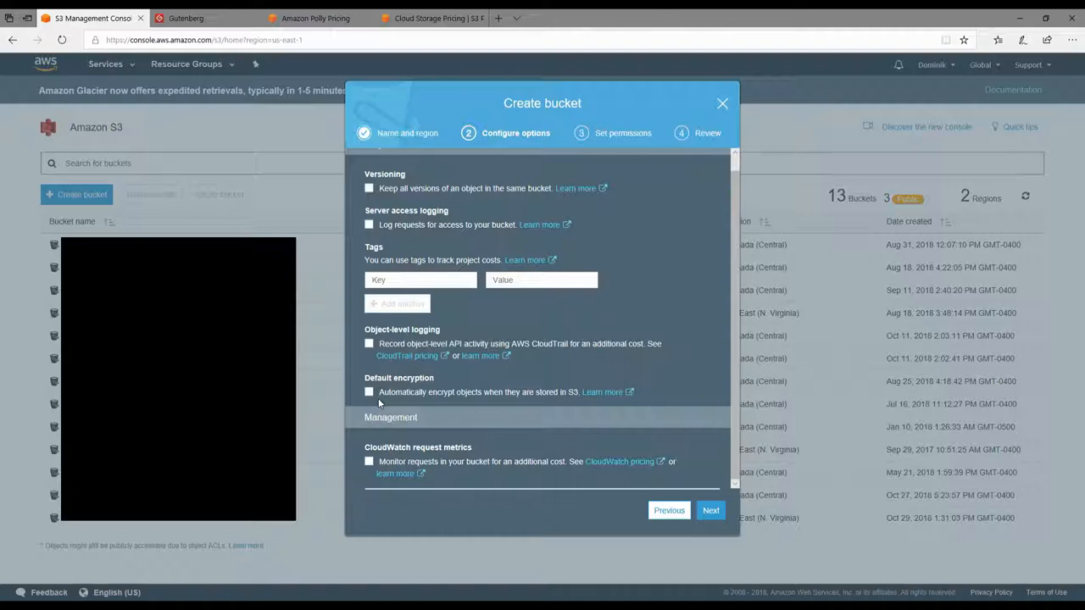
mouse_move(333, 459)
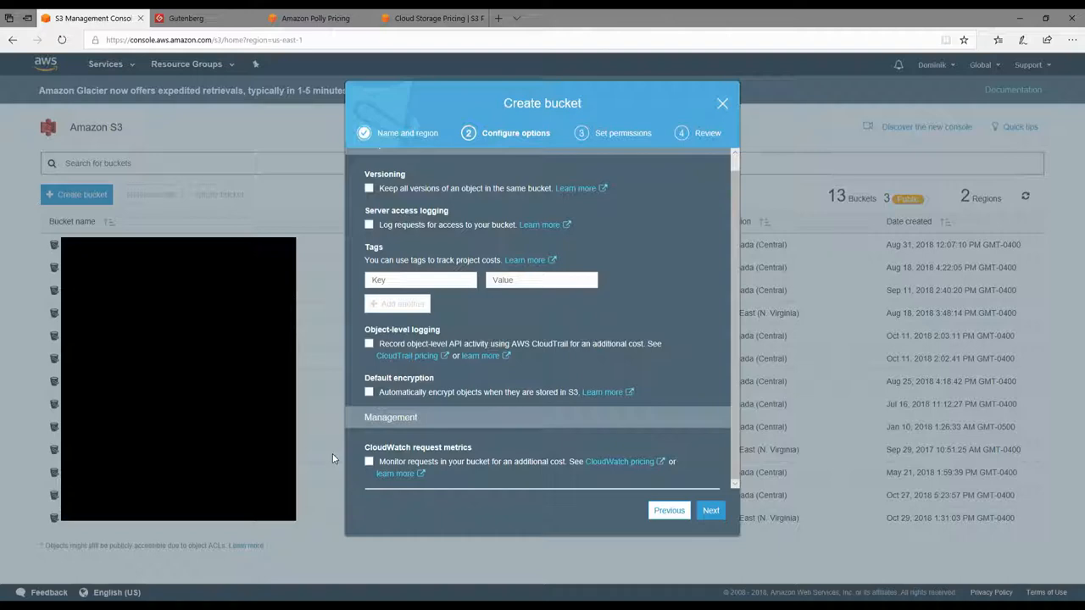
Continue past Configure options with versioning, logging, tags, encryption and metrics unchecked.
left_click(710, 510)
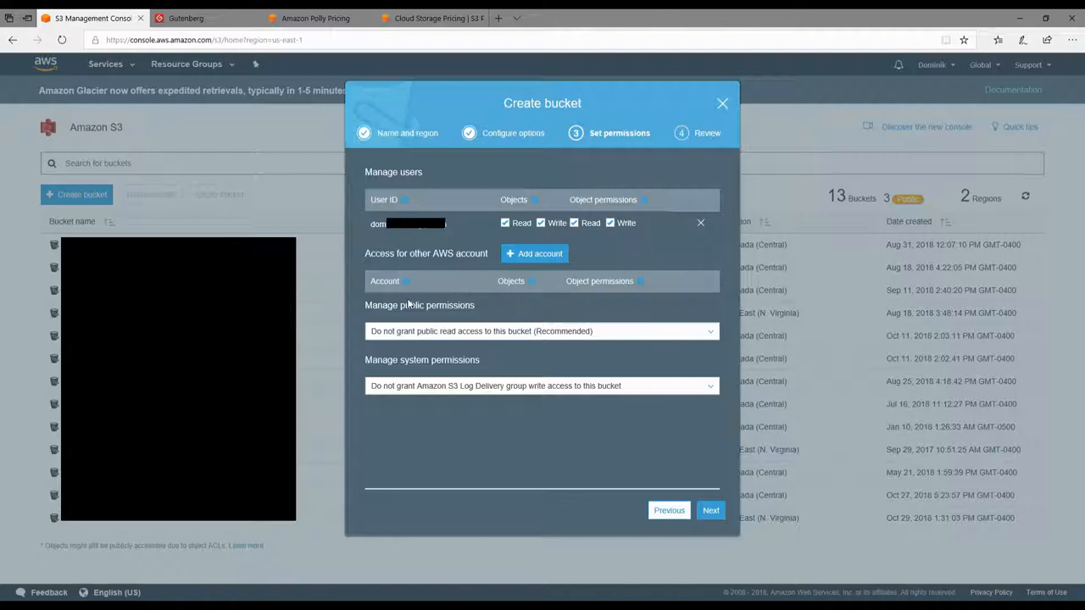
mouse_move(600, 326)
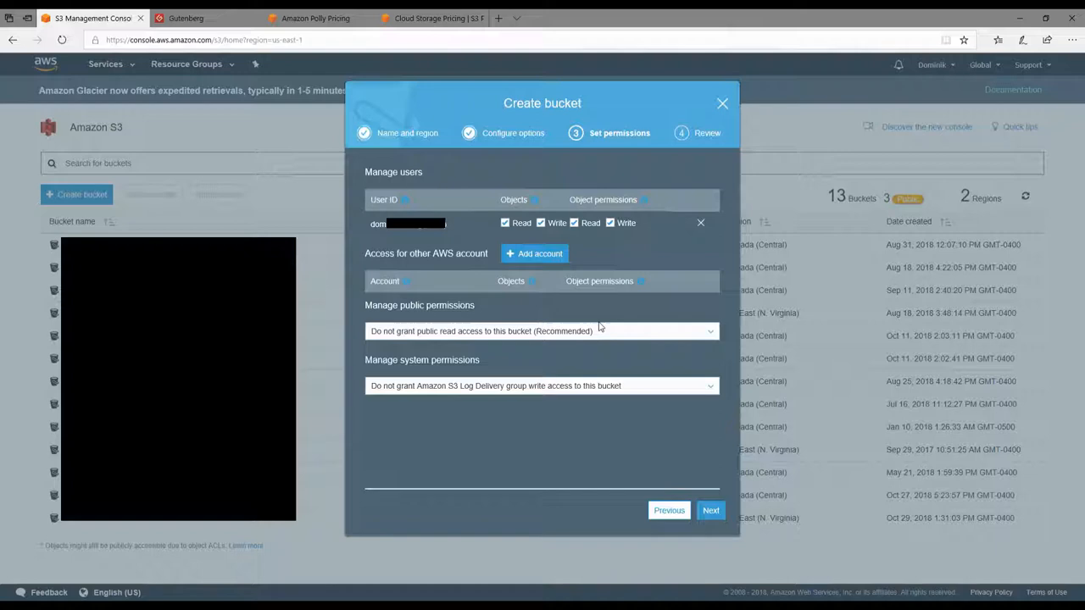
mouse_move(621, 318)
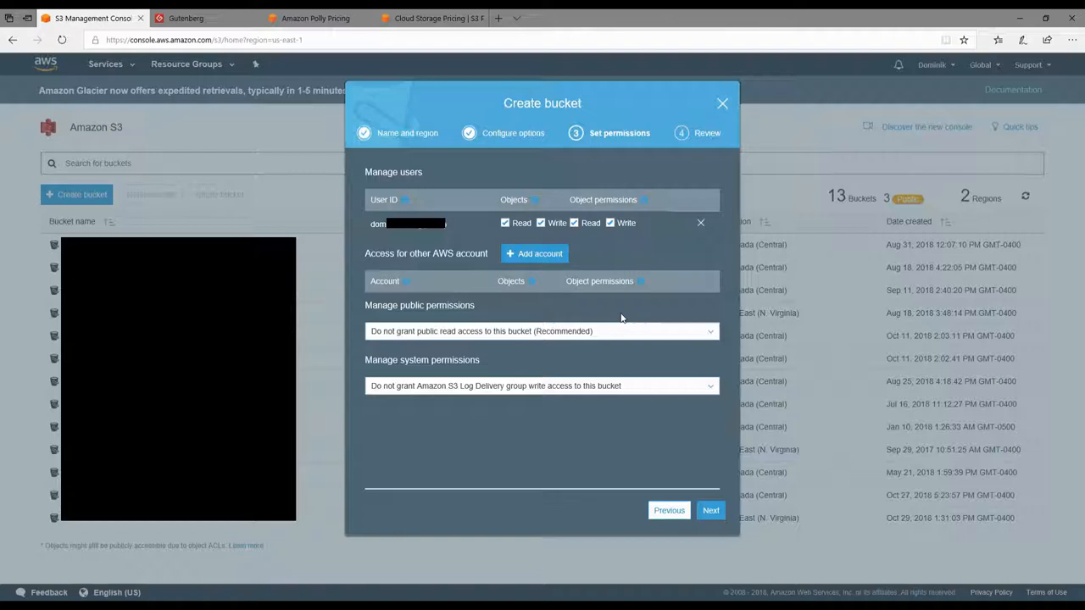
mouse_move(449, 263)
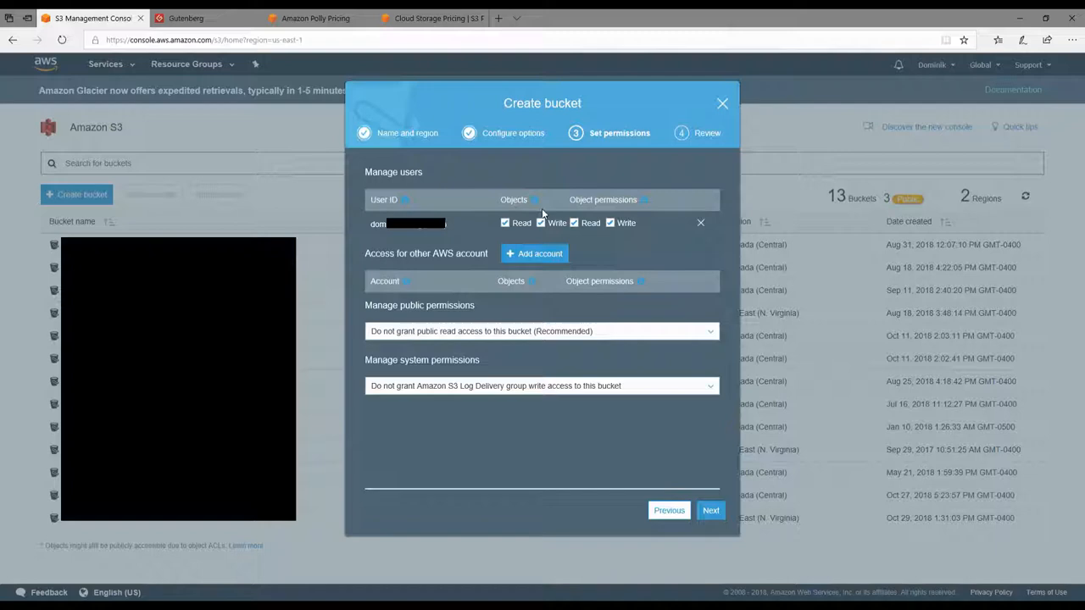
Keep default permissions with no public or log delivery access and proceed to Review.
left_click(710, 510)
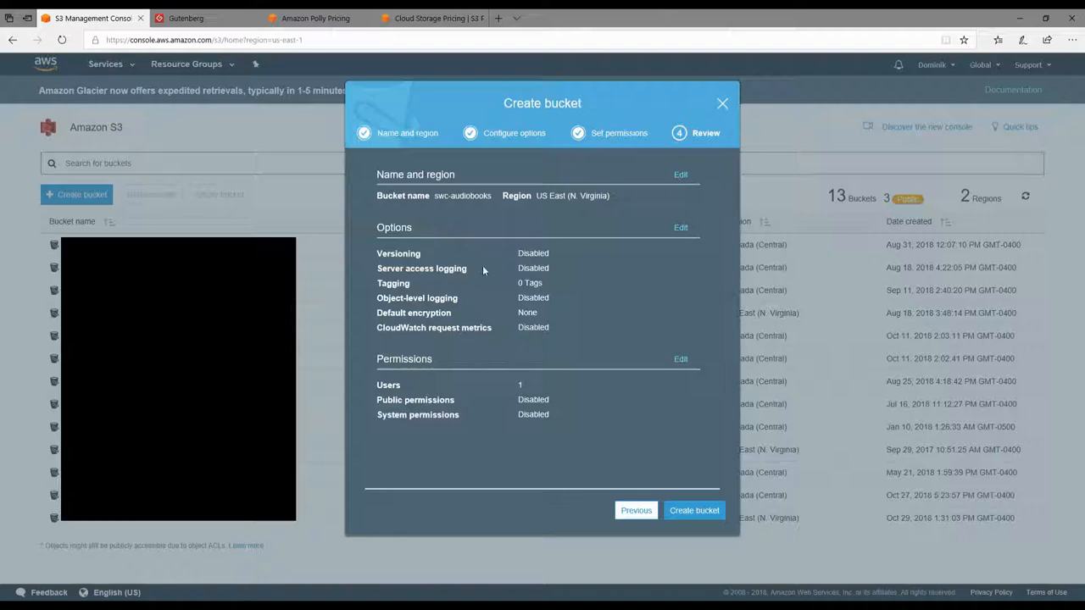
Confirm creation so swc-audiobooks appears as the 14th, non-public bucket.
left_click(695, 511)
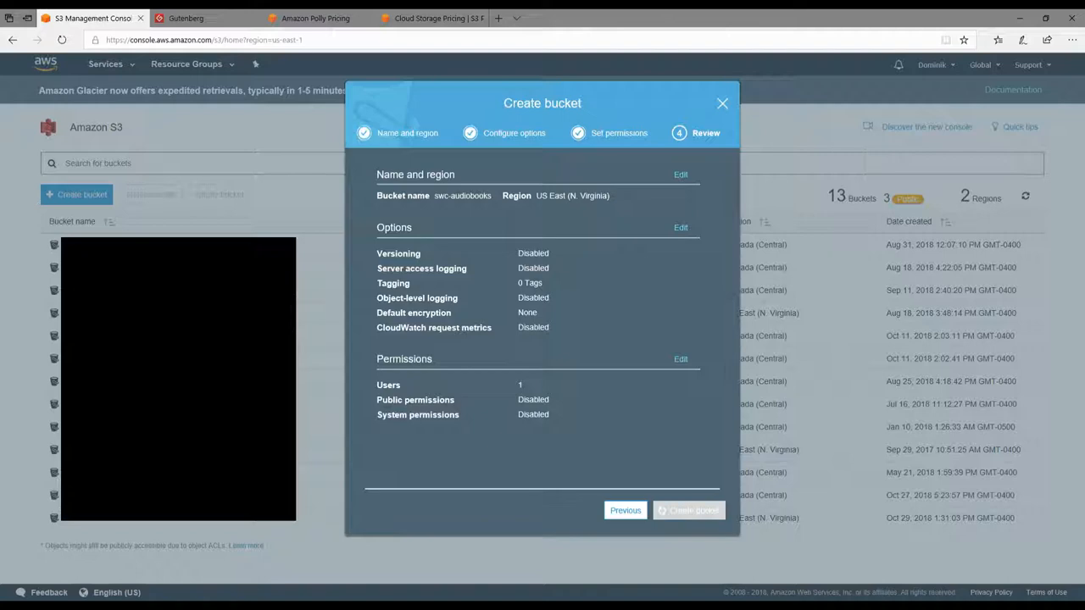
left_click(689, 510)
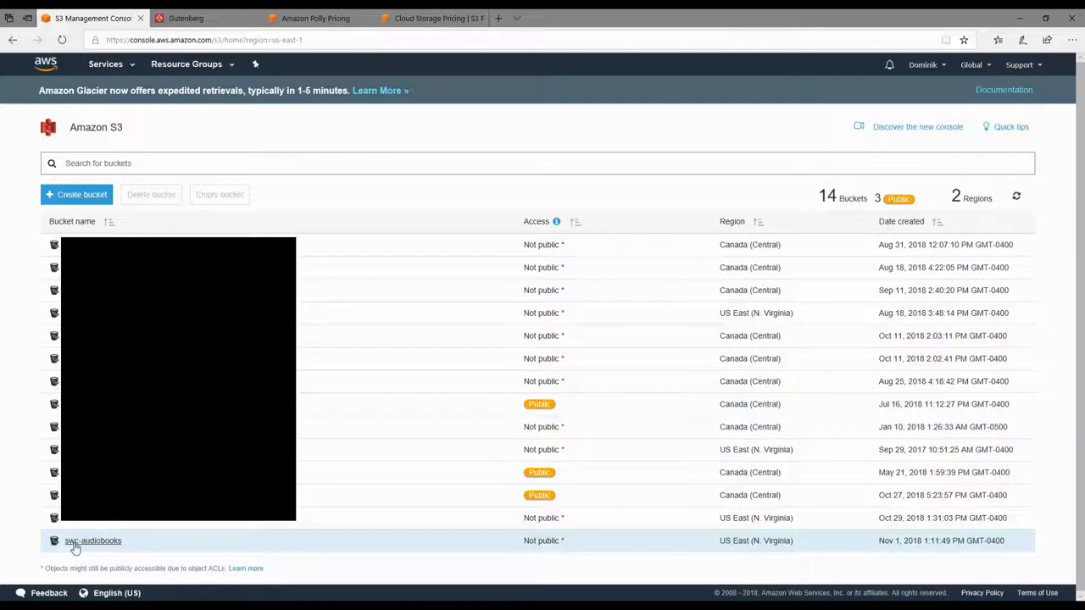
Open the empty swc-audiobooks bucket from the S3 bucket list.
left_click(90, 541)
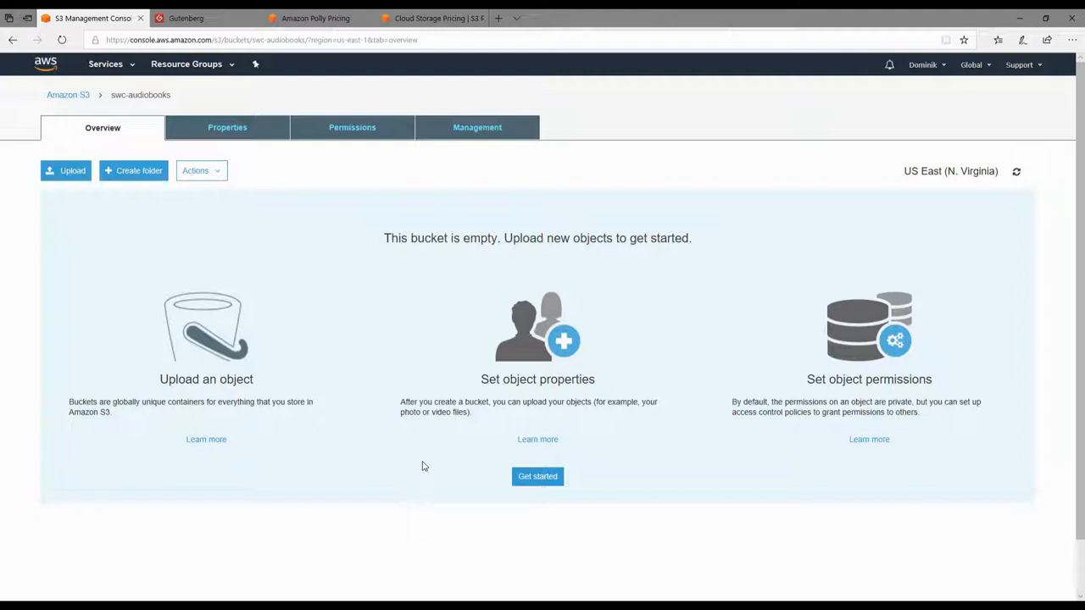
mouse_move(613, 370)
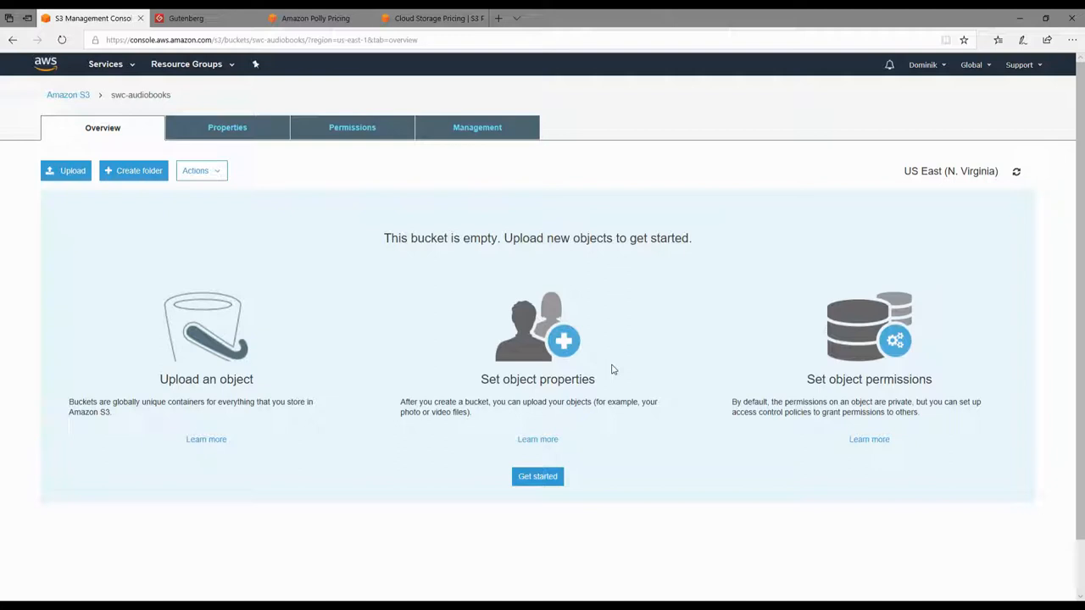
mouse_move(617, 328)
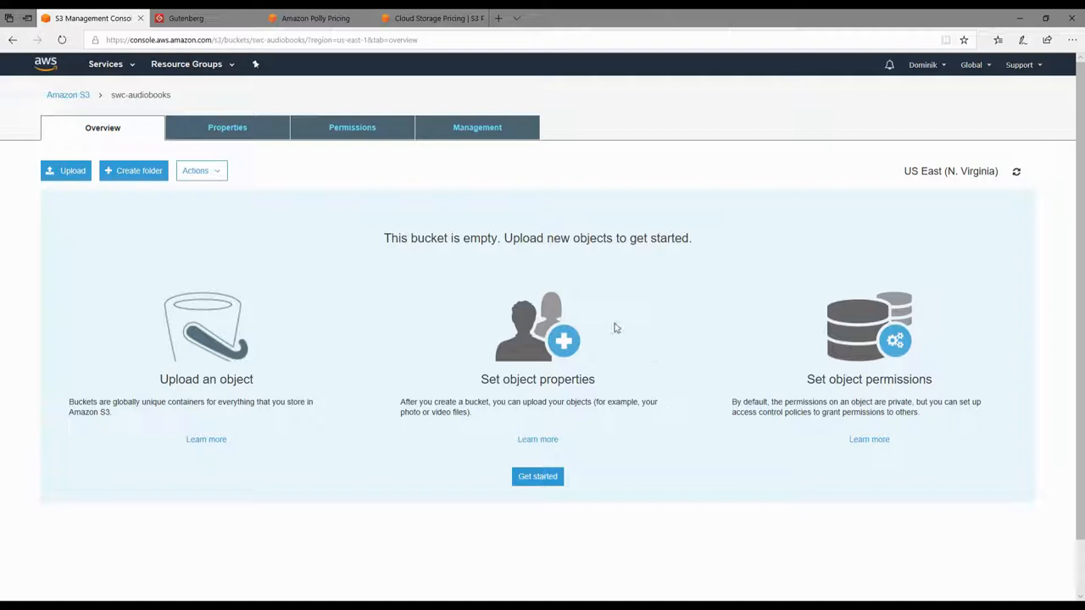
mouse_move(113, 73)
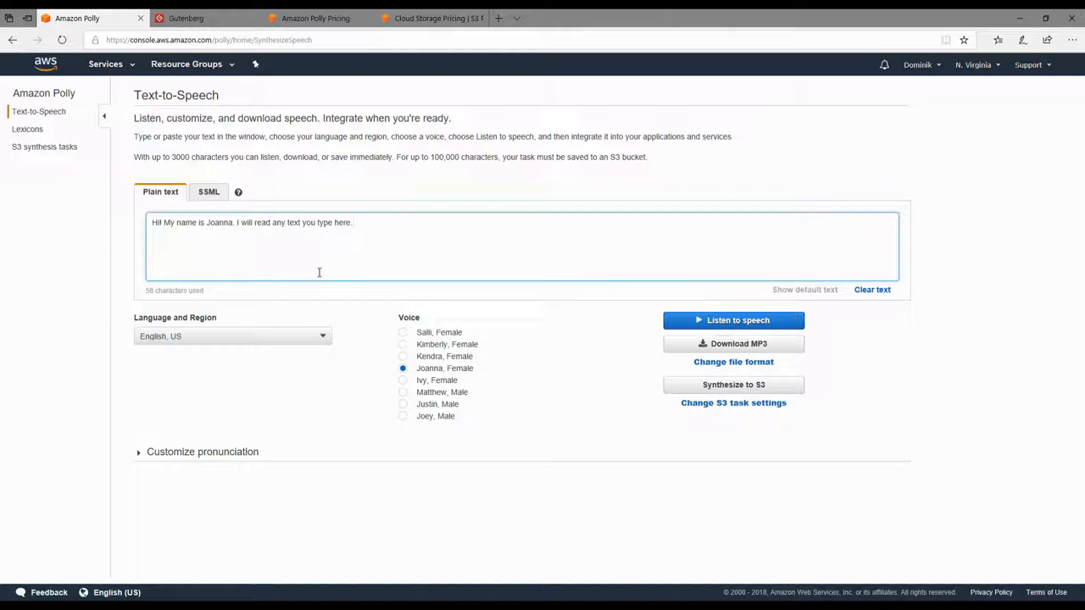
mouse_move(322, 373)
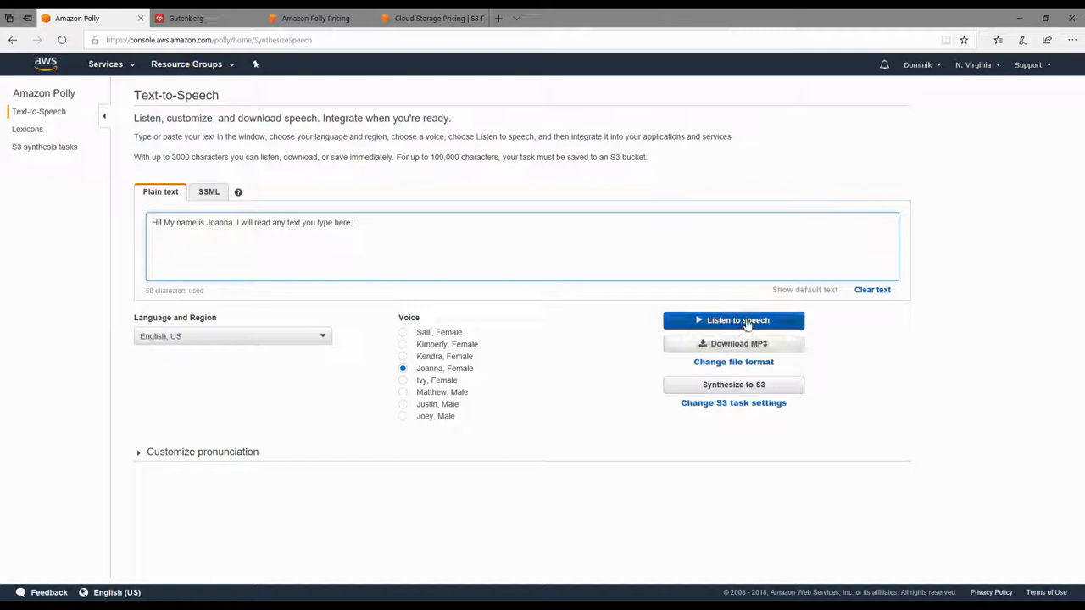
left_click(733, 320)
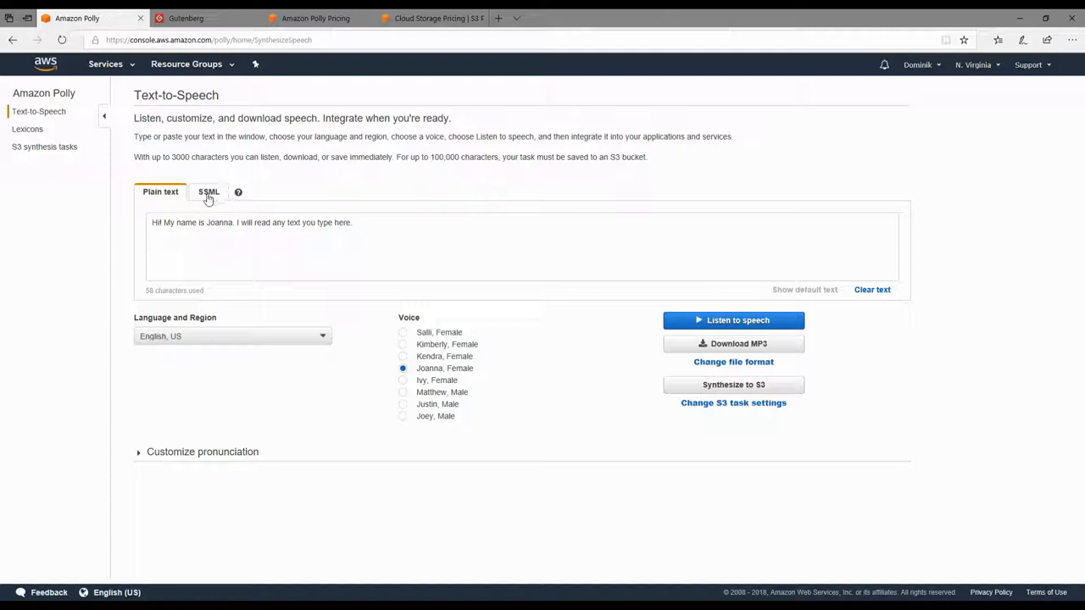
Open the SSML help docs and browse the W3C SSML 1.1 specification's table of contents.
left_click(208, 192)
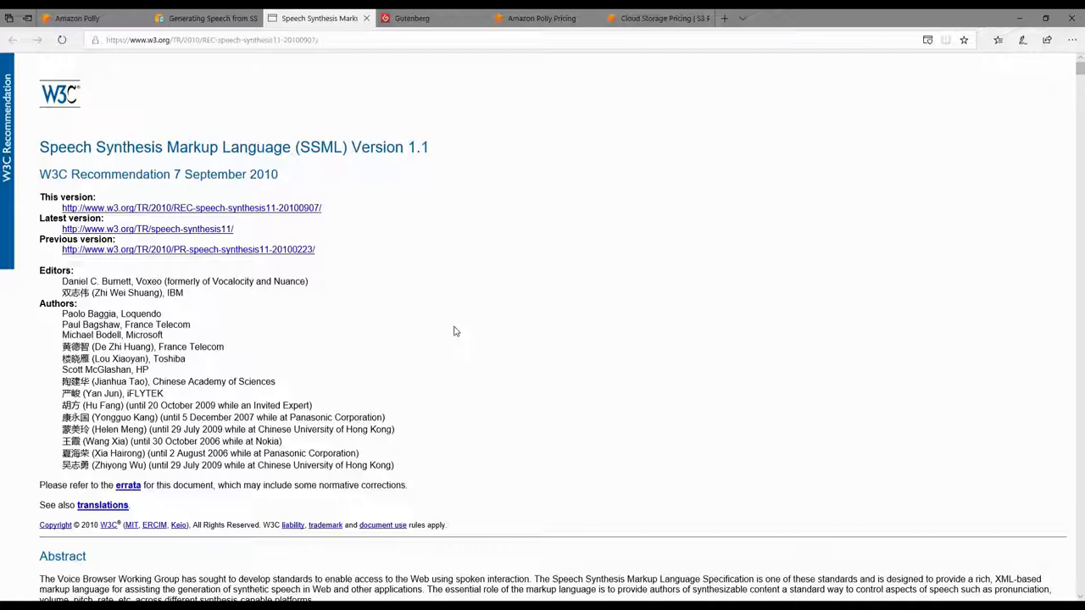
scroll("down", 3)
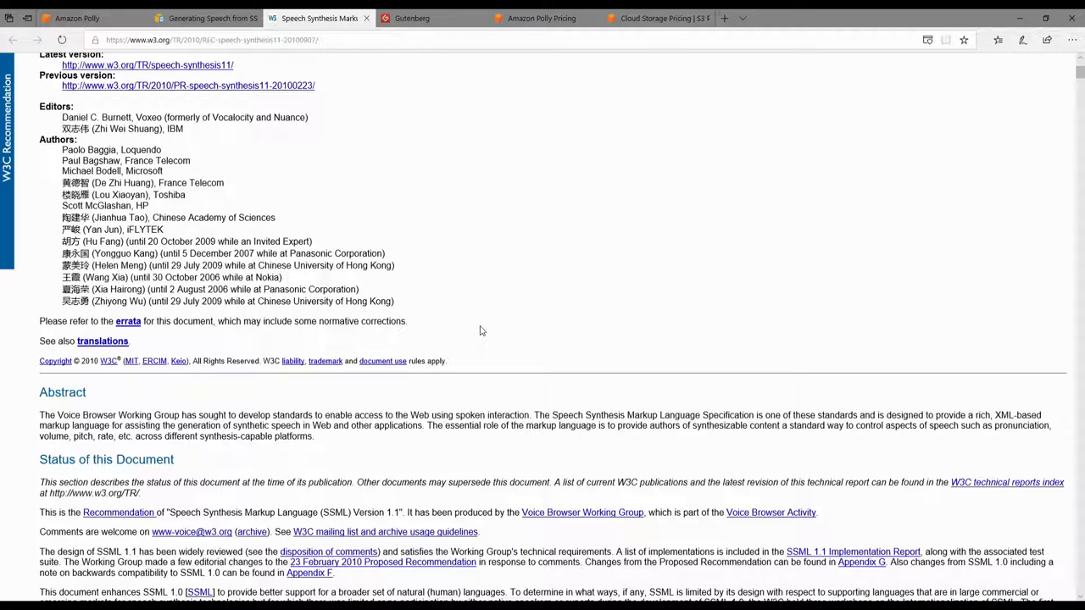
scroll("down", 3)
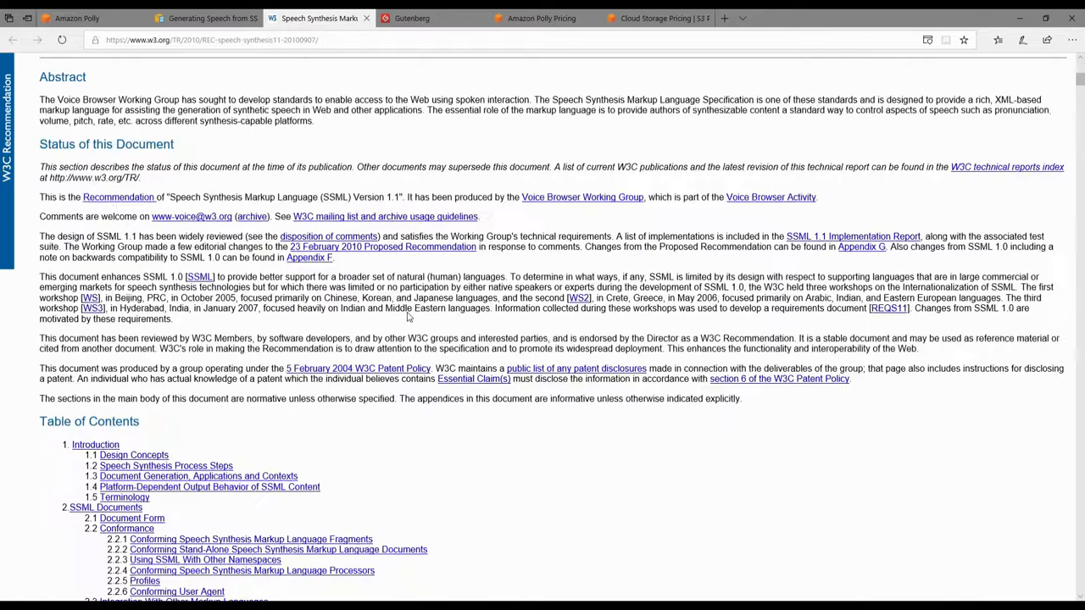
scroll("down", 3)
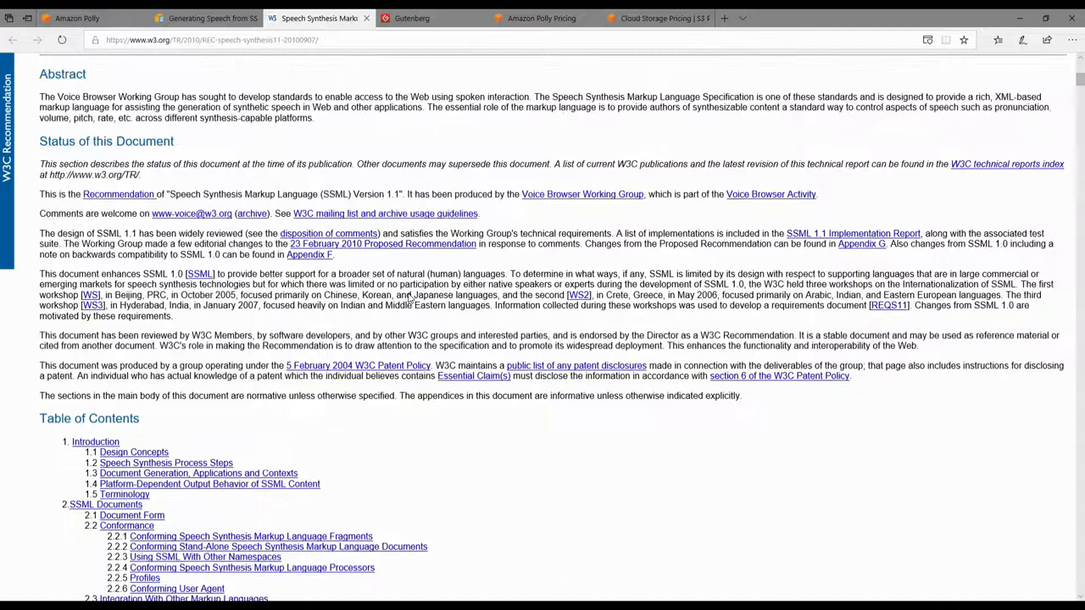
scroll("down", 3)
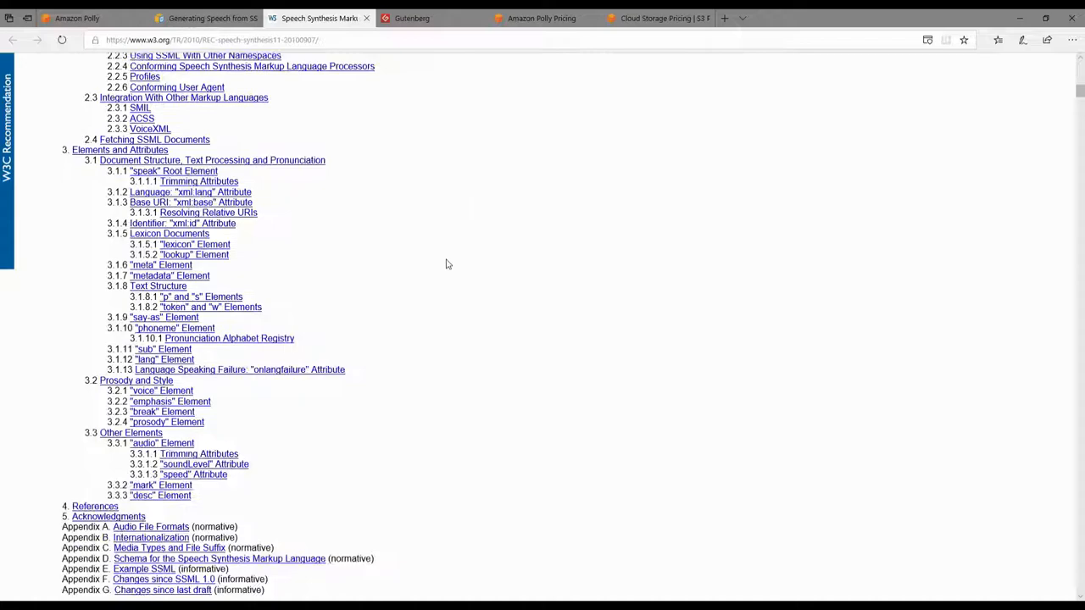
scroll("up", 3)
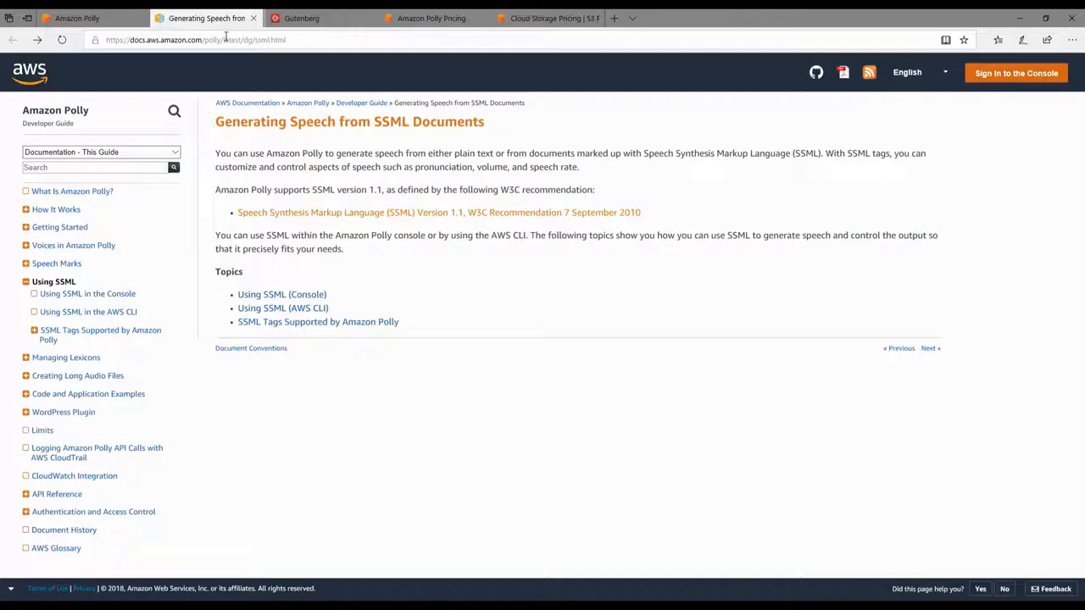
mouse_move(603, 217)
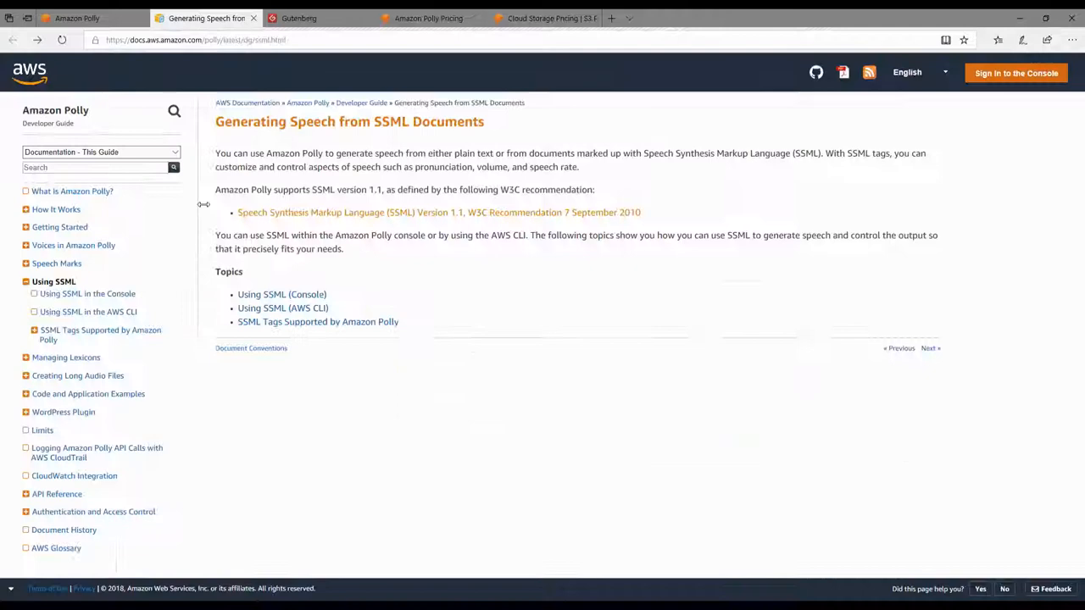
Open the 'SSML Tags Supported by Amazon Polly' reference page.
left_click(317, 321)
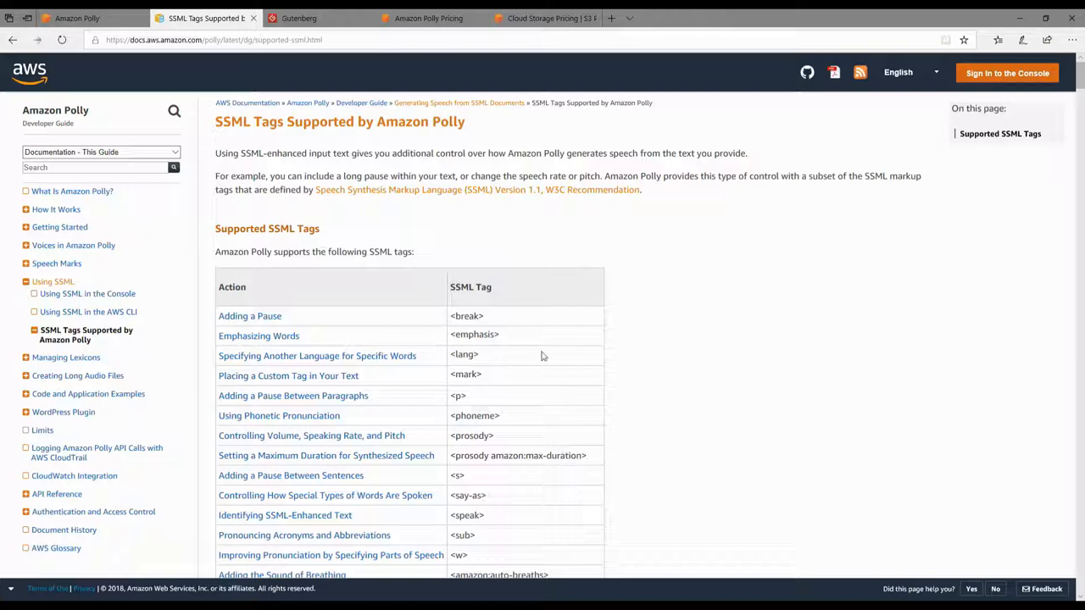
scroll("down", 3)
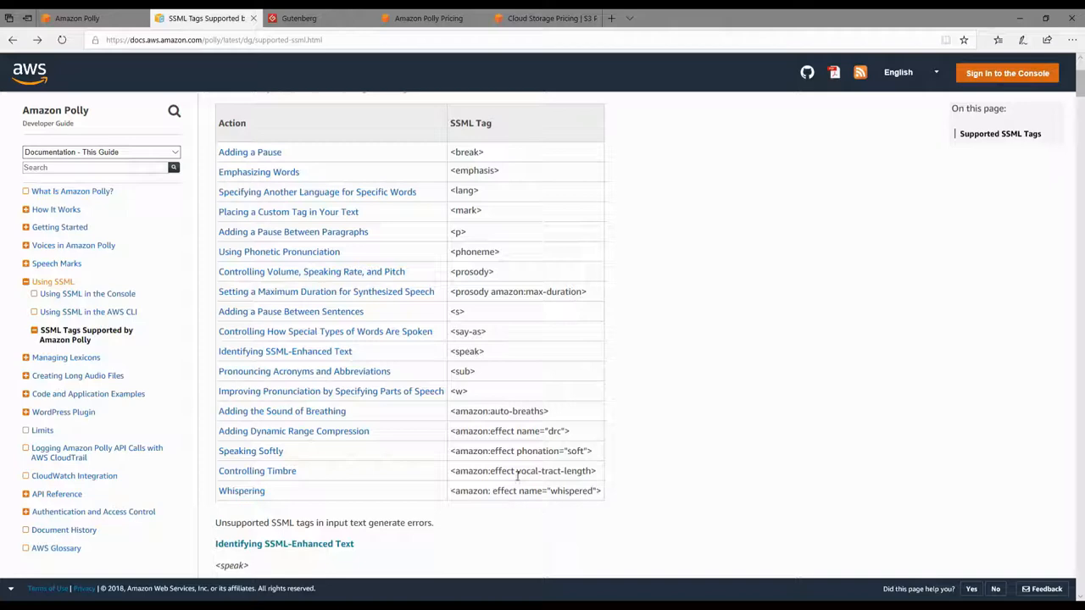
scroll("down", 3)
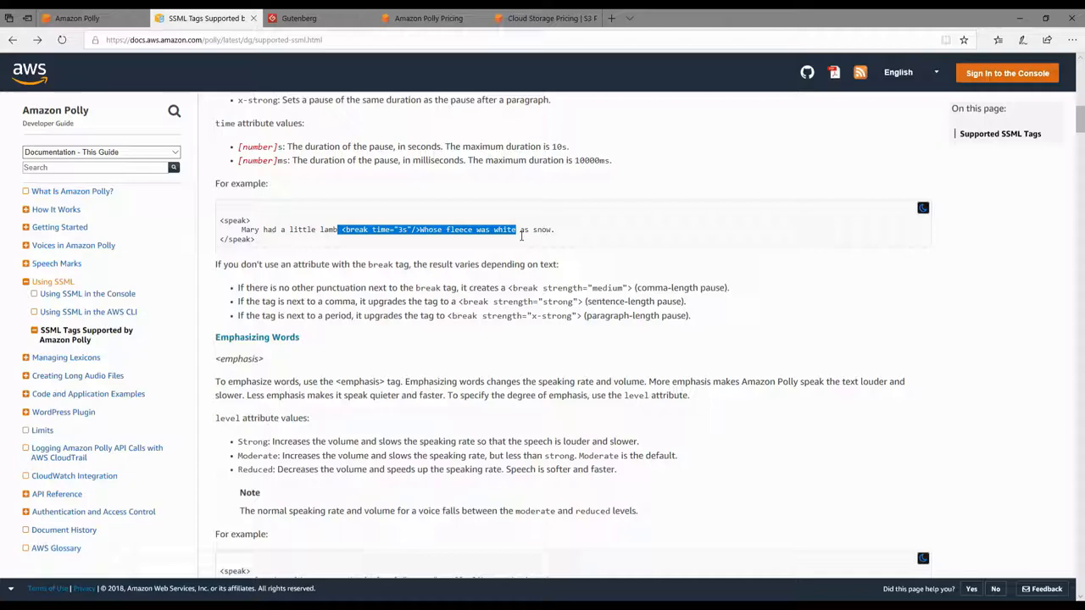
scroll("up", 3)
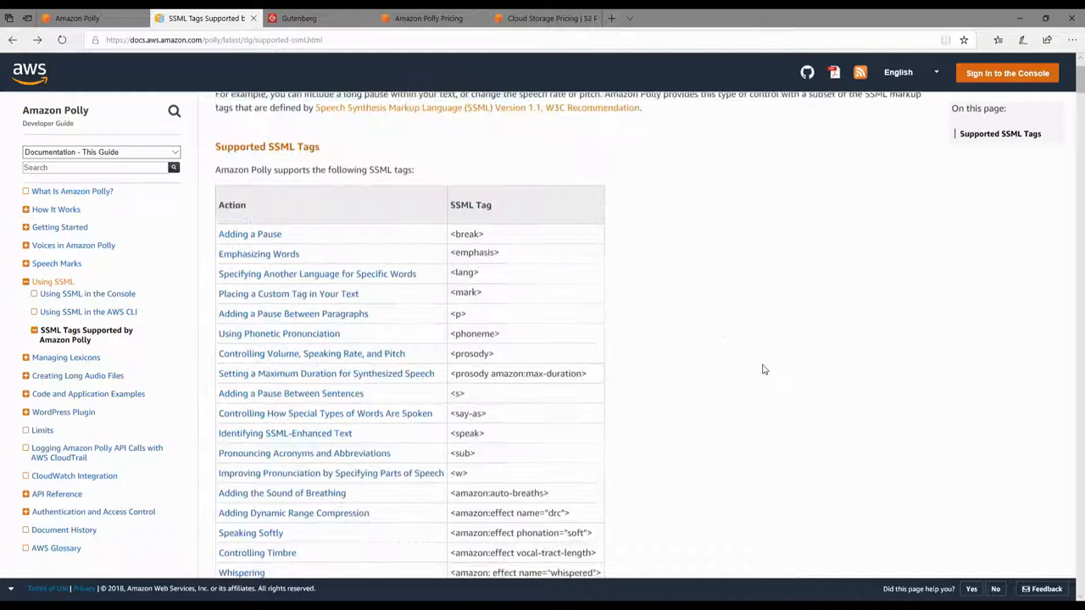
key("ctrl+f")
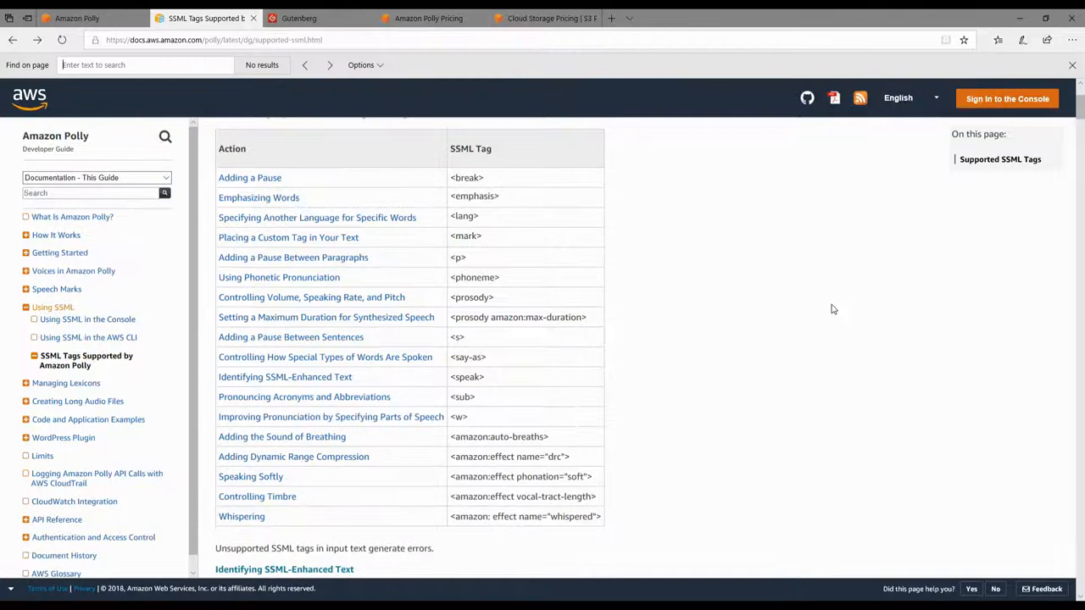
type("whisper")
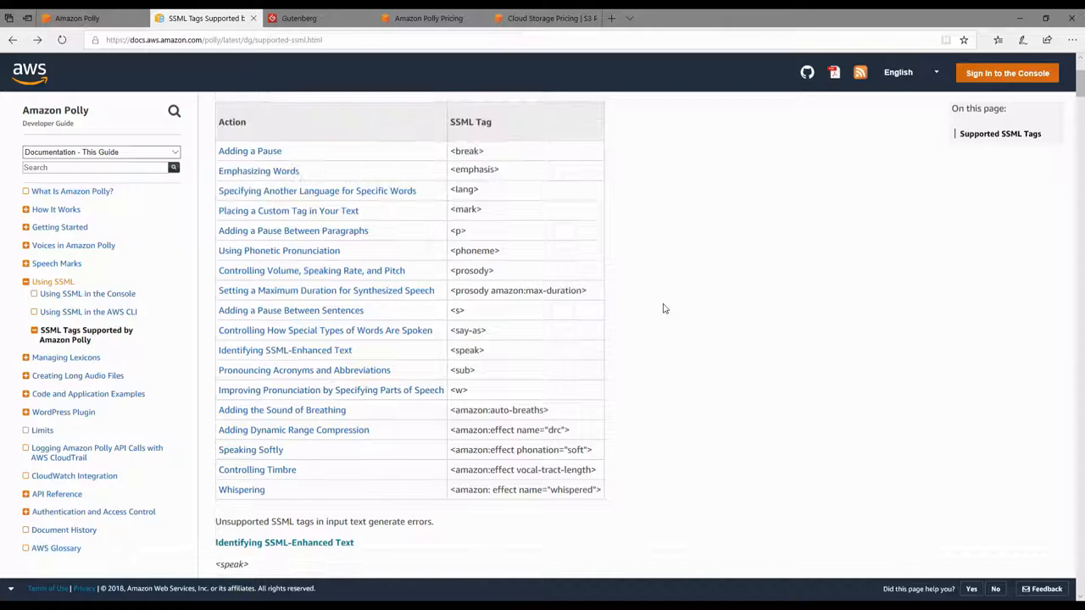
mouse_move(682, 296)
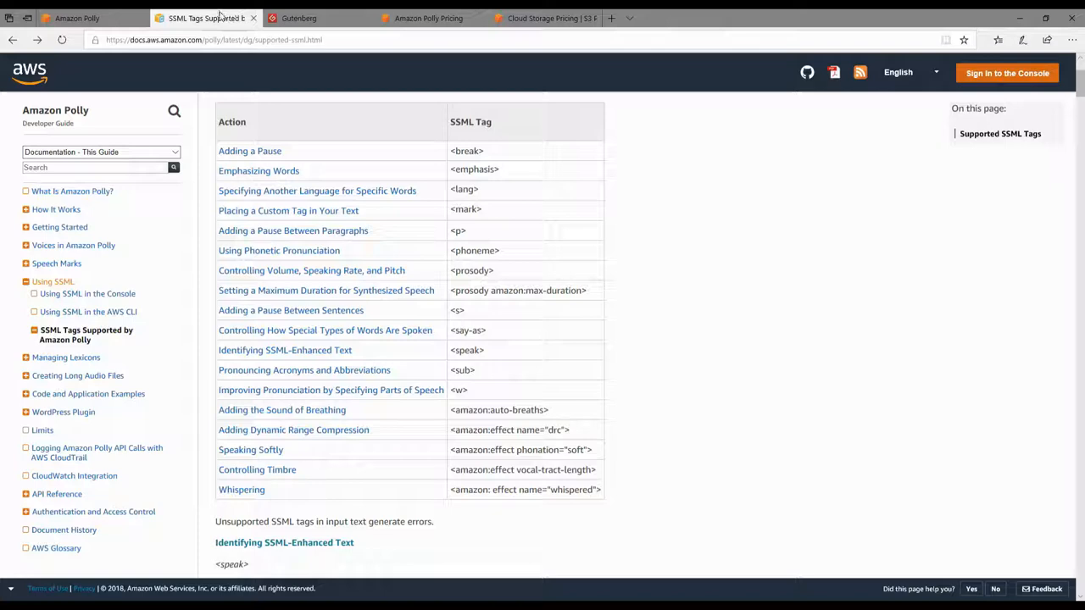
Switch Polly's input to SSML, wrapping the sample in speak tags, then reopen the tags reference.
left_click(85, 17)
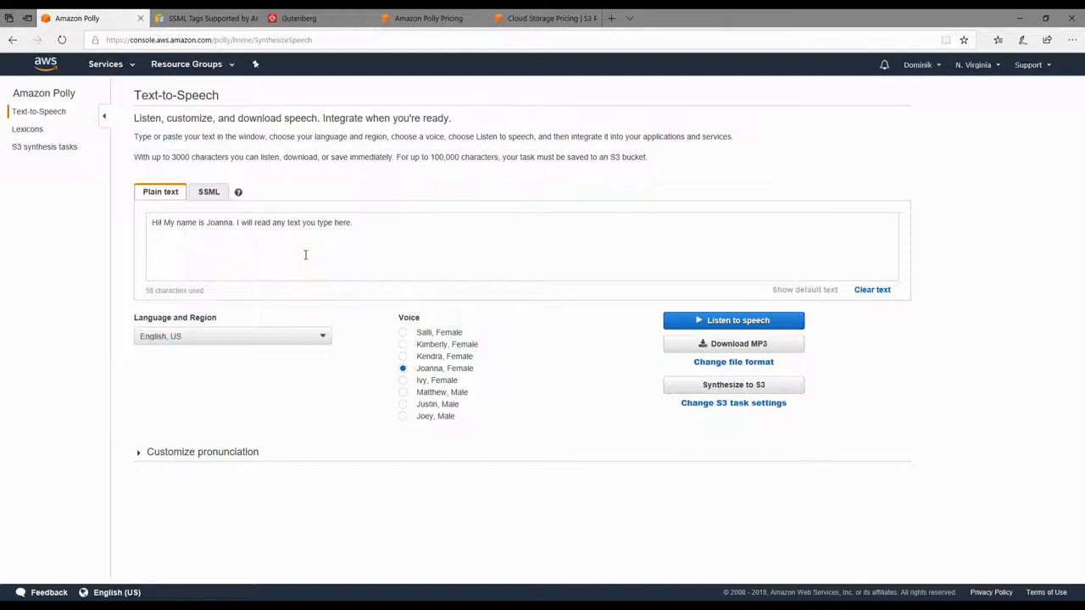
left_click(209, 192)
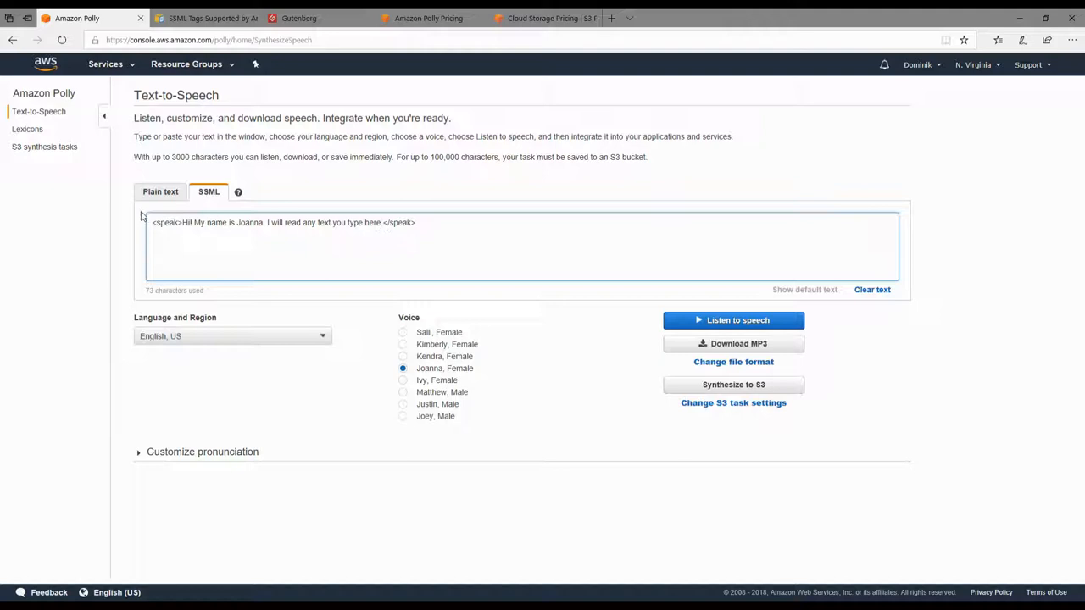
left_click(199, 18)
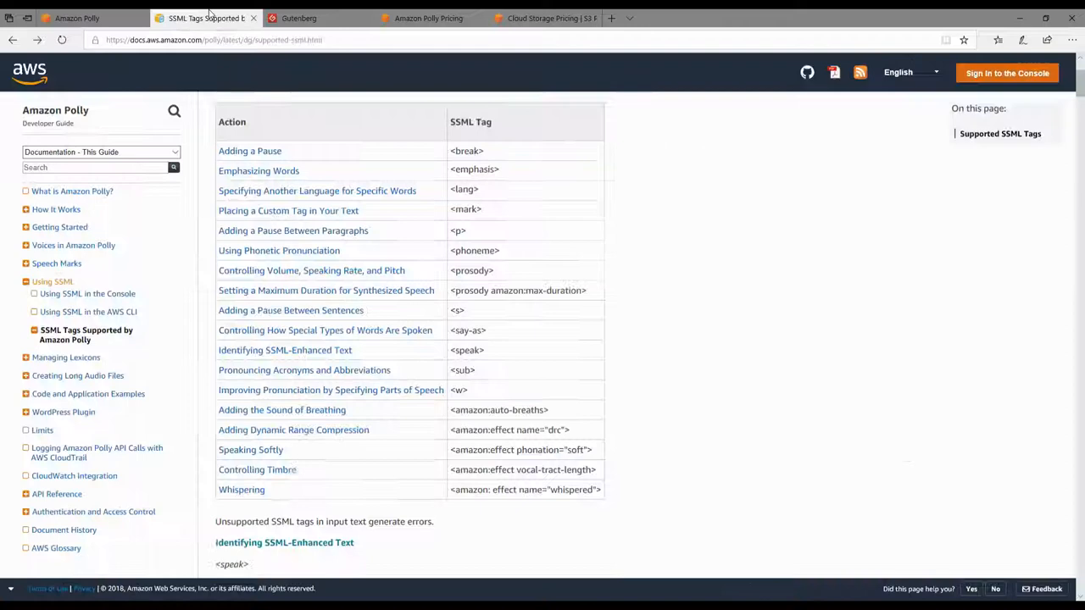
Look up the Whispering amazon:effect syntax and return to the Polly SSML box.
left_click(242, 490)
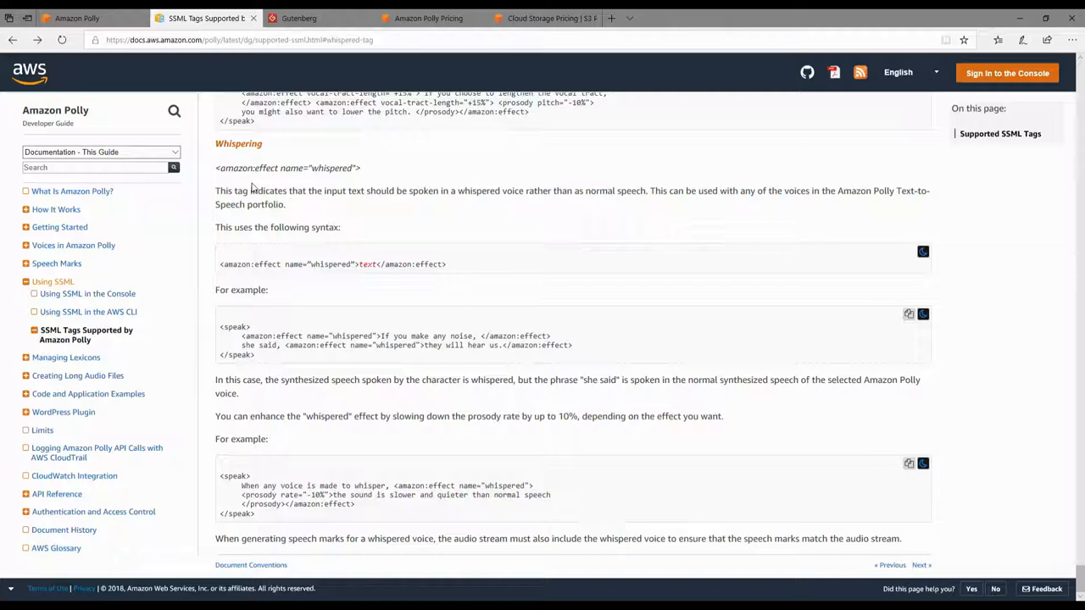
left_click(82, 17)
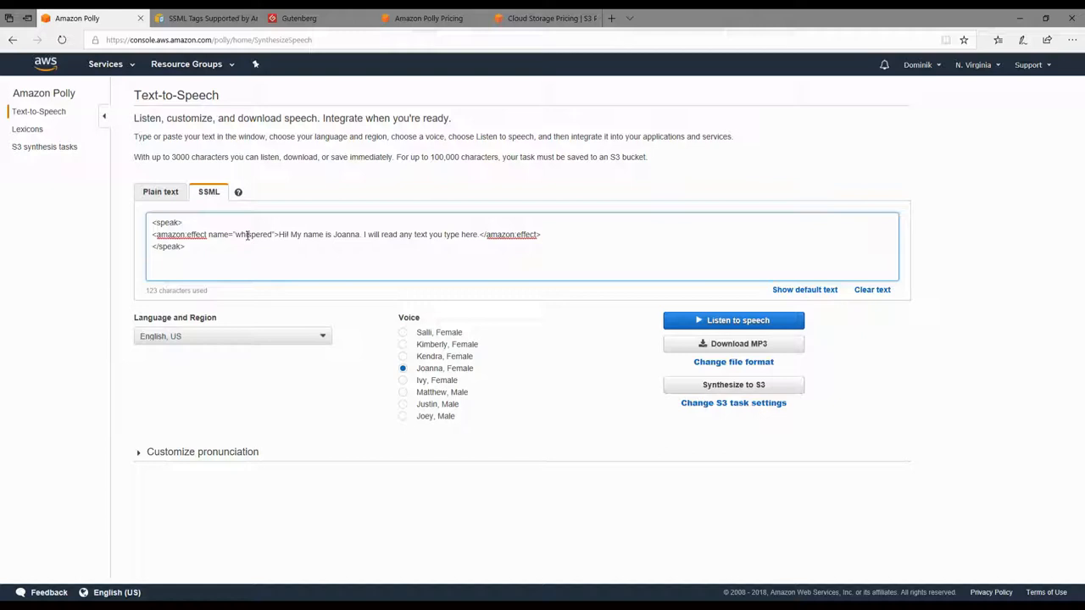
Add a 'Whispered Kendra.' line before </speak> and select the Kendra voice.
double_click(167, 247)
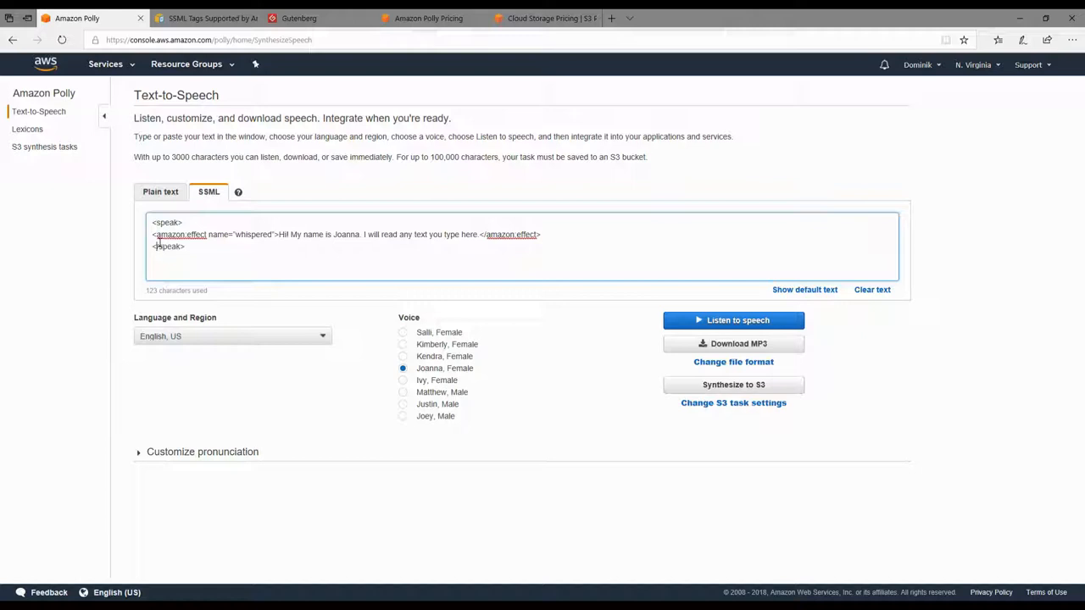
left_click_drag(152, 234, 279, 234)
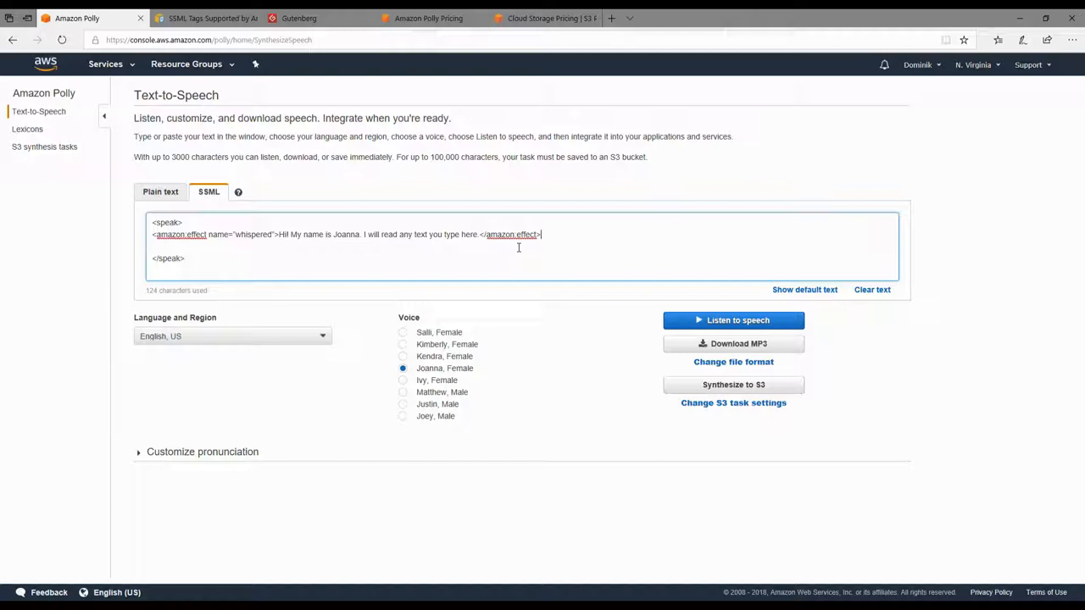
type("Whispered Kendra")
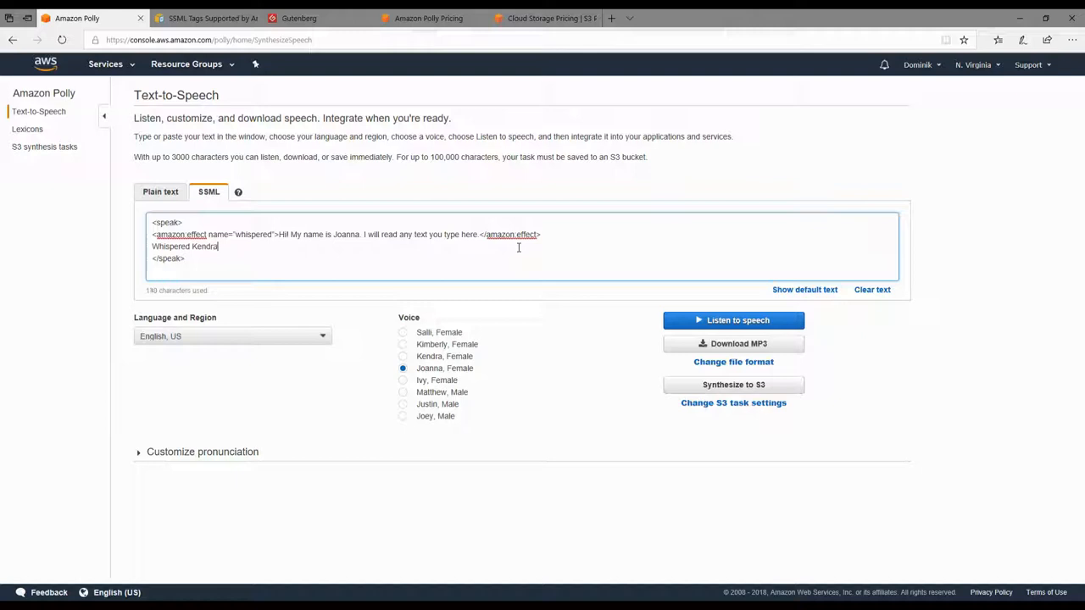
type(".")
type("Kendr")
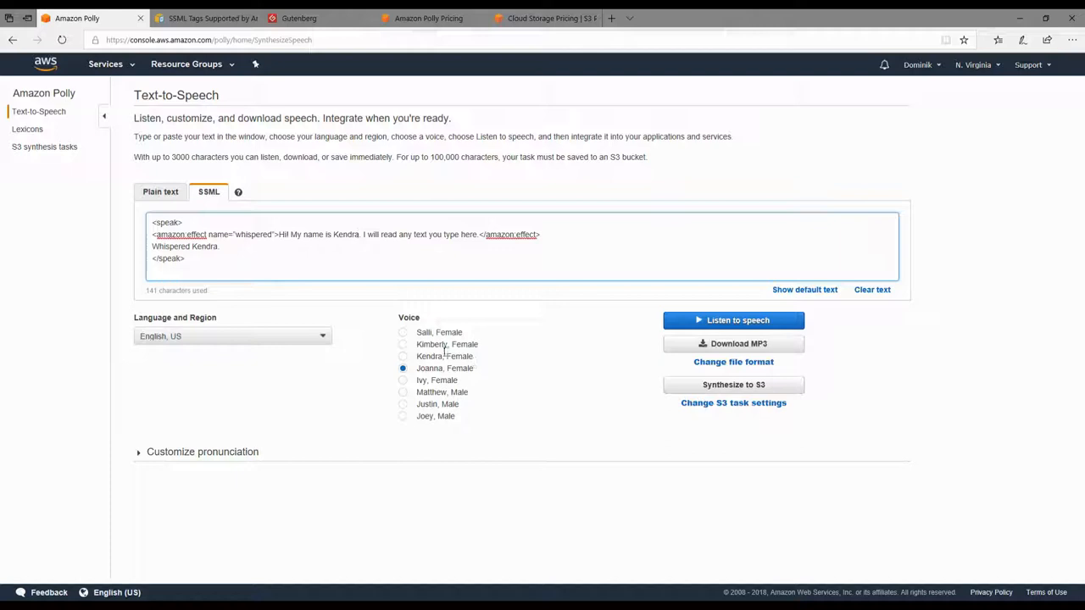
left_click(402, 356)
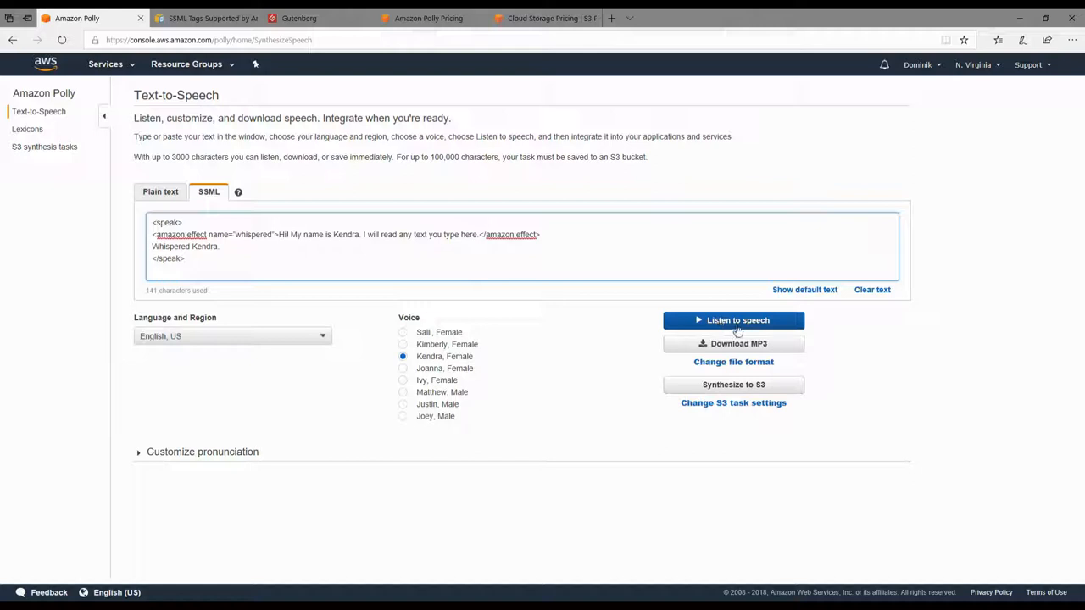
Try playing the SSML, dismiss the invalid SSML warning, and reopen the tags documentation.
left_click(733, 320)
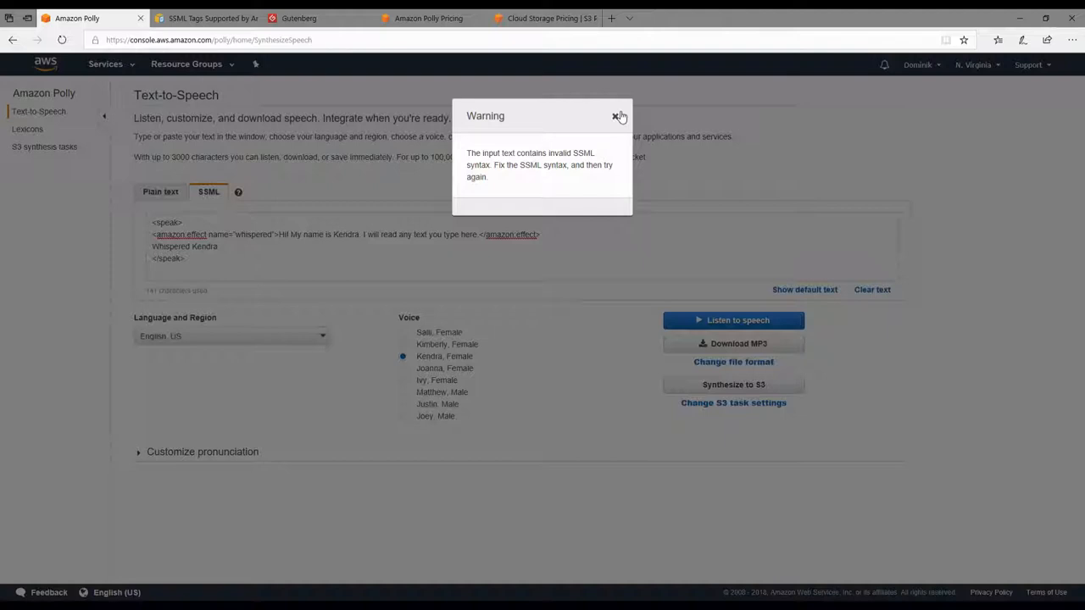
left_click(614, 115)
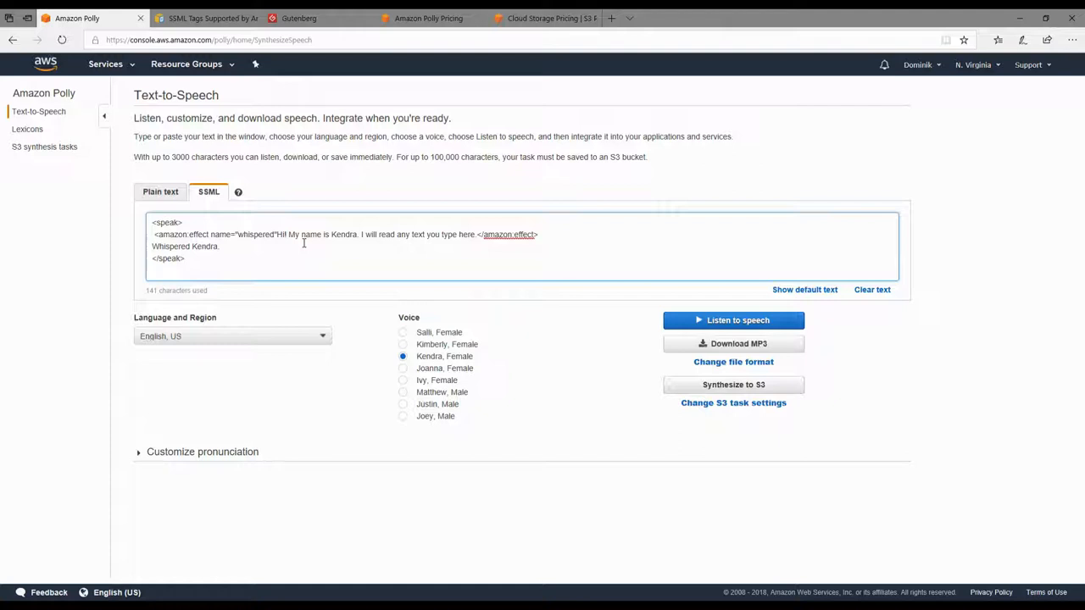
left_click(199, 17)
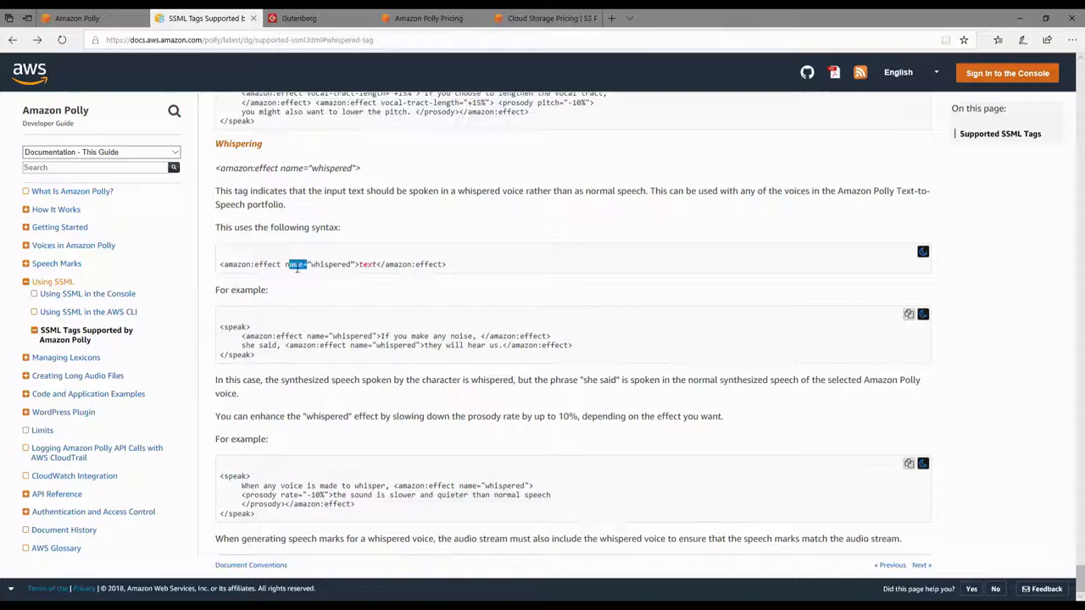
Return to Polly and close the amazon:effect opening tag with '>'.
left_click(93, 17)
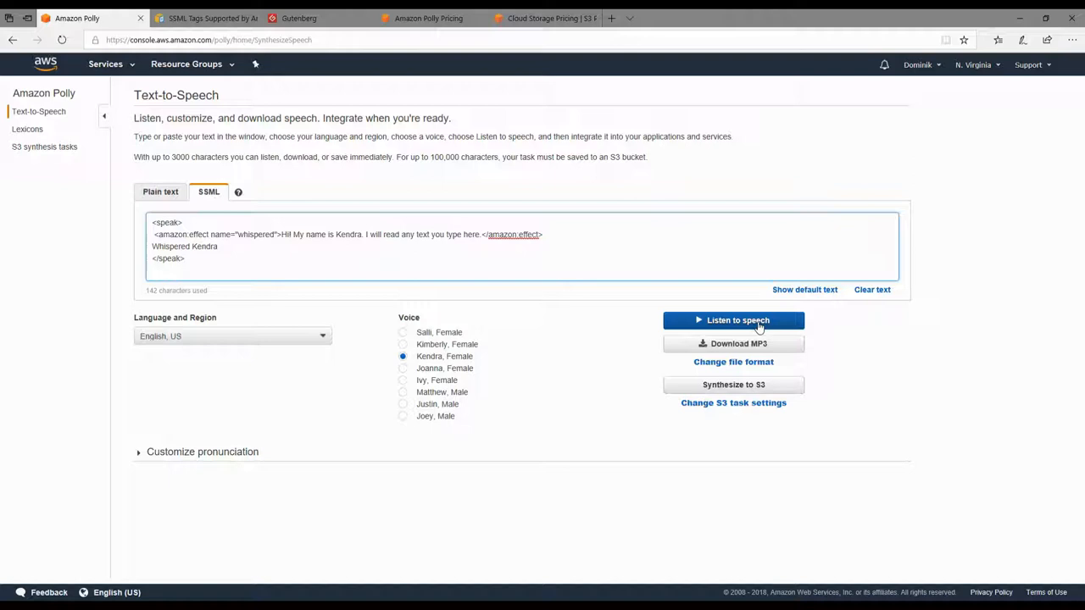
Play the corrected whispered SSML sample in Kendra's voice.
left_click(733, 321)
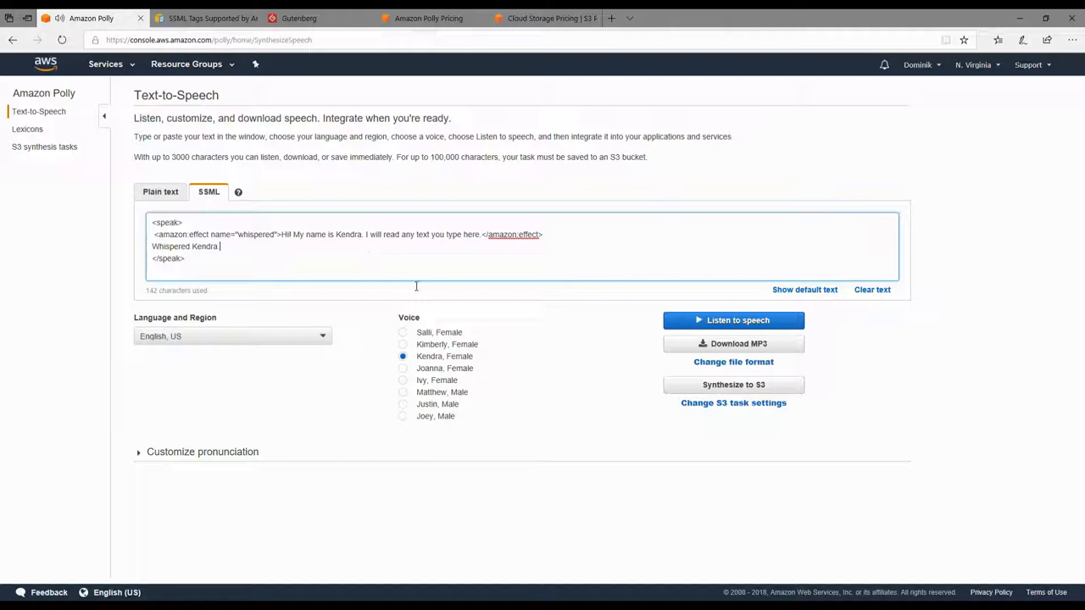
mouse_move(738, 389)
type(".")
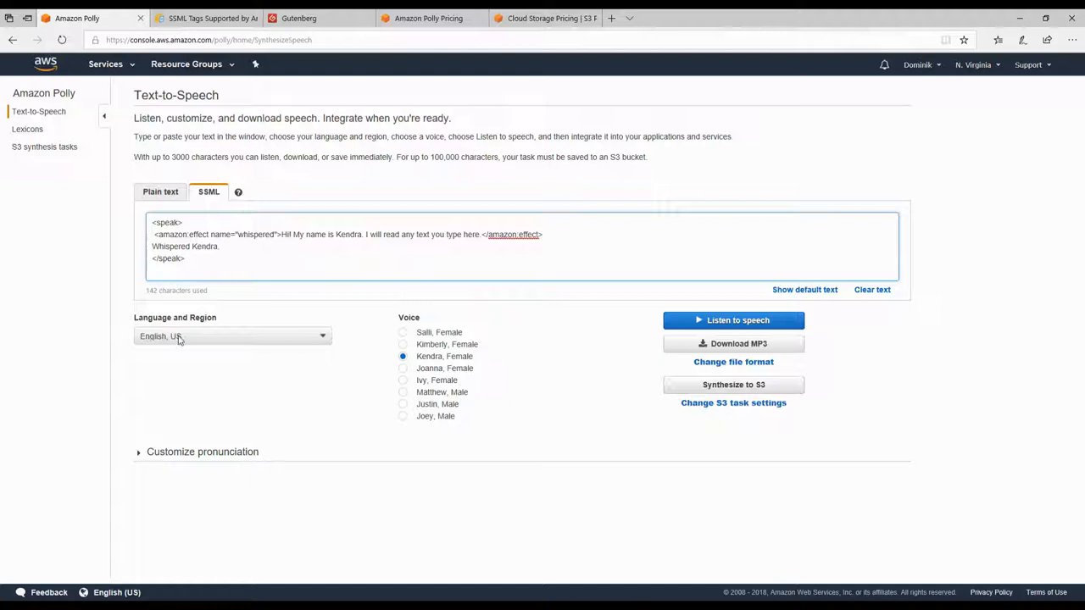
Set the language to Polish and paste the Polish book passage as plain text.
left_click(232, 335)
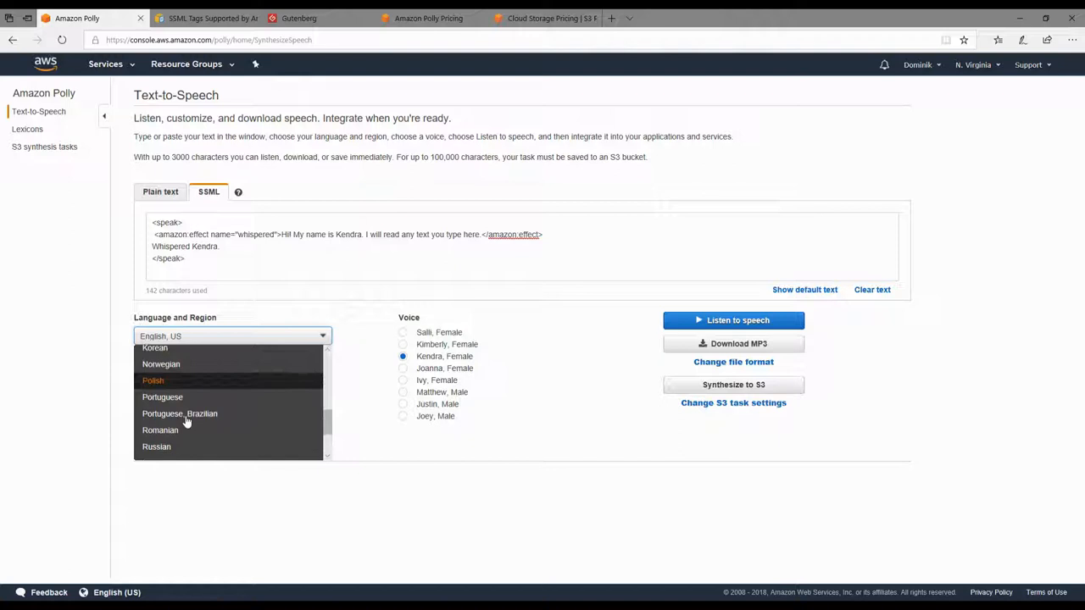
left_click(154, 380)
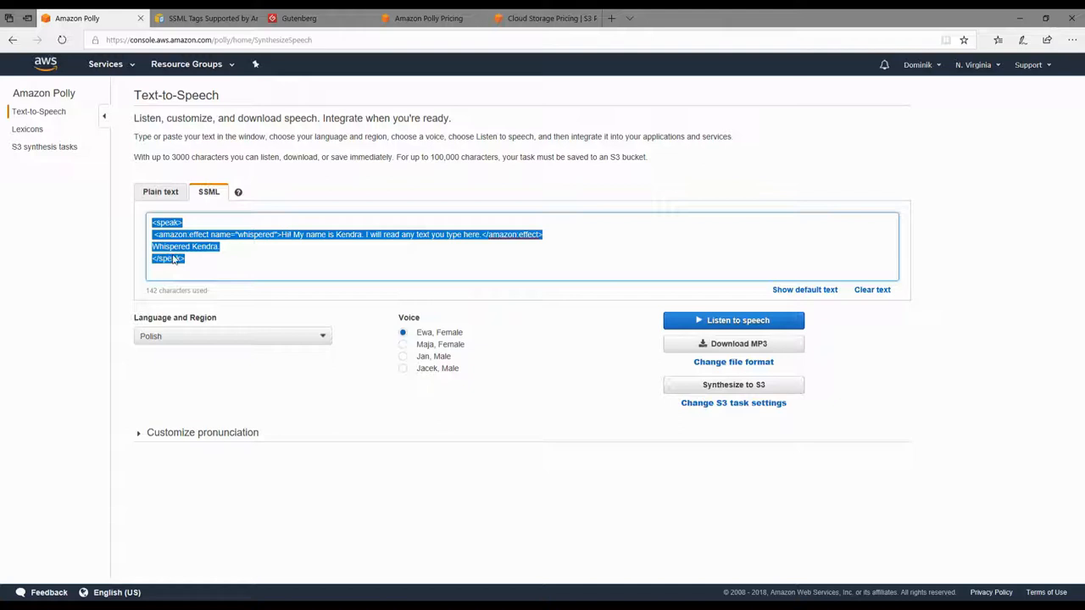
left_click(160, 192)
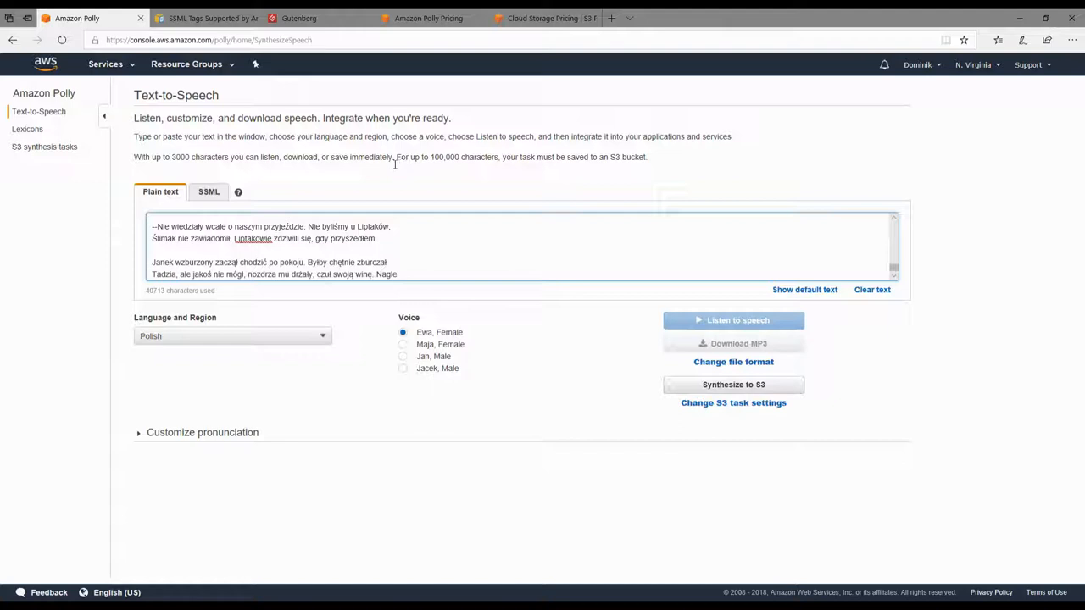
left_click_drag(395, 157, 646, 157)
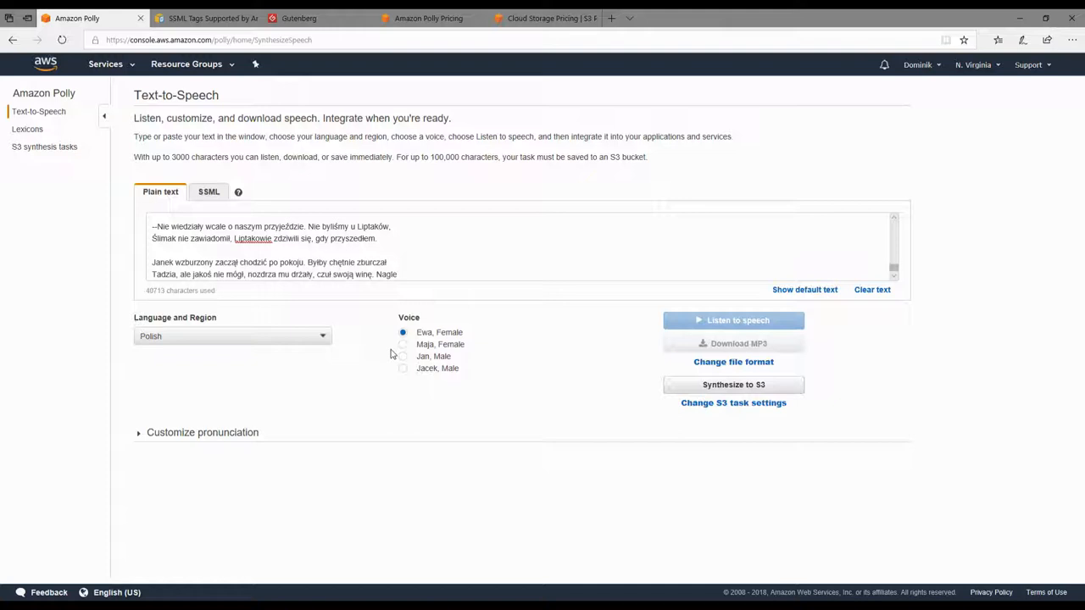
mouse_move(823, 460)
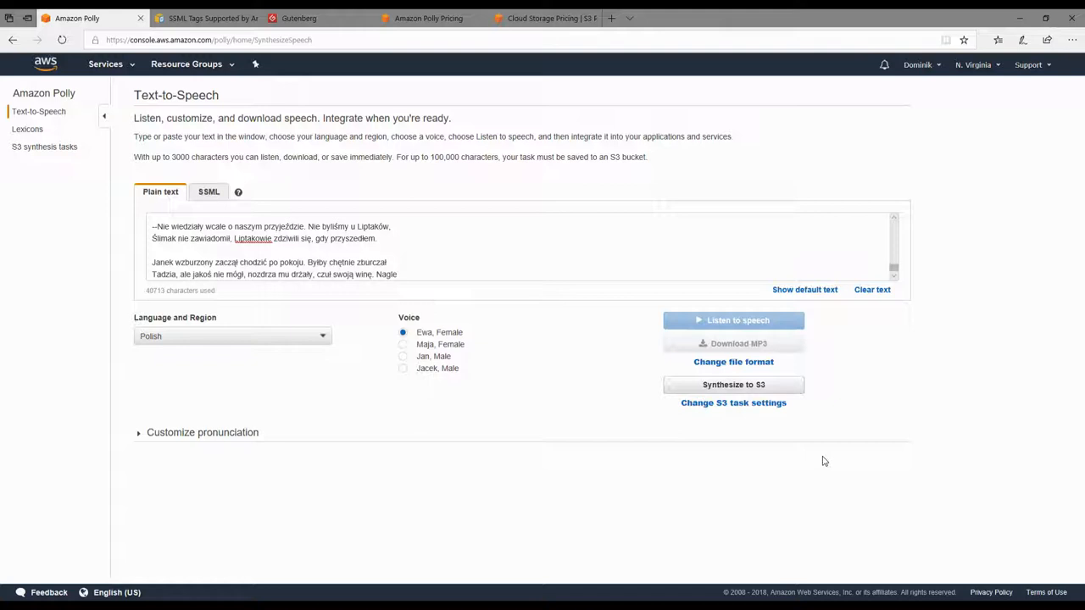
mouse_move(733, 384)
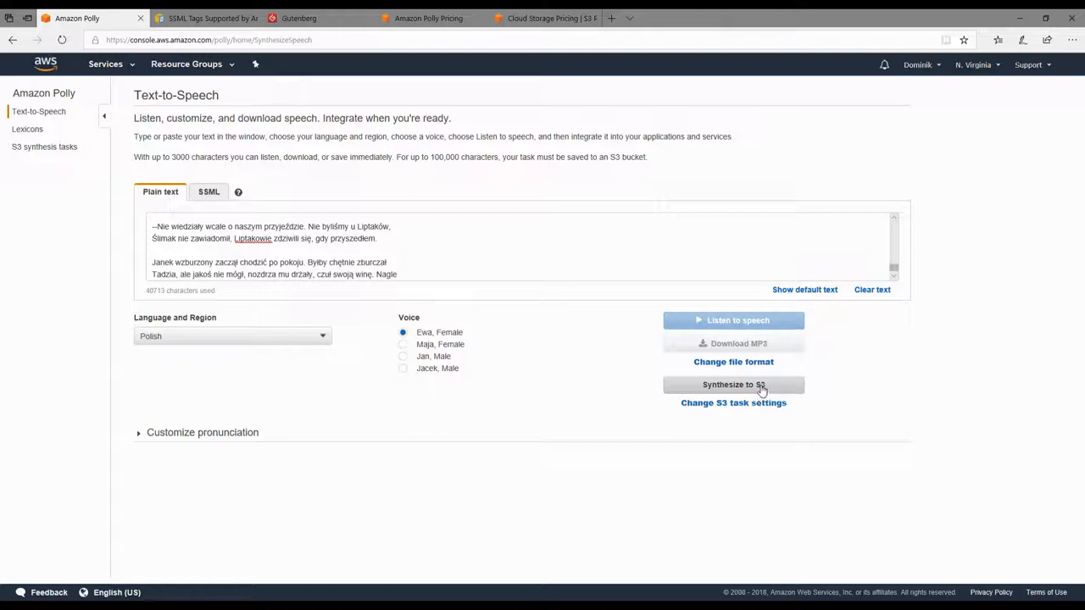
Synthesize the Polish book to S3 with swc-audiobooks as the output bucket.
left_click(732, 403)
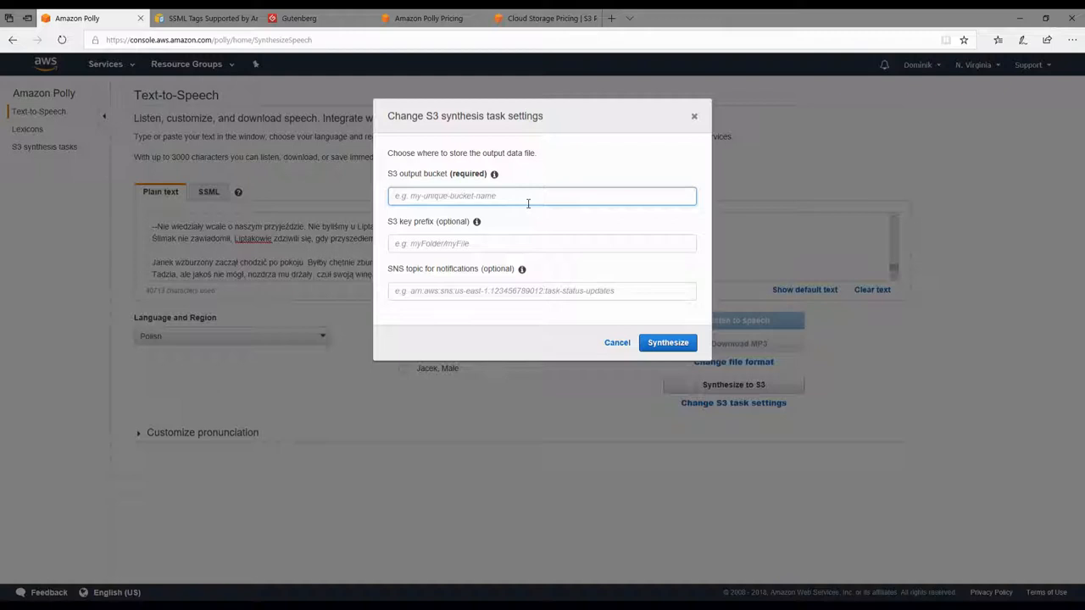
type("swc-audiobooks")
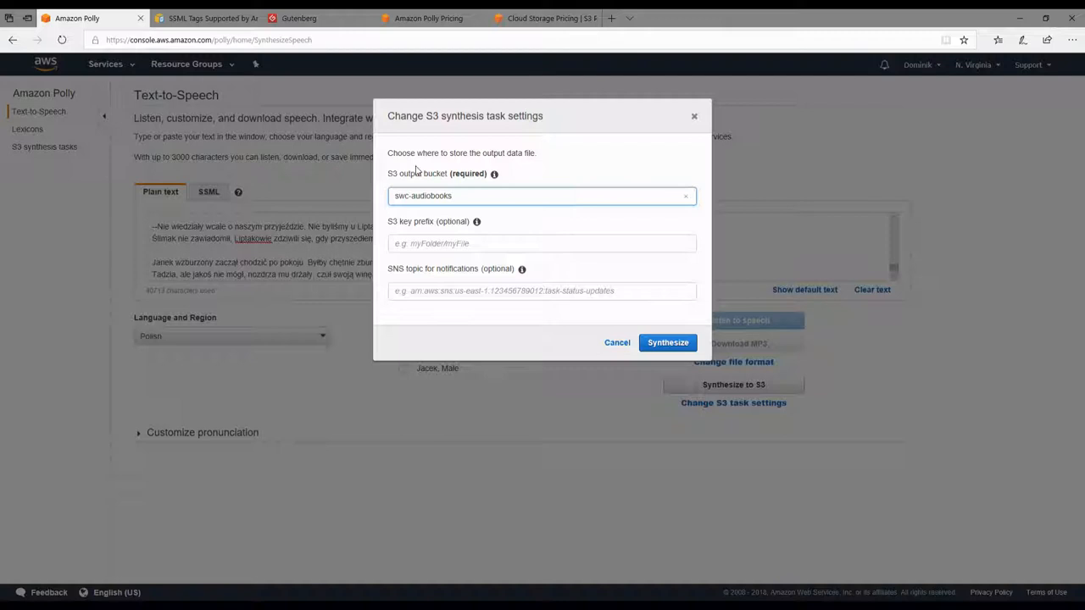
left_click(540, 290)
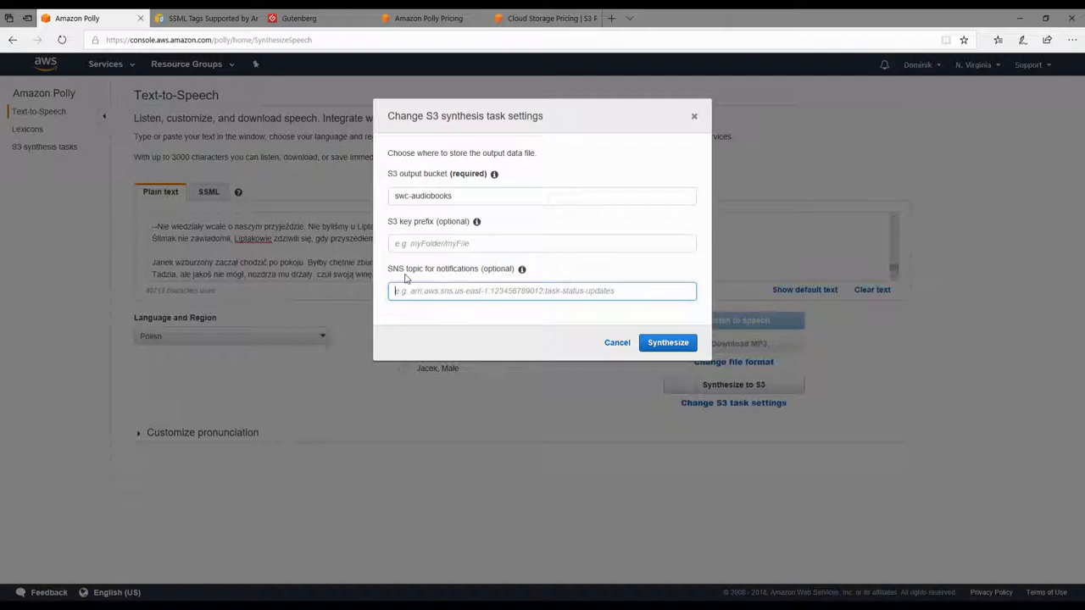
mouse_move(353, 317)
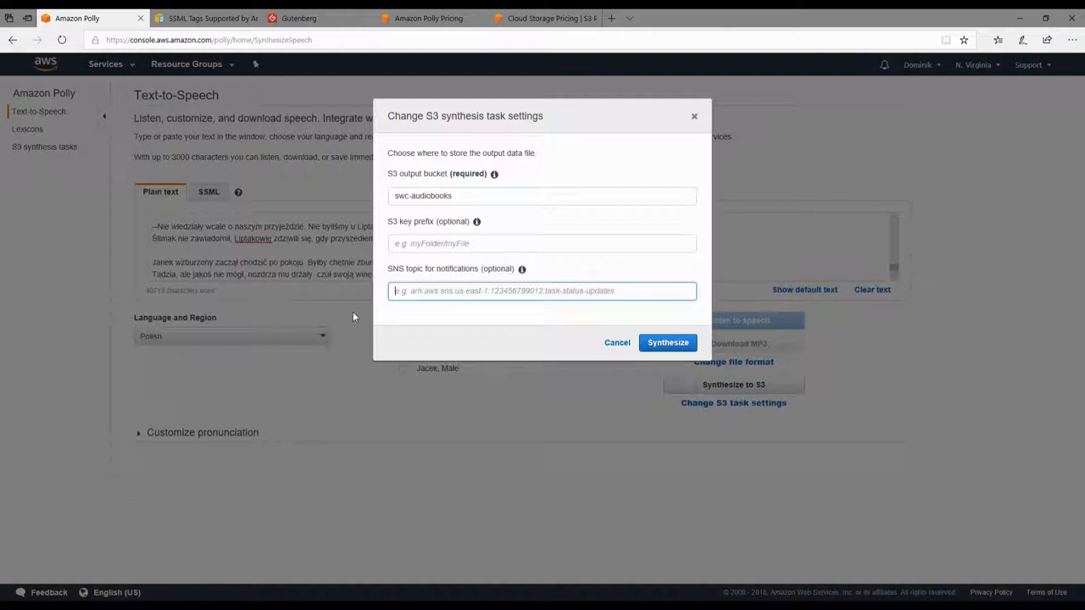
left_click(542, 243)
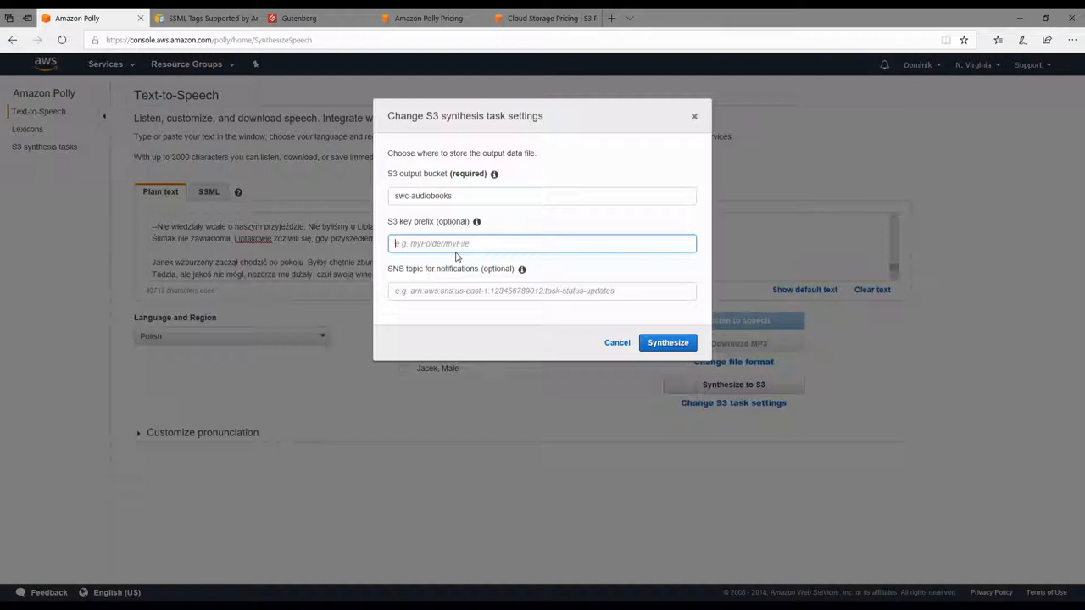
mouse_move(369, 72)
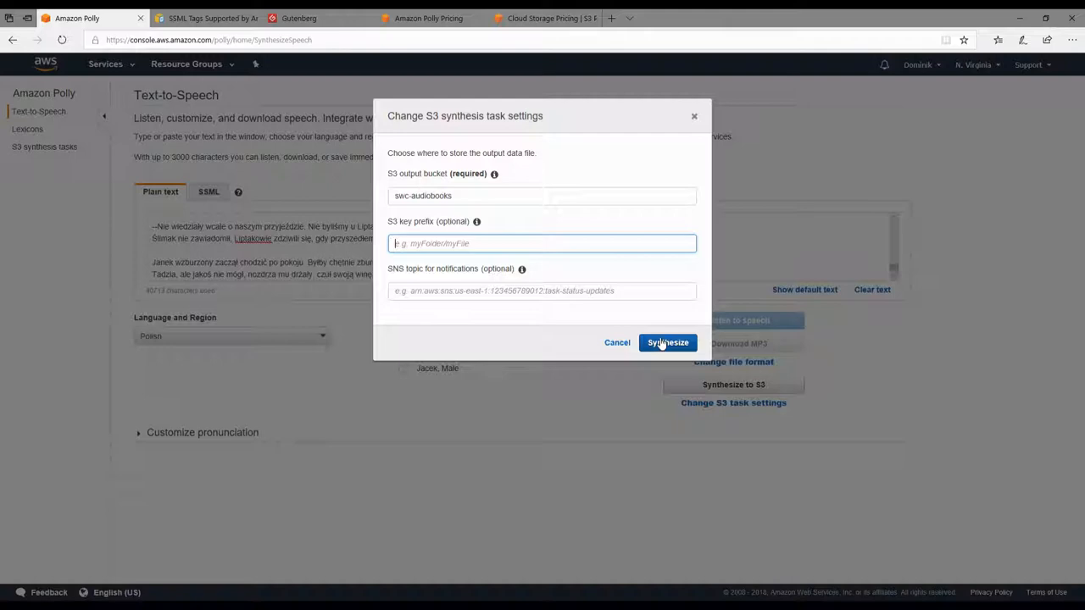
left_click(667, 343)
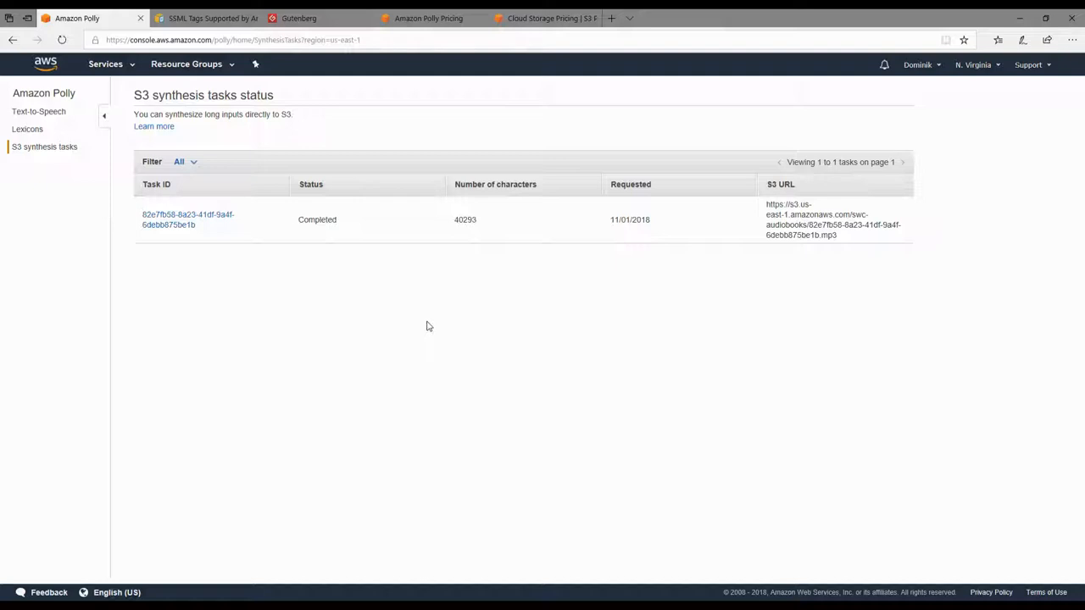
Refresh the synthesis tasks list and confirm the 40,293-character task shows Completed.
left_click(57, 40)
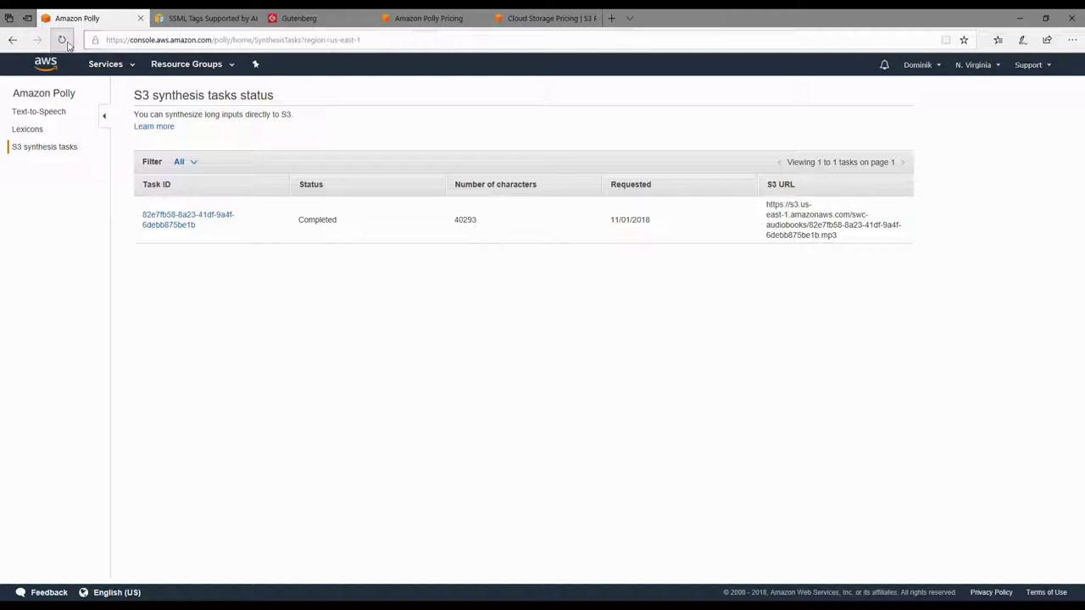
double_click(317, 220)
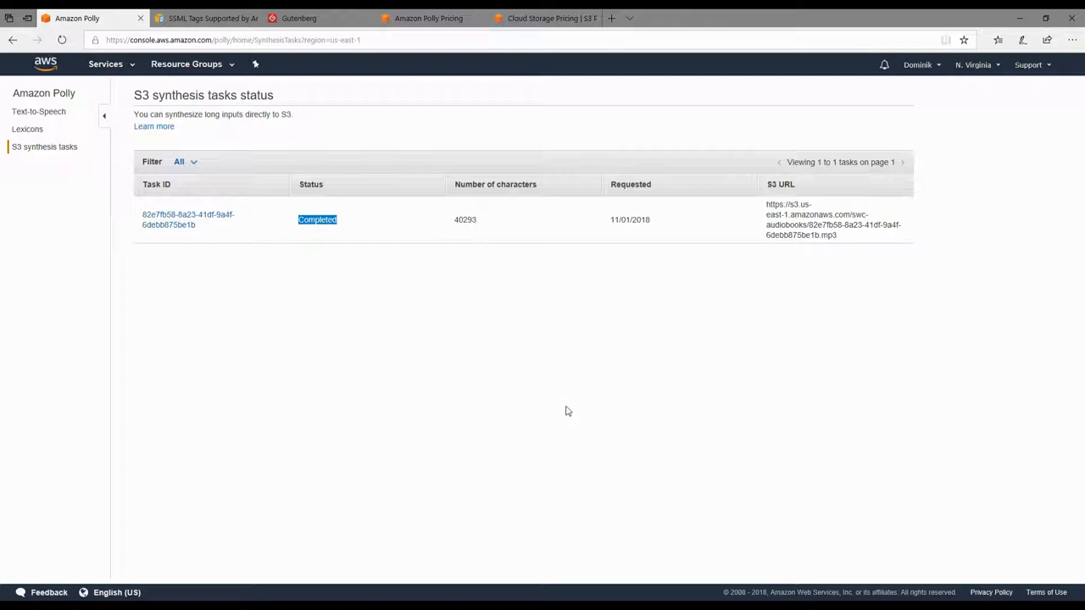
mouse_move(773, 392)
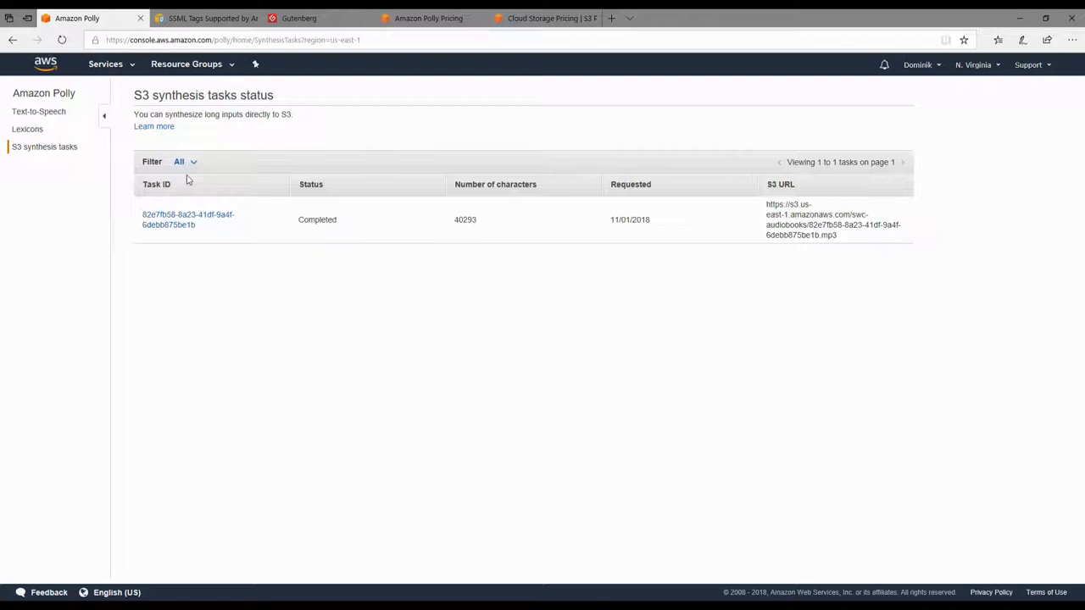
mouse_move(863, 240)
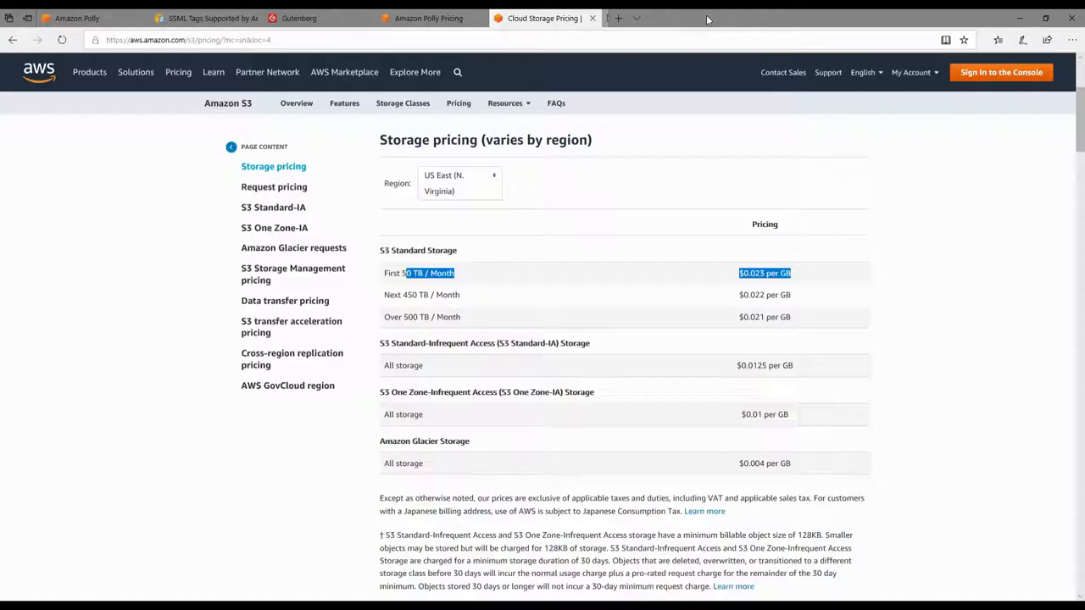
Switch back to the Amazon Polly browser tab with the synthesis tasks list.
left_click(81, 17)
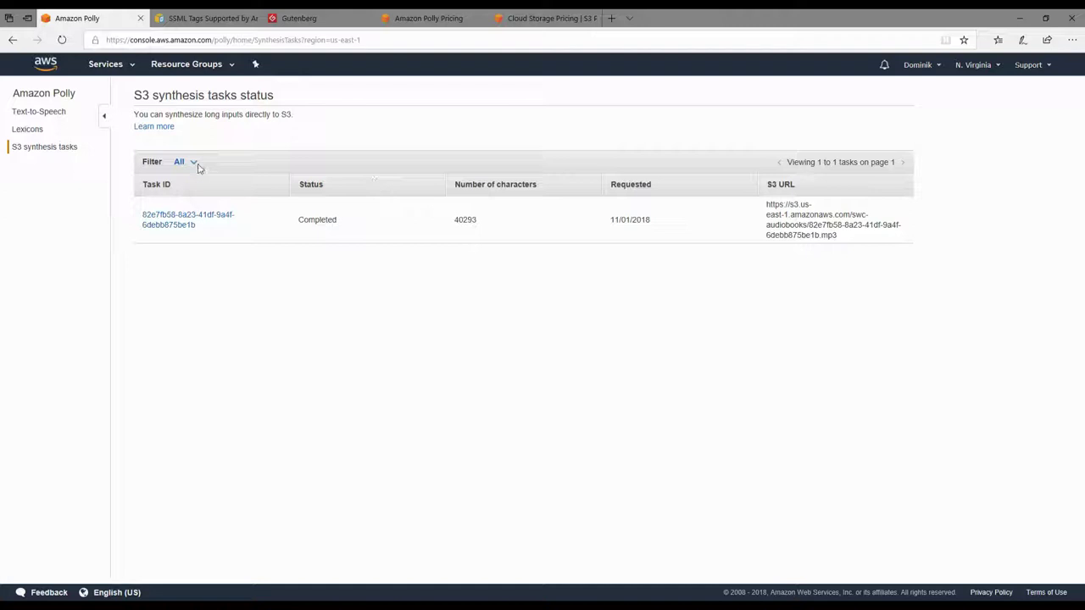
Go to S3 via the Services search and open the swc-audiobooks bucket.
left_click(105, 63)
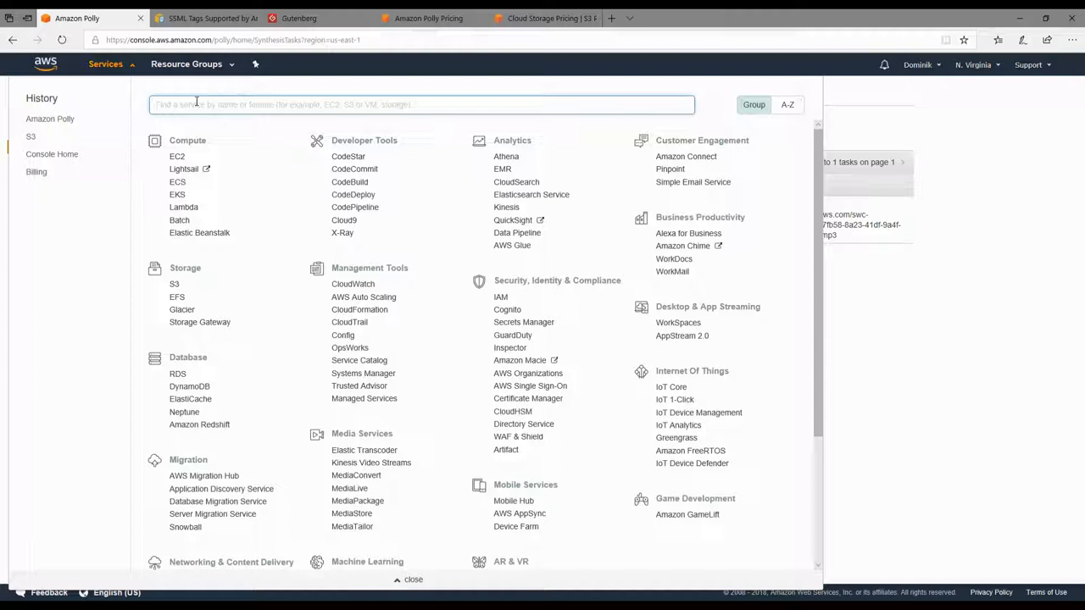
type("s3")
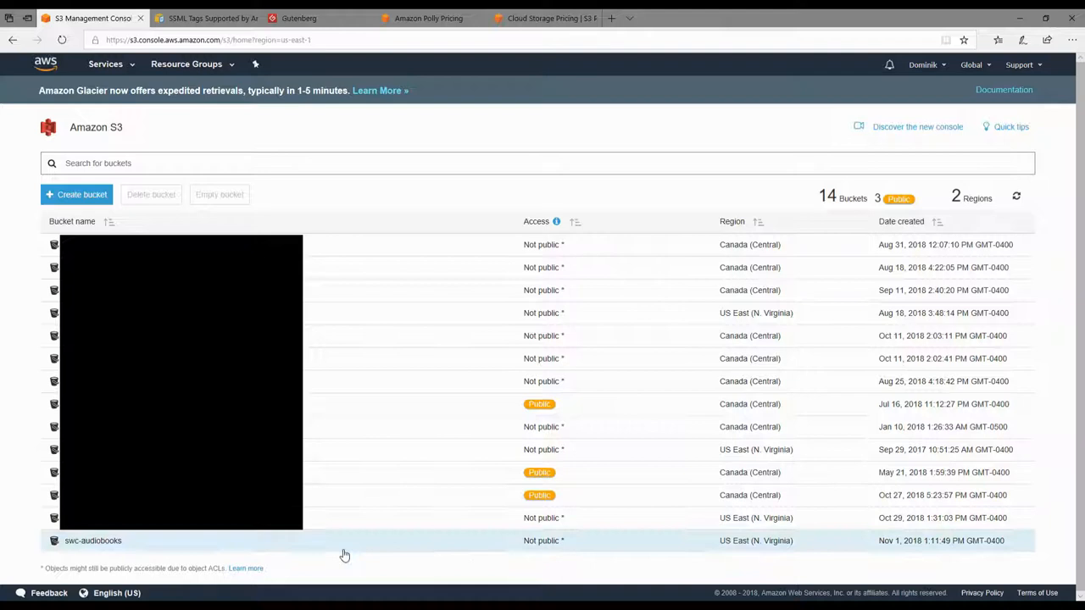
left_click(92, 541)
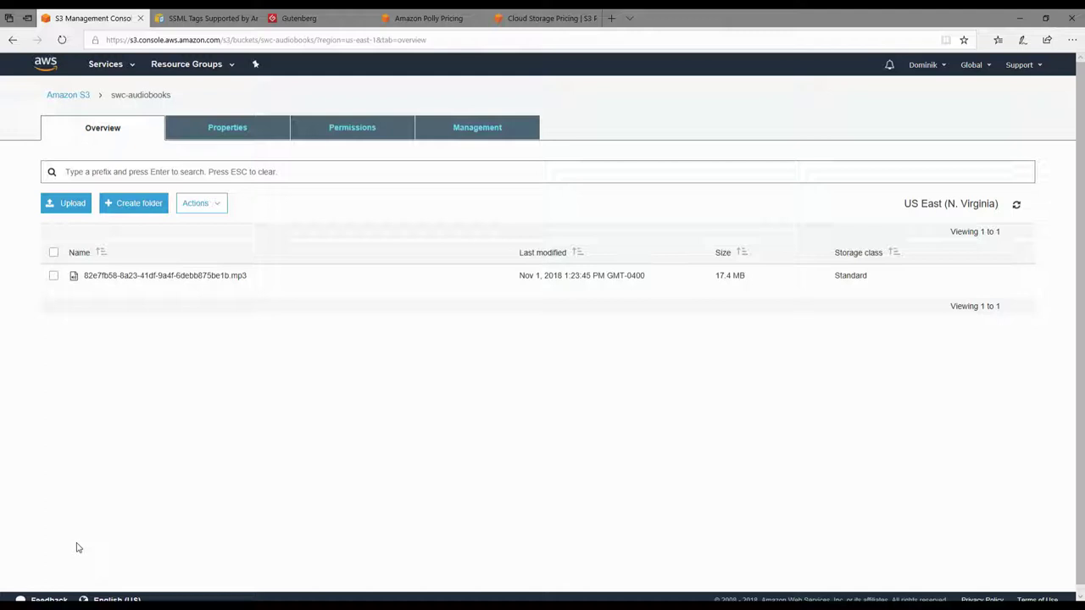
Select the synthesized MP3 and download it from its details panel.
left_click(165, 275)
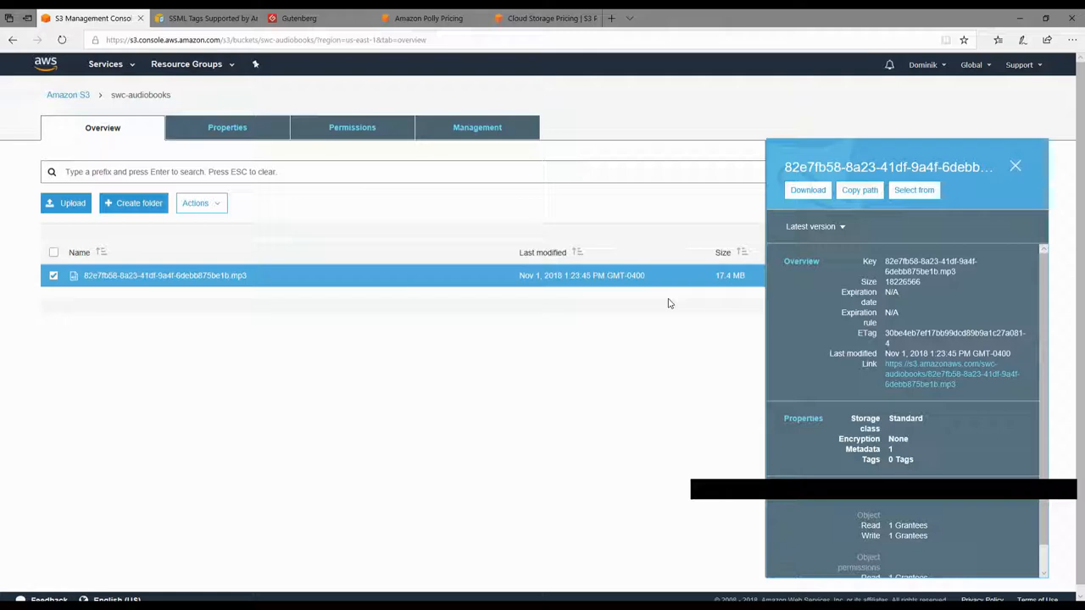
left_click(807, 190)
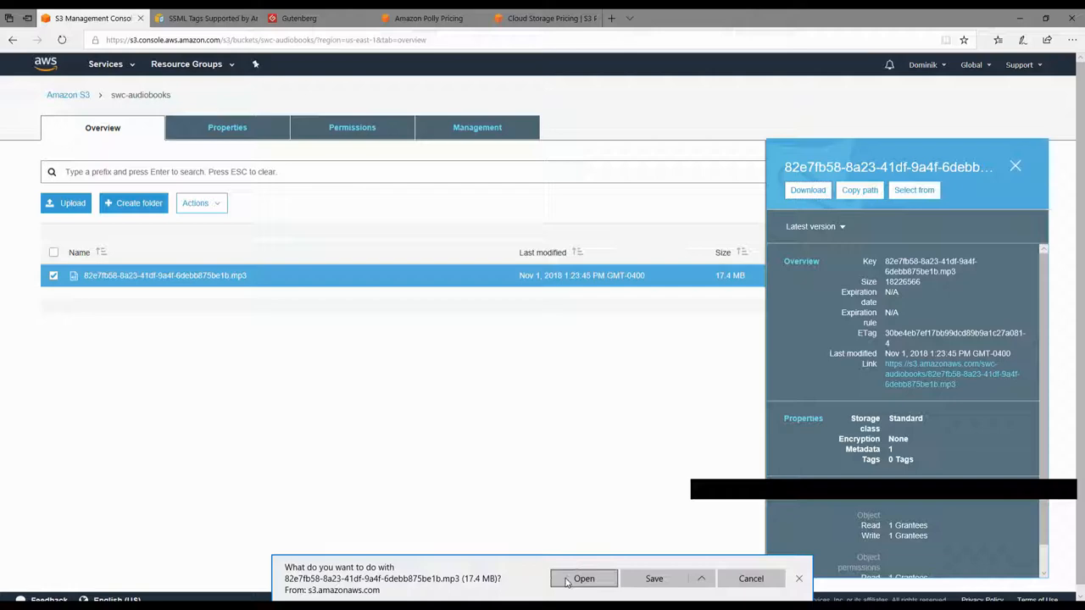
Open and play the downloaded MP3, then close its details panel.
left_click(583, 579)
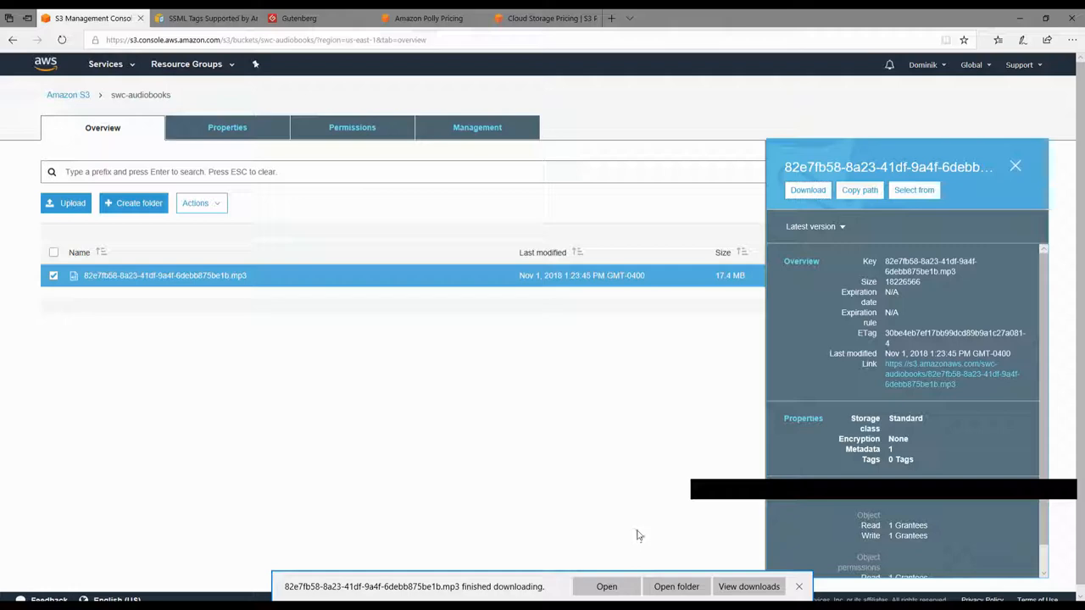
left_click(800, 586)
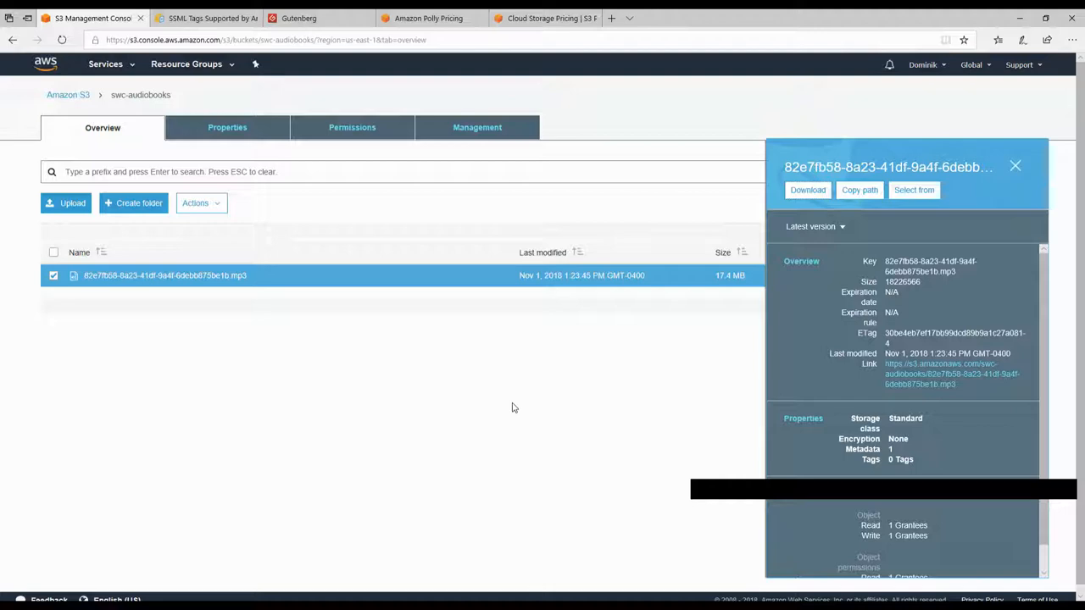
mouse_move(426, 546)
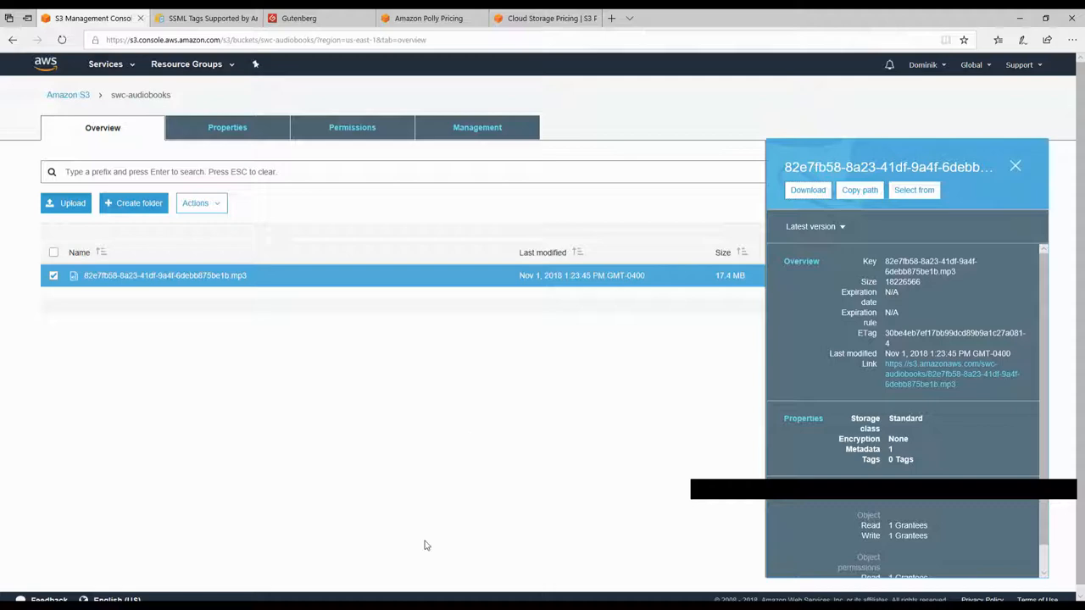
mouse_move(767, 83)
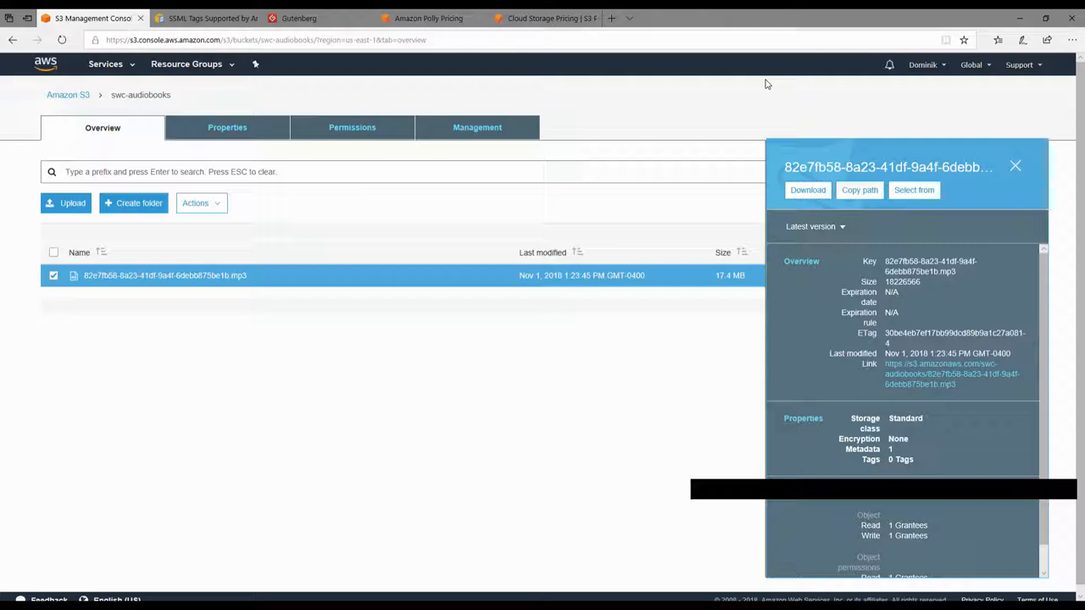
left_click(994, 166)
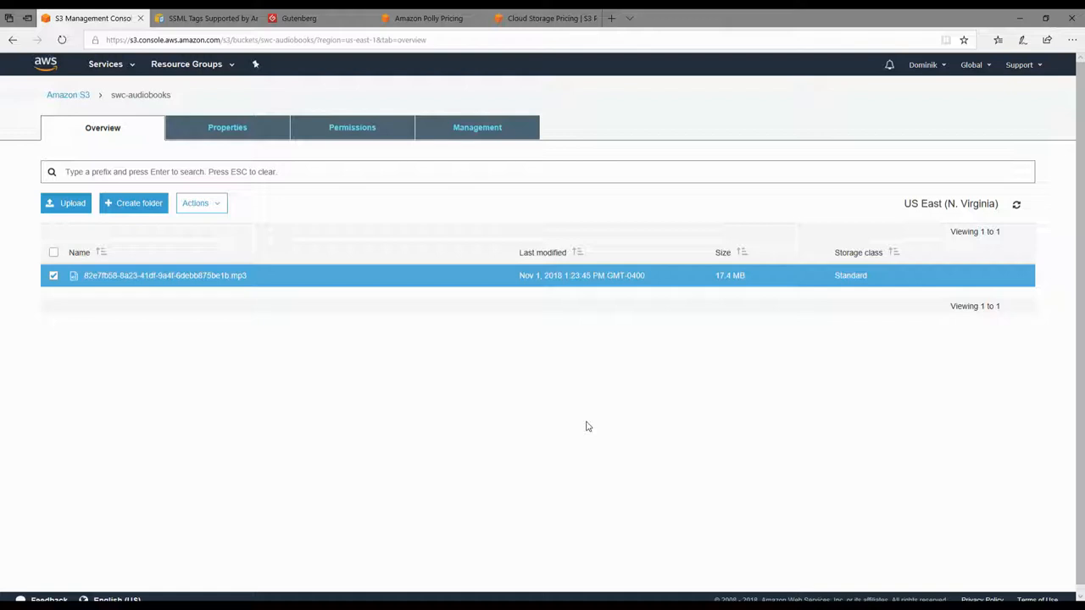
mouse_move(557, 362)
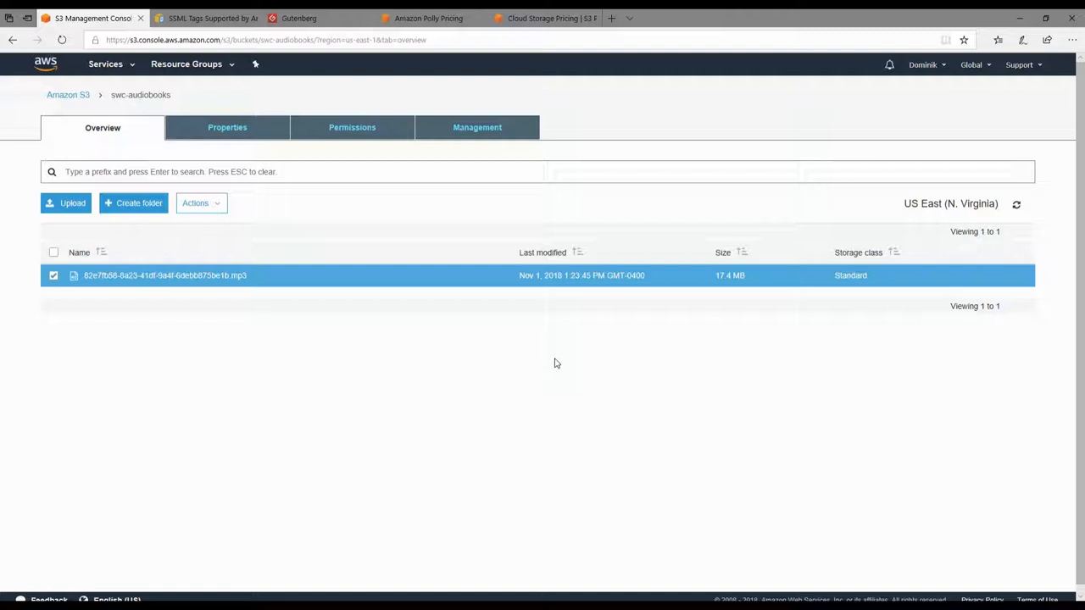
mouse_move(289, 345)
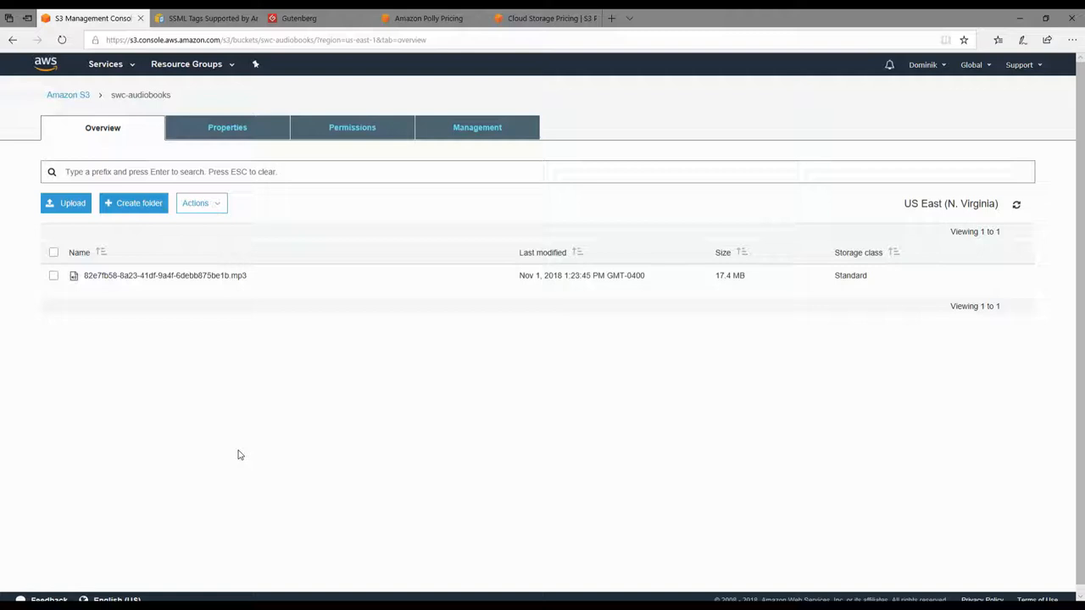
mouse_move(681, 279)
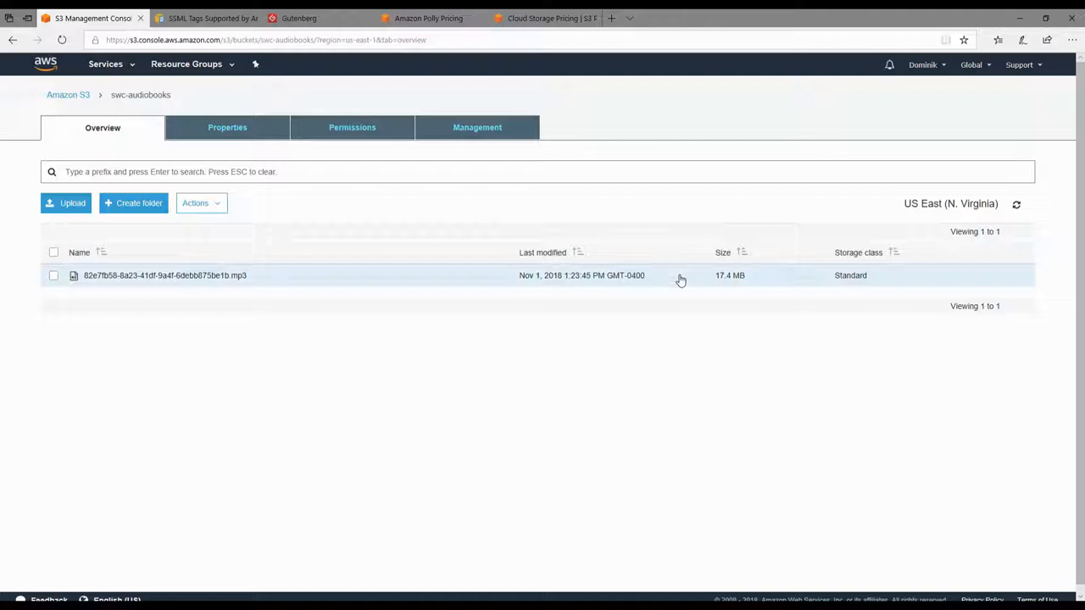
mouse_move(715, 361)
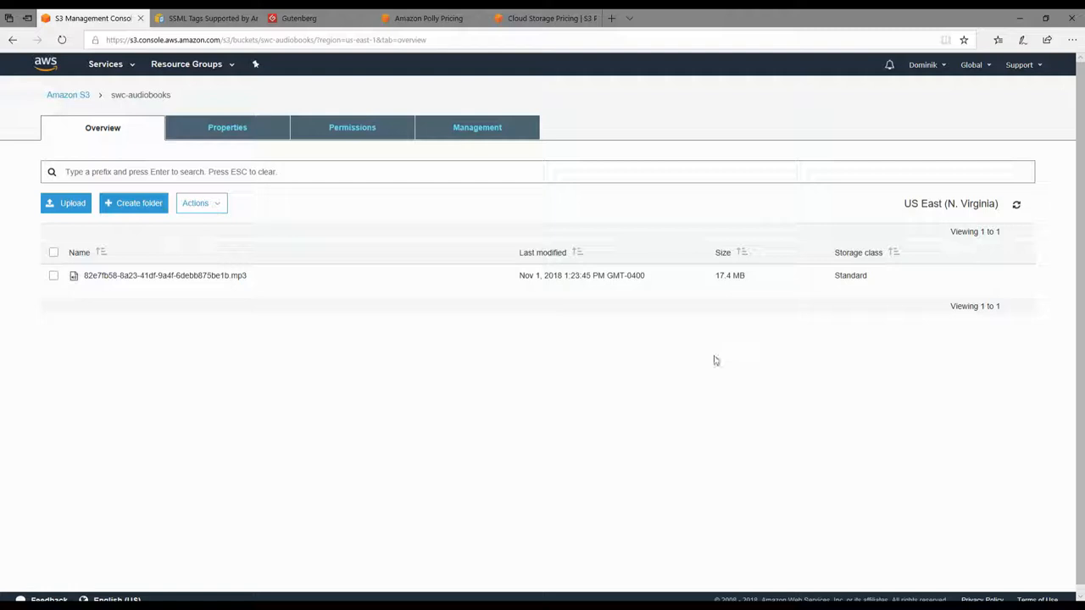
Select the MP3 row to show its 18,226,566-byte details and object link.
left_click(164, 276)
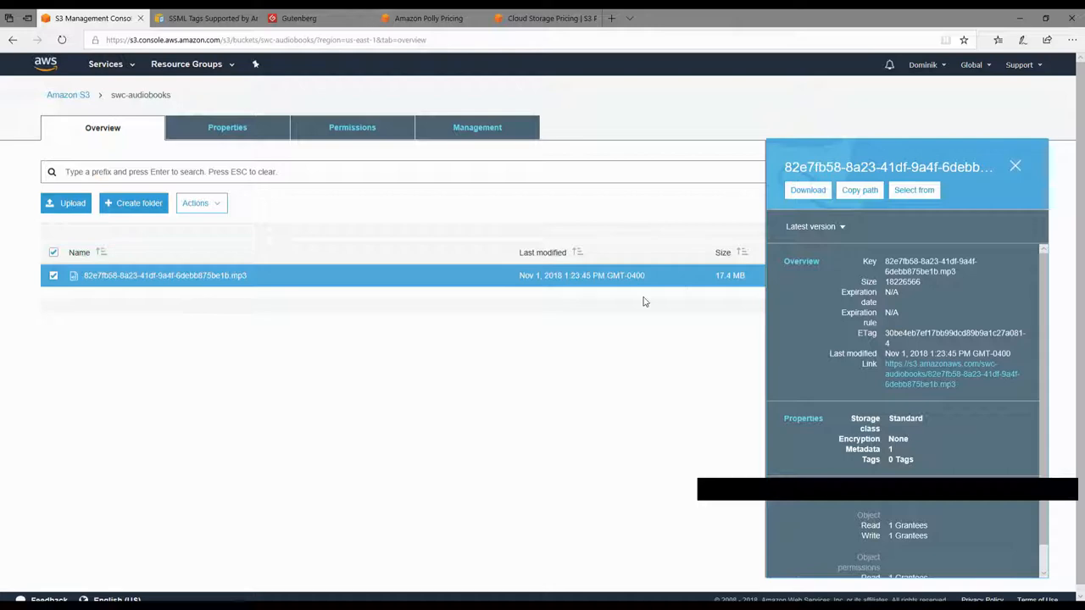
Delete the MP3 object from swc-audiobooks through Actions > Delete.
left_click(201, 203)
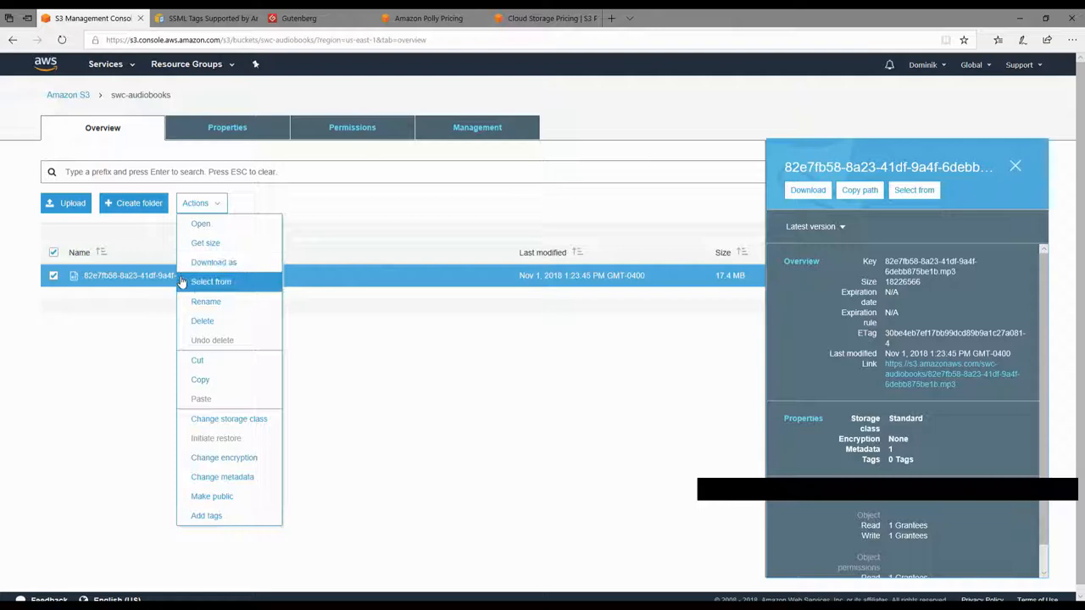
left_click(202, 320)
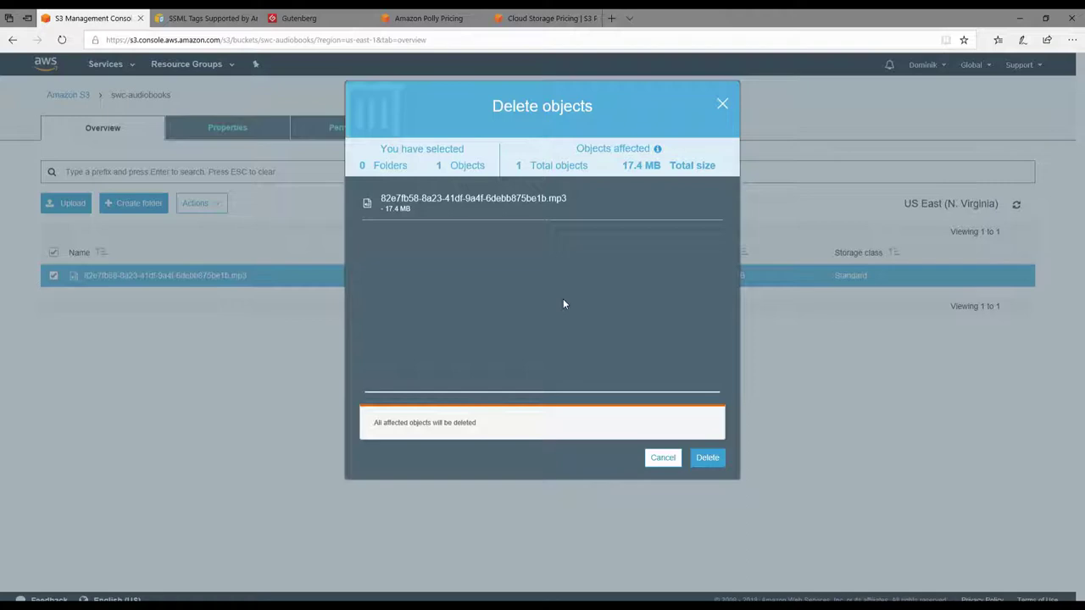
mouse_move(651, 469)
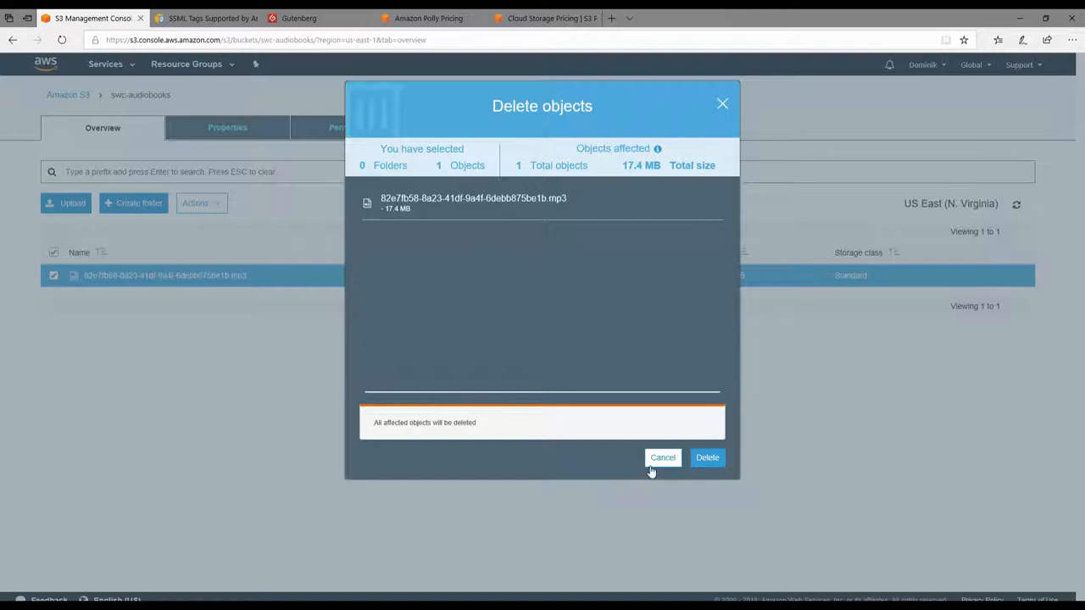
left_click(662, 458)
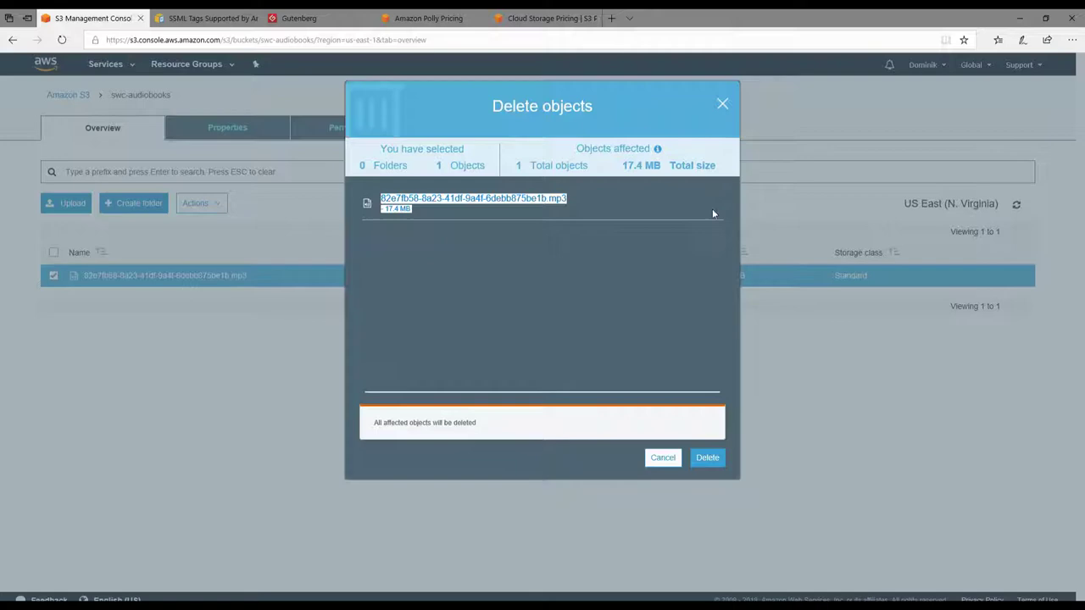
left_click(707, 458)
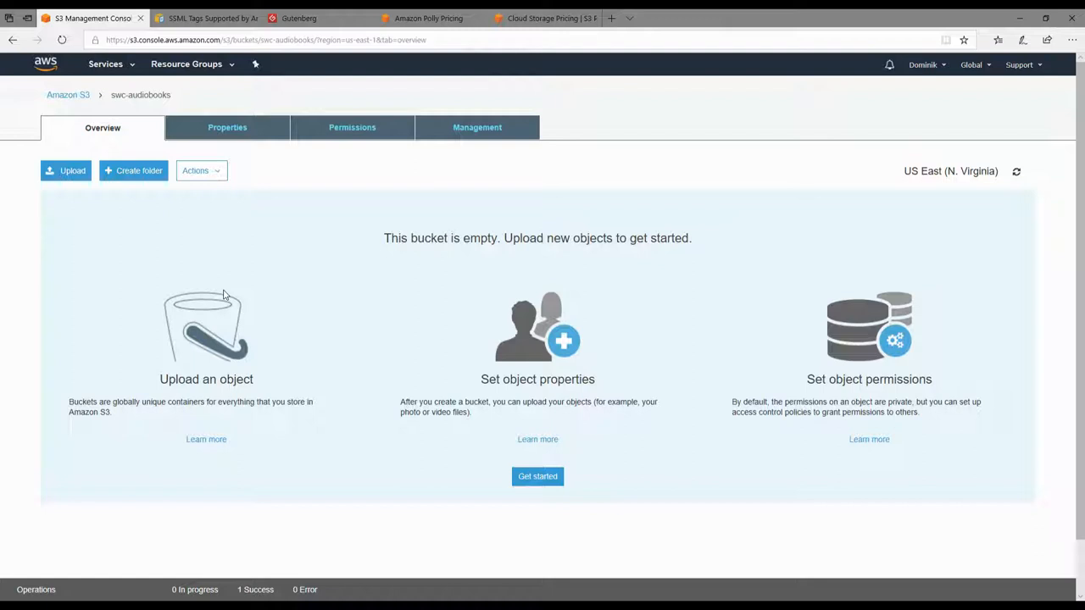
mouse_move(114, 116)
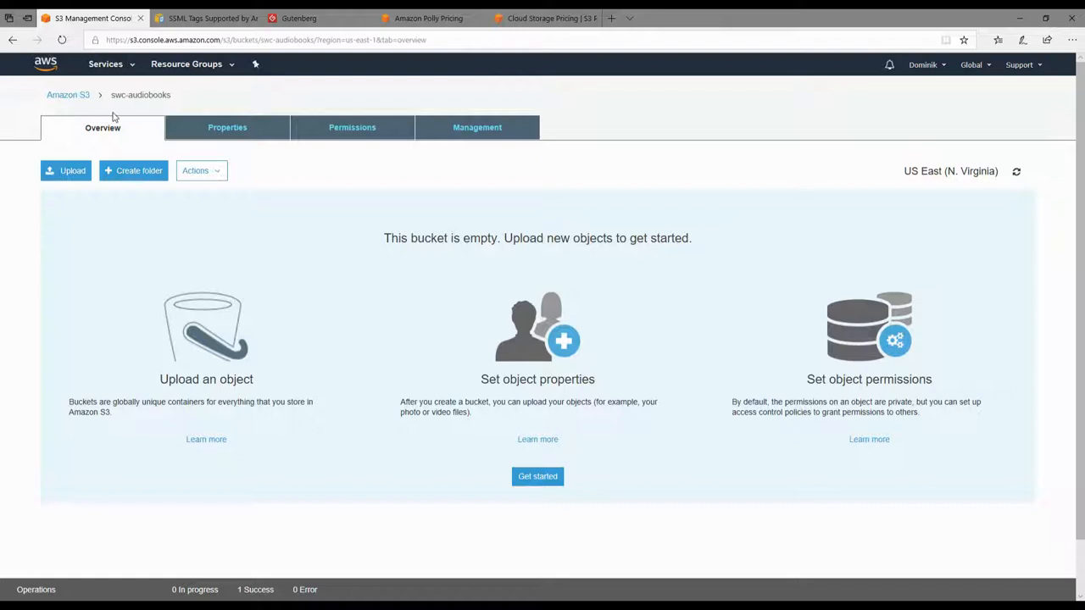
Return to the Amazon S3 bucket list via the breadcrumb.
left_click(66, 95)
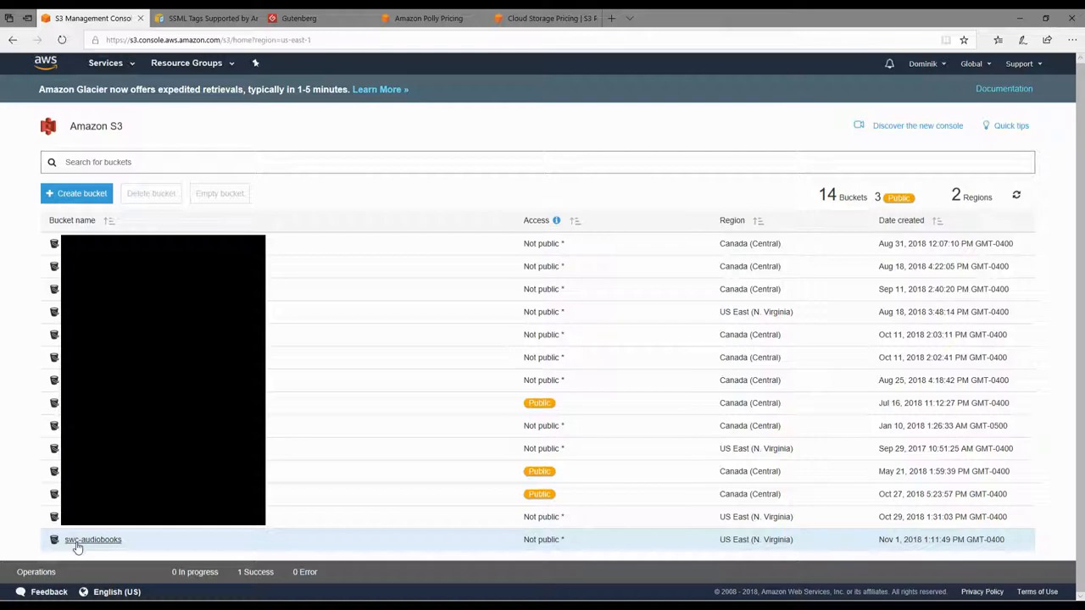
Delete the swc-audiobooks bucket, confirming by typing its name.
left_click(90, 540)
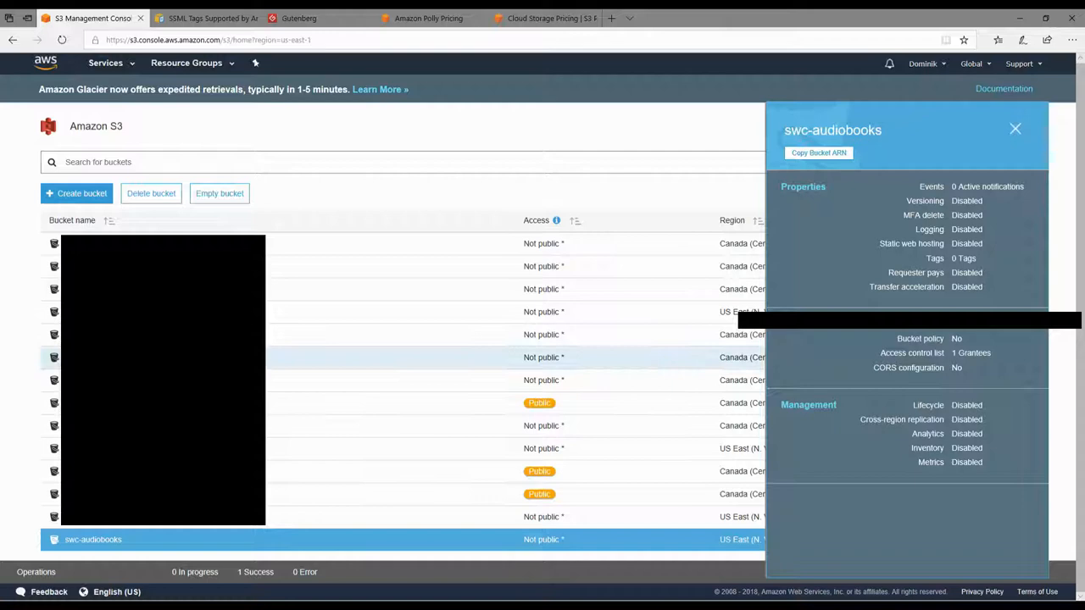
left_click(151, 194)
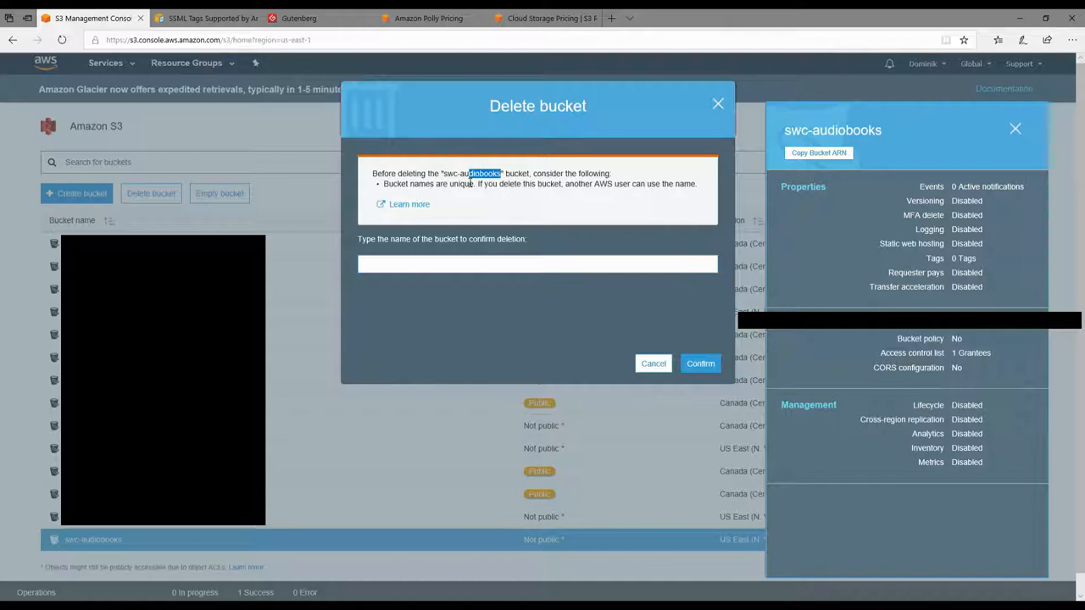
type("swc-audiobooks")
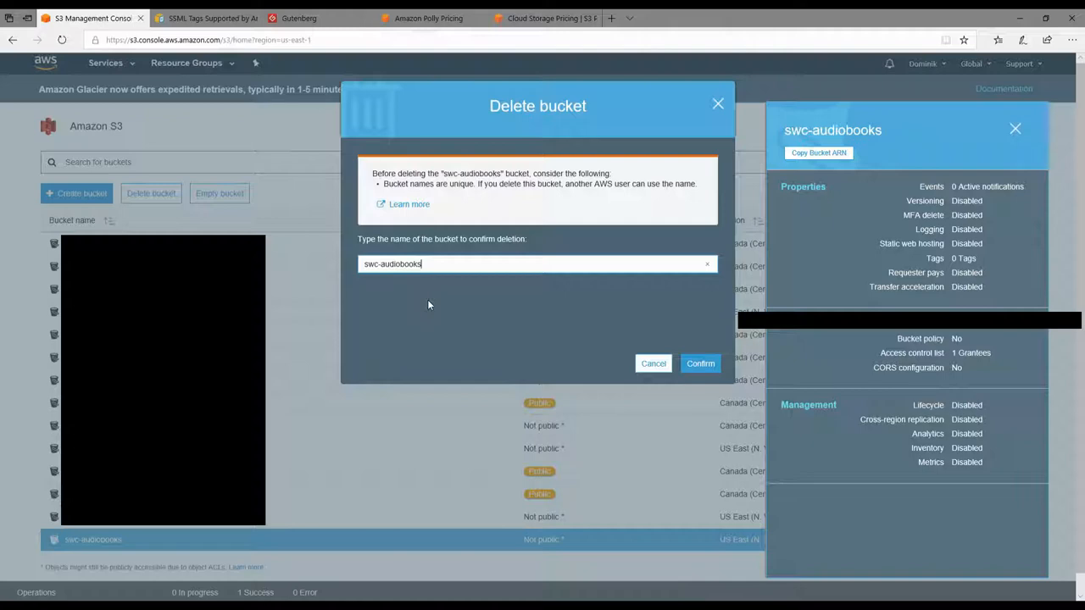
mouse_move(701, 363)
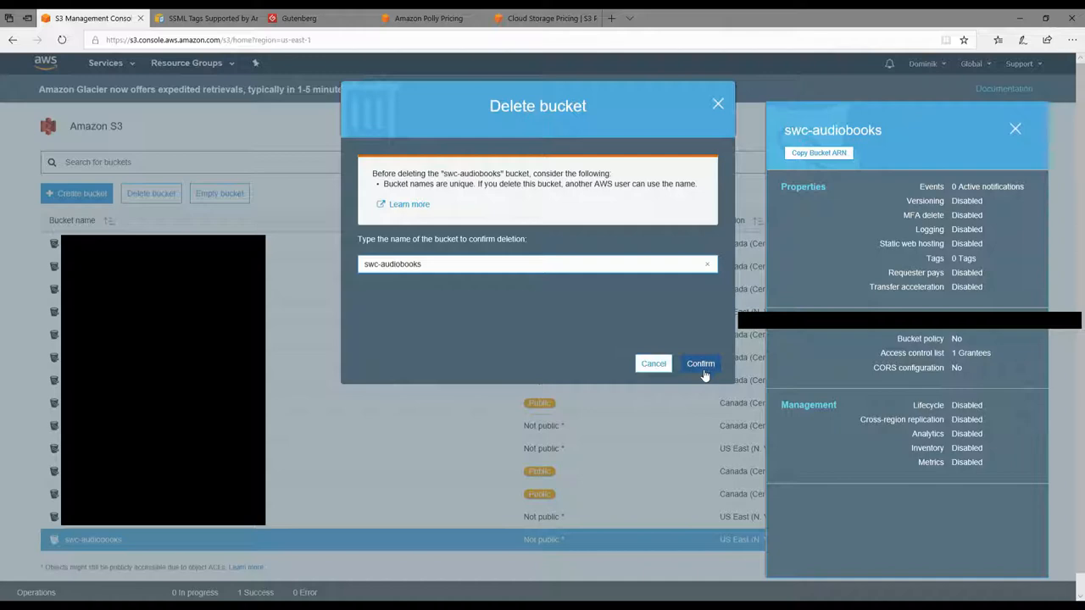
left_click(701, 364)
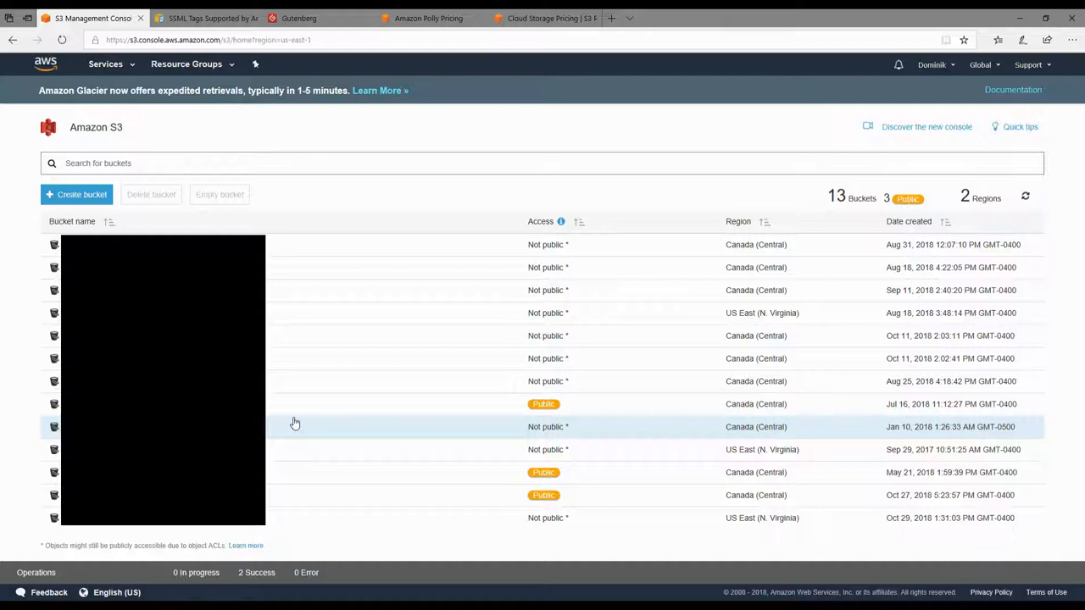